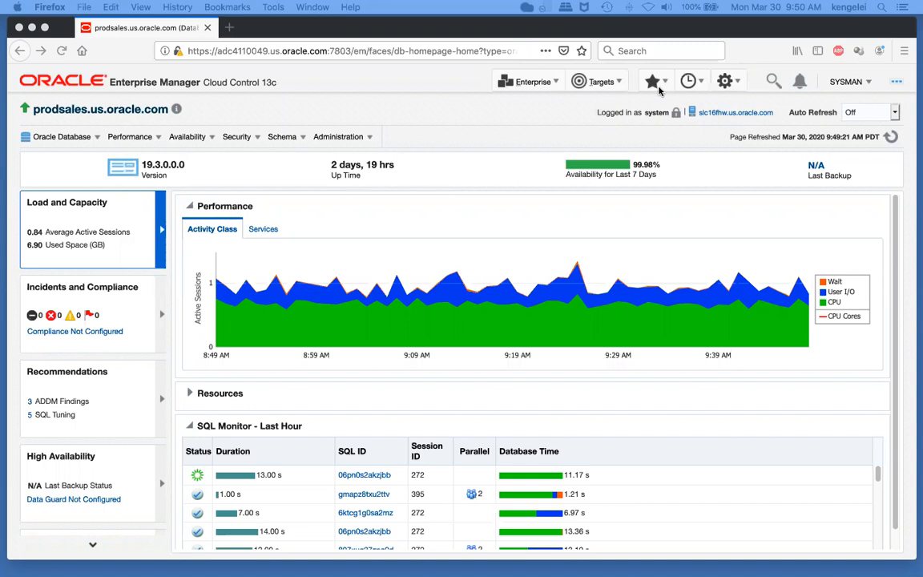
pyautogui.moveTo(588, 212)
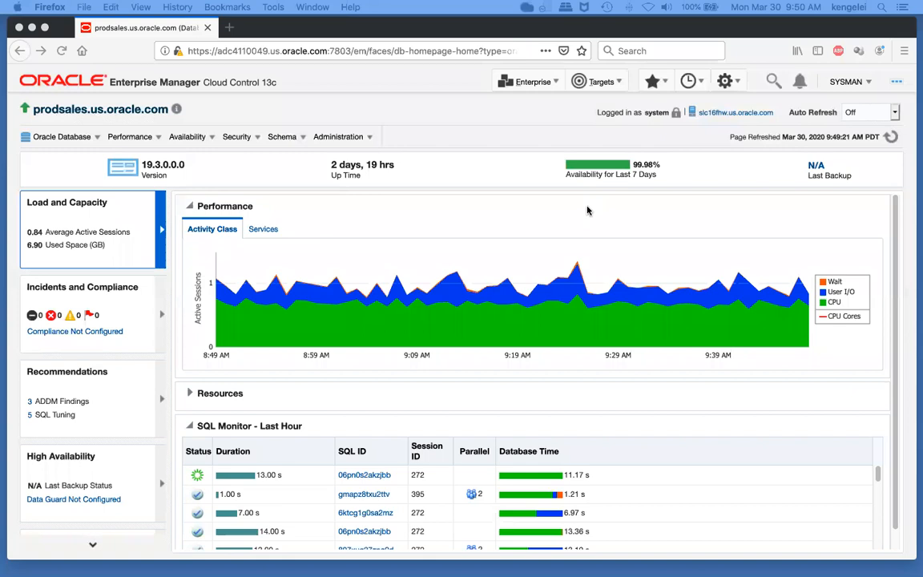
pyautogui.moveTo(513, 327)
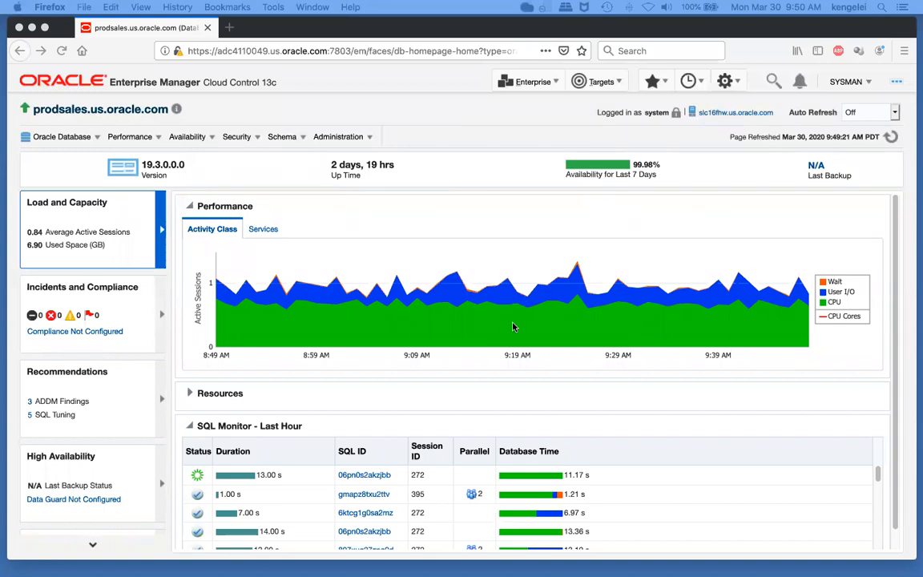
pyautogui.moveTo(561, 318)
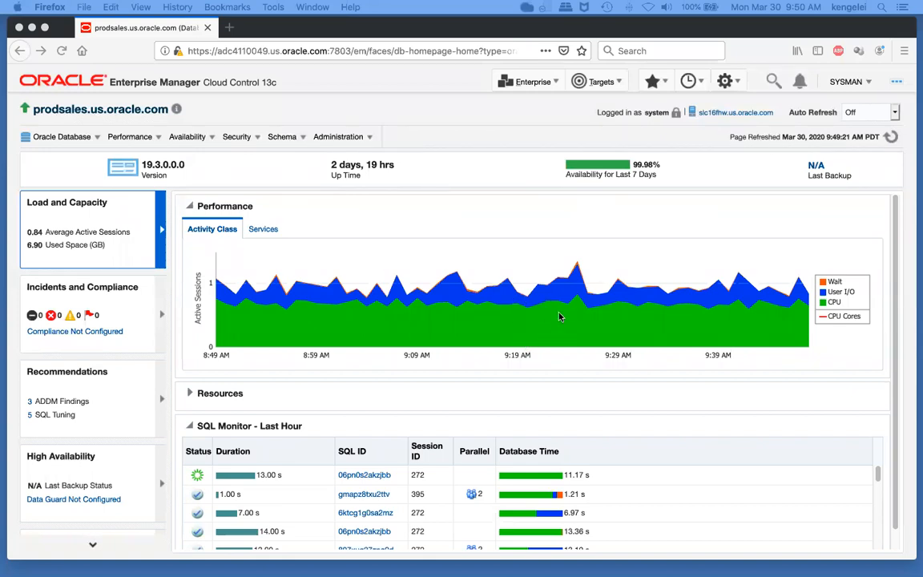
pyautogui.moveTo(573, 330)
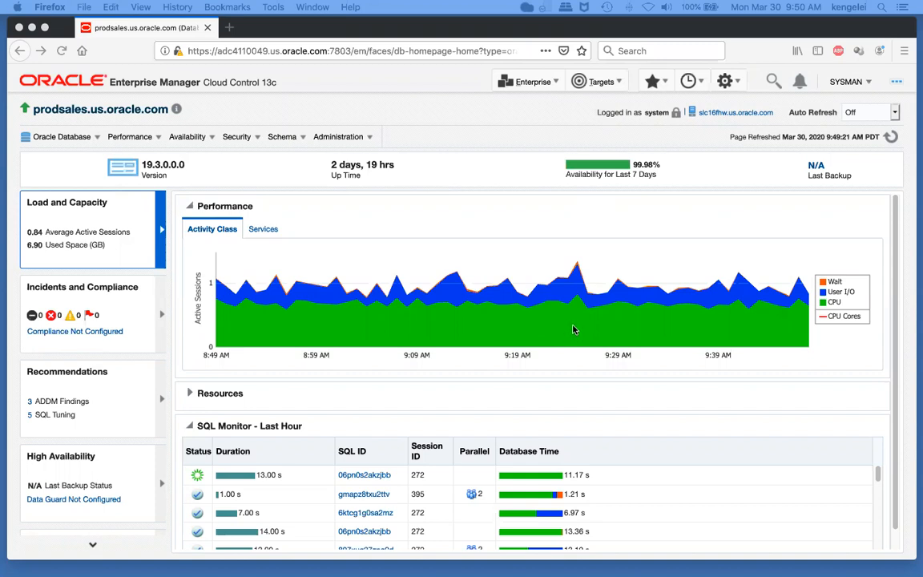
pyautogui.moveTo(574, 287)
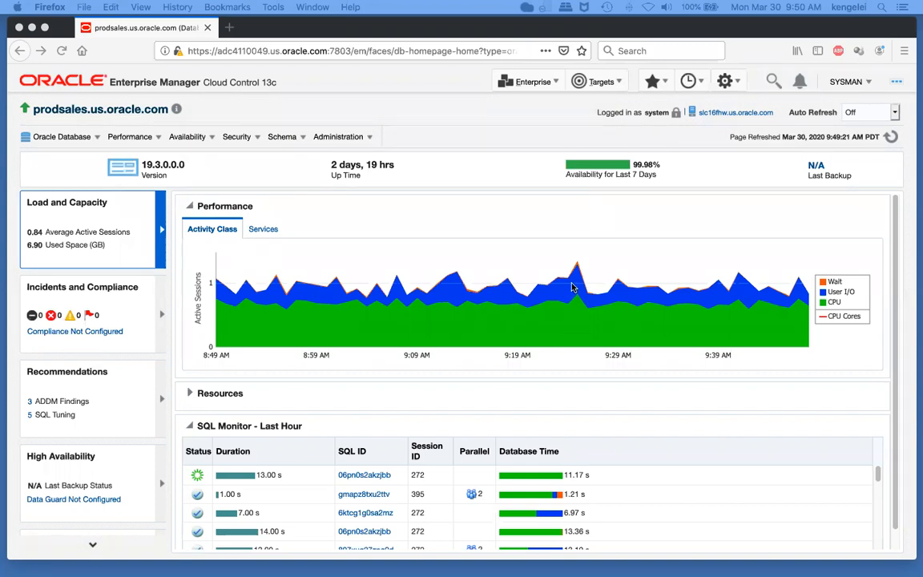
pyautogui.moveTo(157, 150)
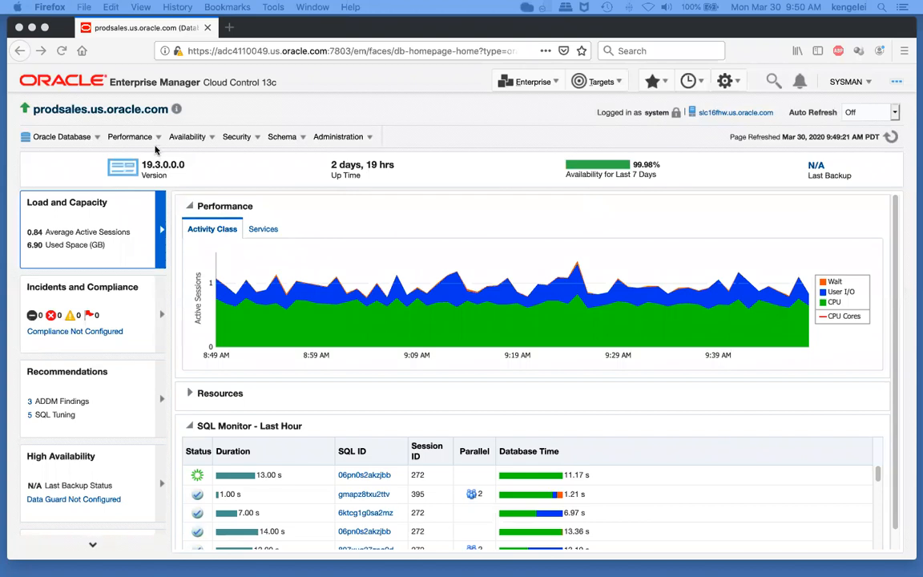
pyautogui.moveTo(153, 144)
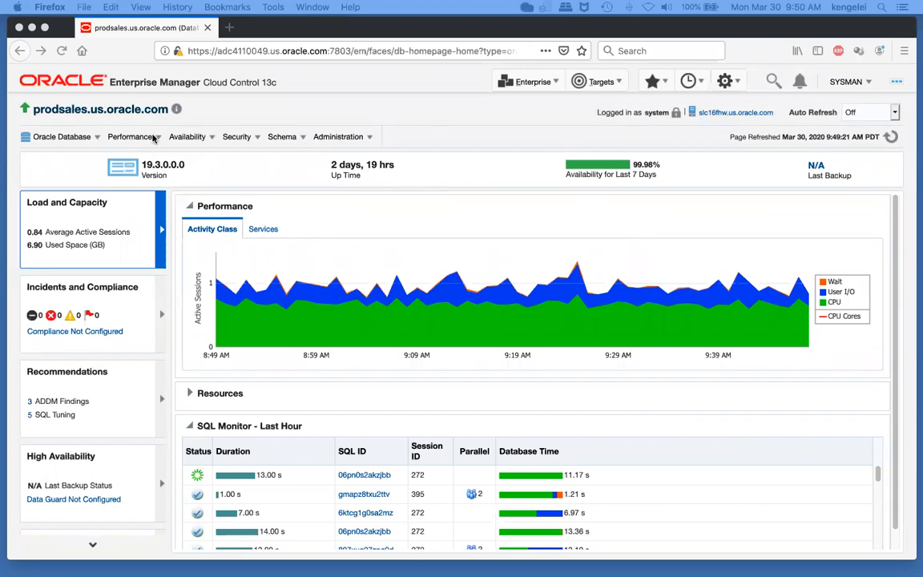
# Reach the Performance Hub's ASH Analytics and slide the analysis window earlier, then back to the latest minutes.
pyautogui.click(129, 136)
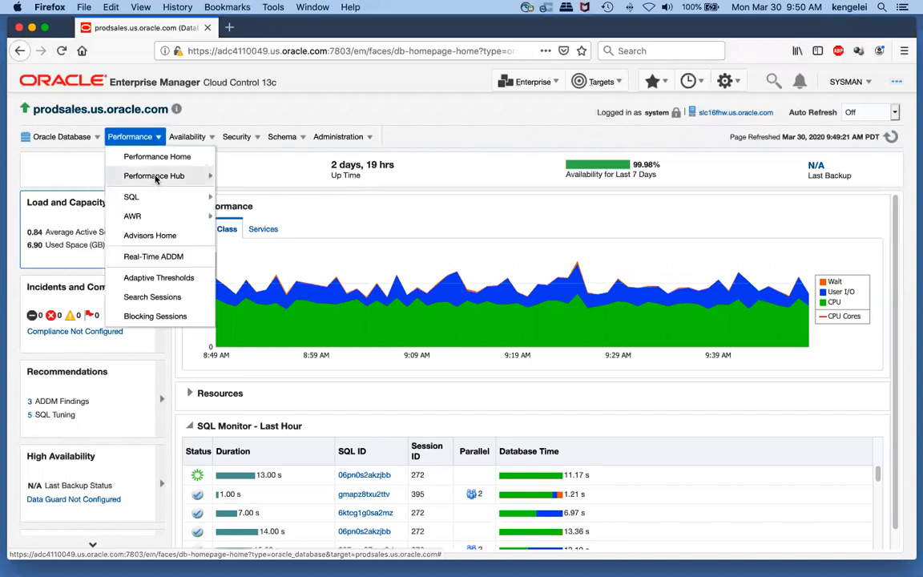
pyautogui.moveTo(154, 174)
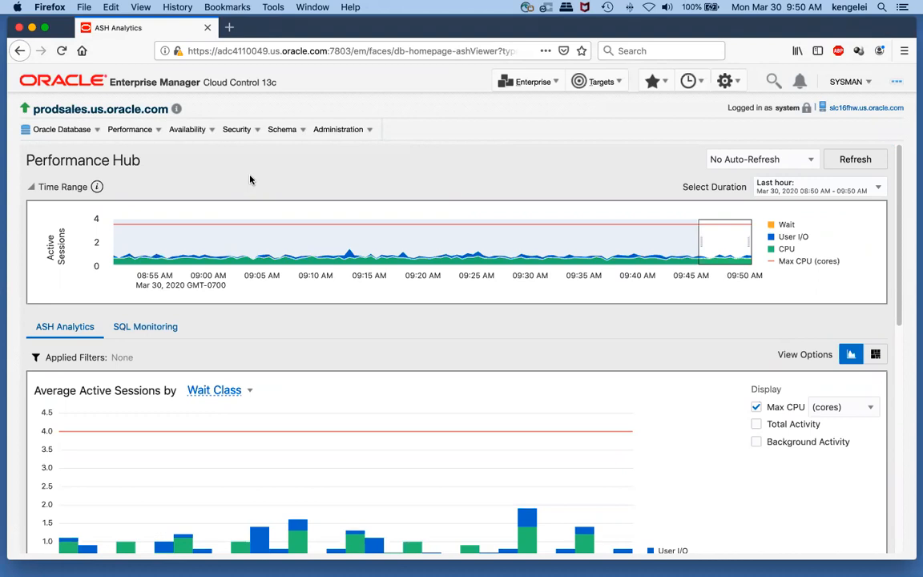
pyautogui.moveTo(412, 197)
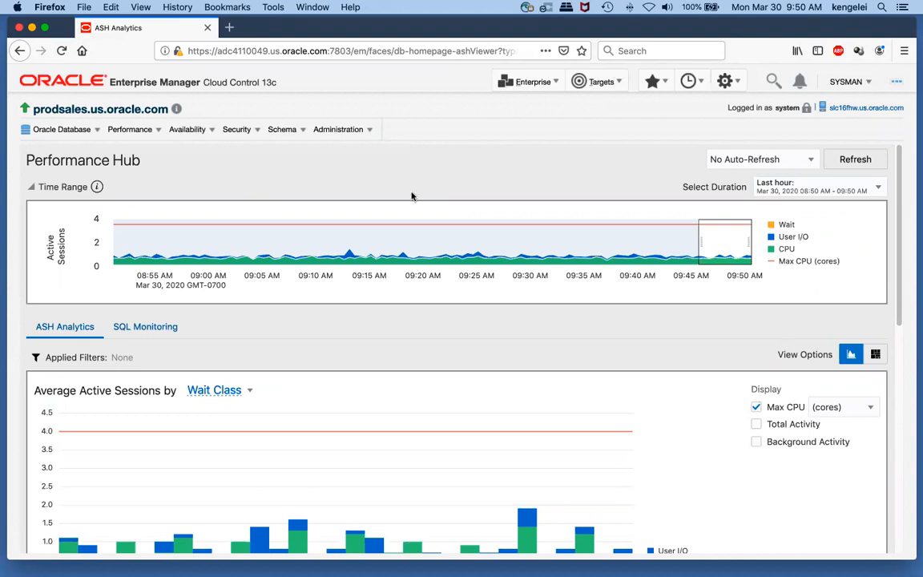
pyautogui.moveTo(714, 240)
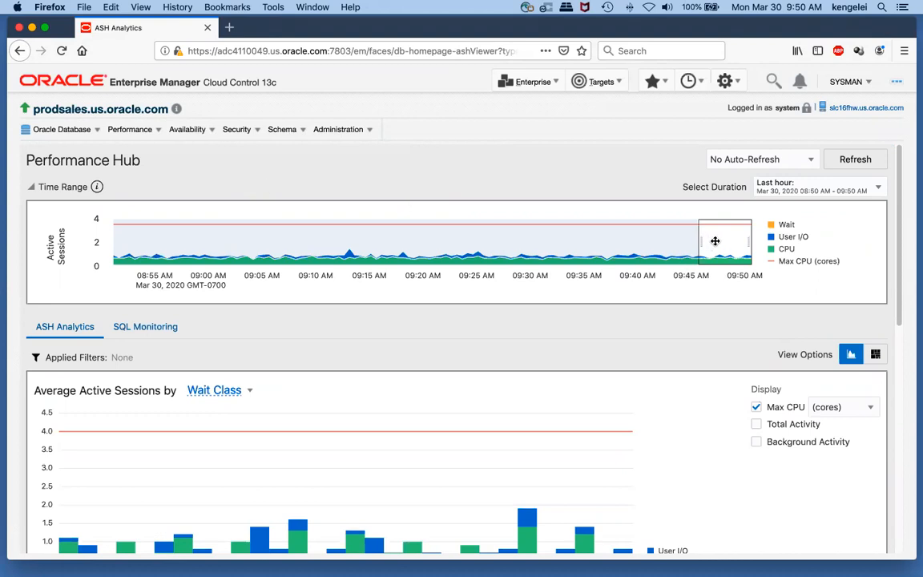
pyautogui.moveTo(724, 240); pyautogui.dragTo(526, 242)
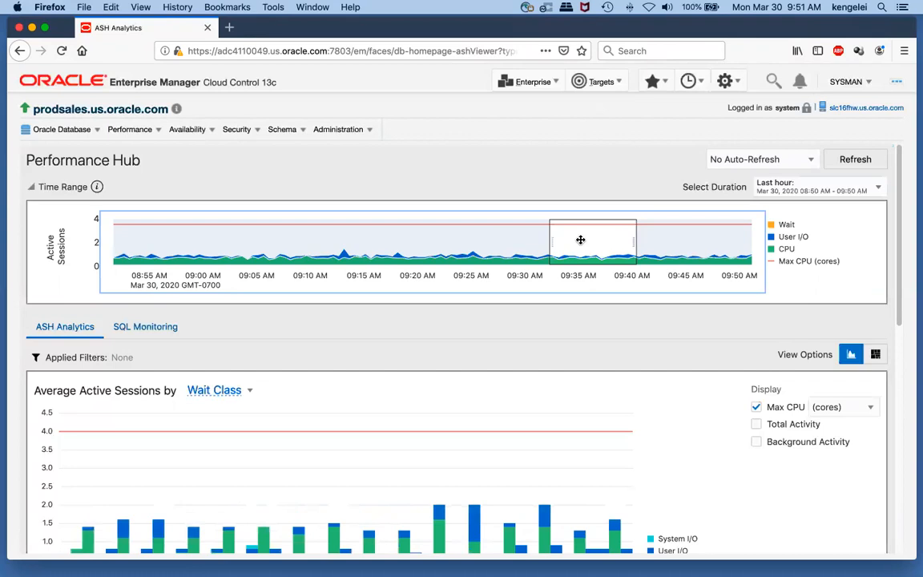
pyautogui.moveTo(580, 240); pyautogui.dragTo(708, 235)
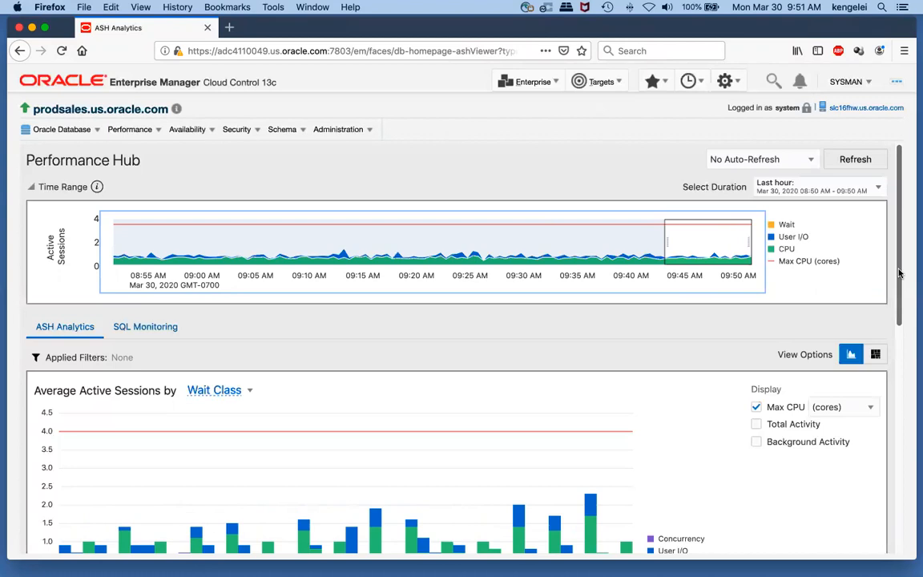
# Scroll down to the Average Active Sessions chart and the SQL ID table below it.
pyautogui.scroll(-3)
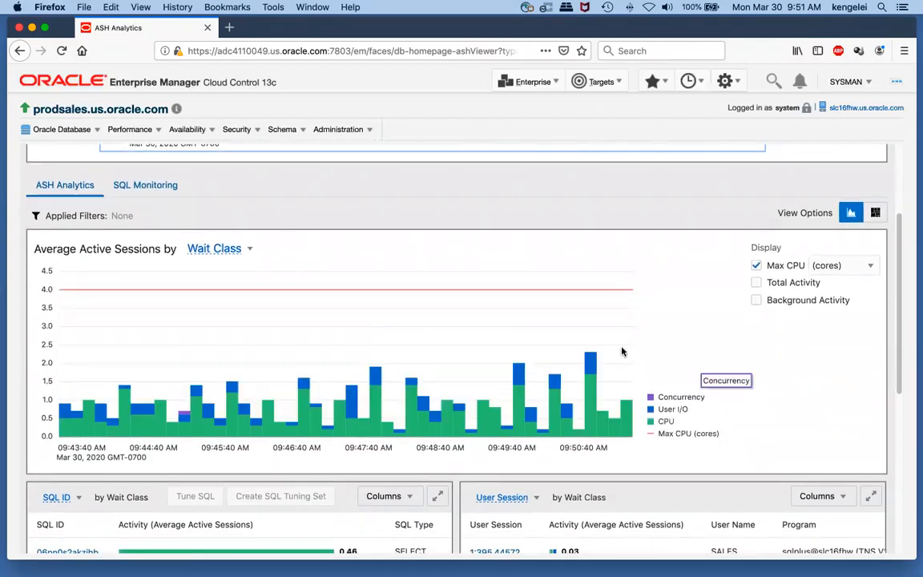
pyautogui.moveTo(674, 330)
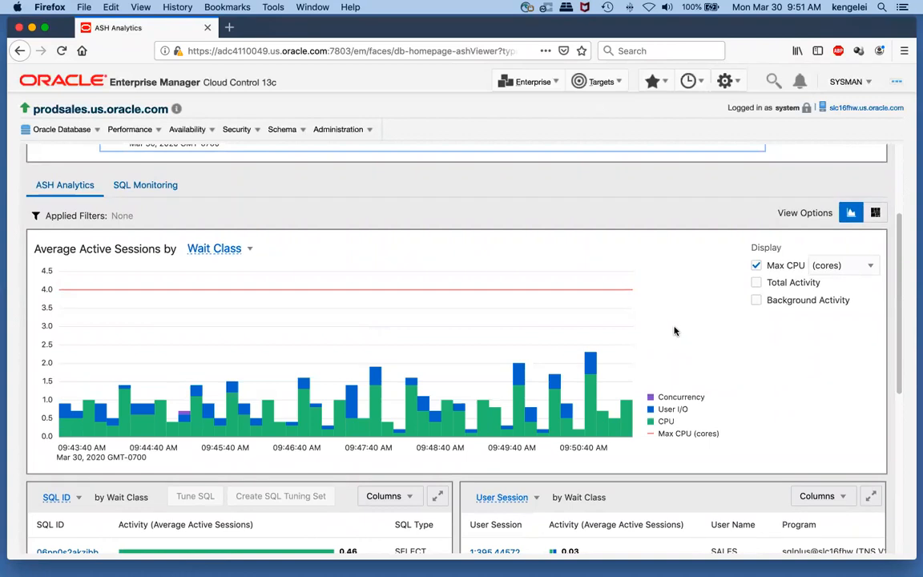
pyautogui.moveTo(669, 277)
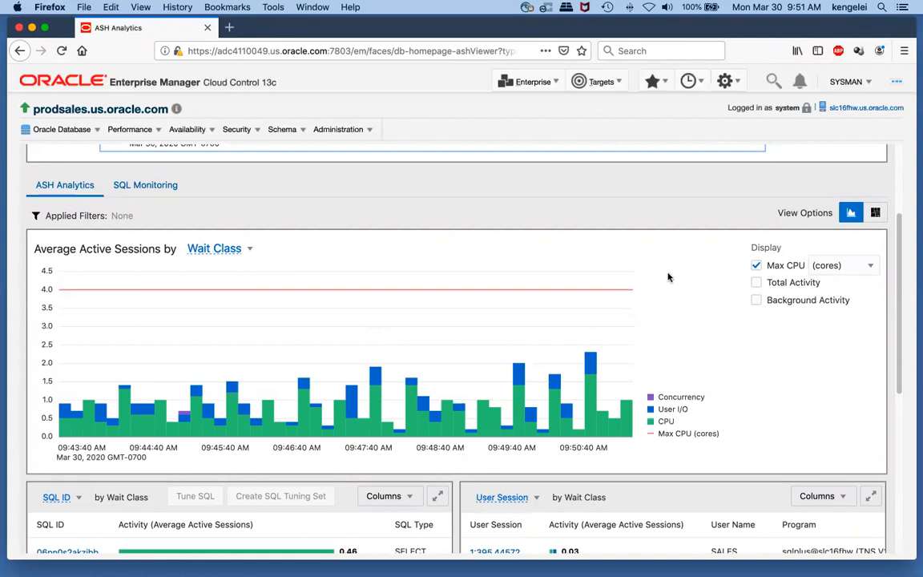
pyautogui.moveTo(285, 254)
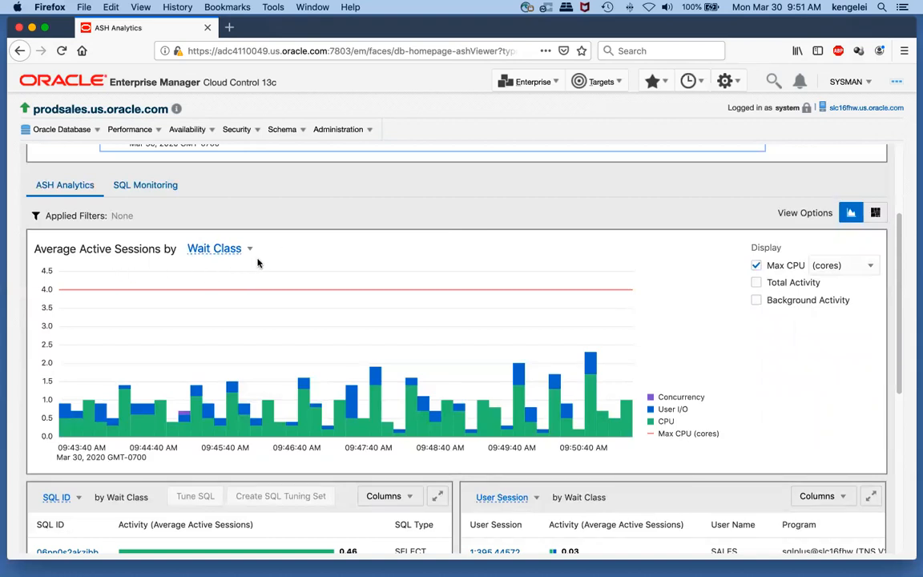
pyautogui.moveTo(365, 248)
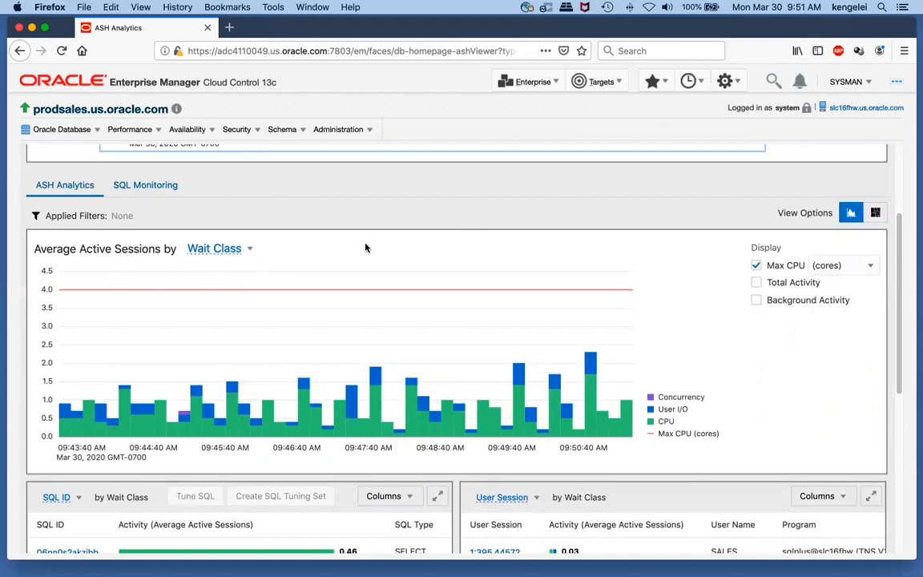
pyautogui.moveTo(375, 250)
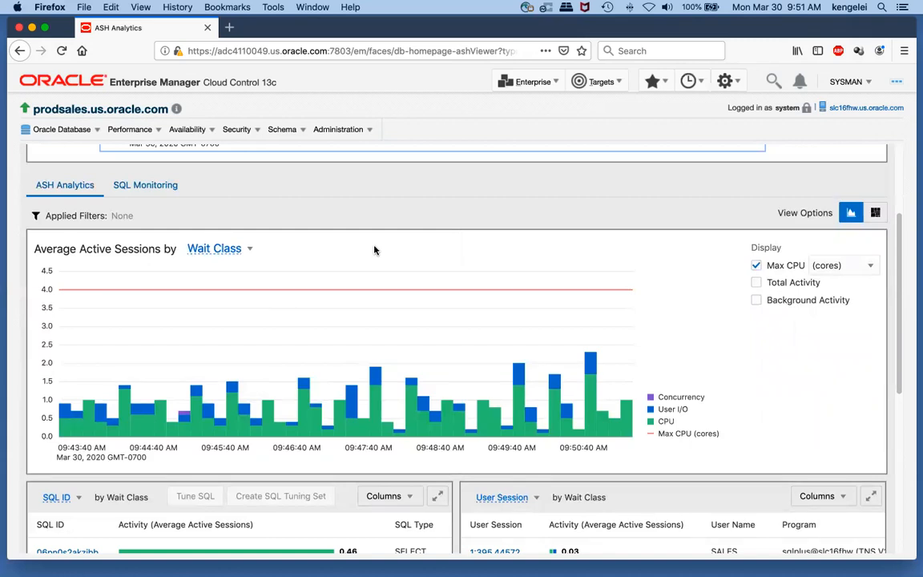
pyautogui.moveTo(393, 250)
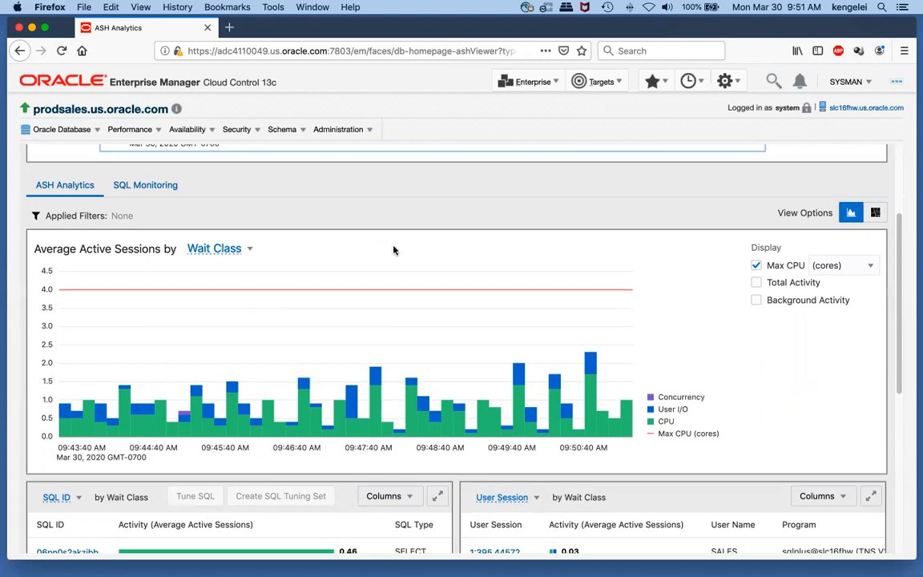
pyautogui.moveTo(420, 247)
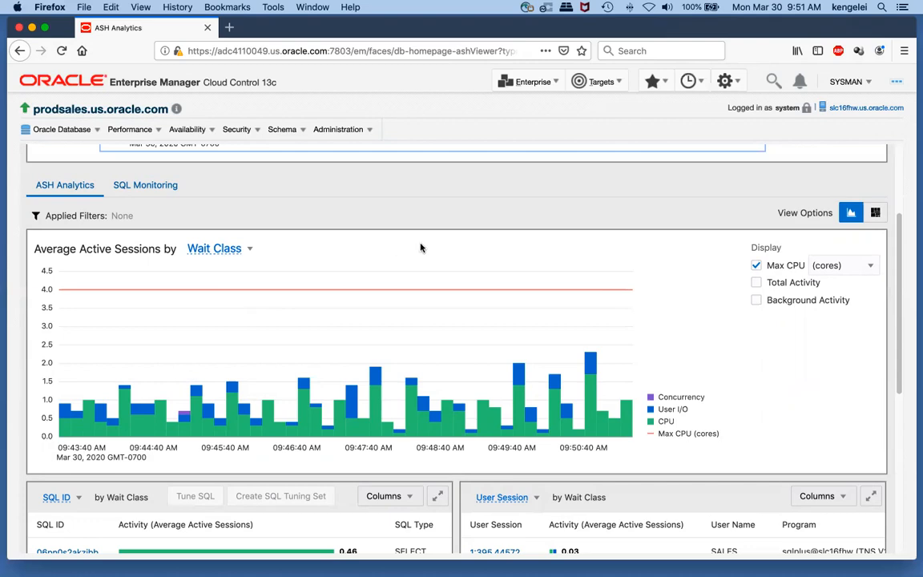
pyautogui.moveTo(439, 250)
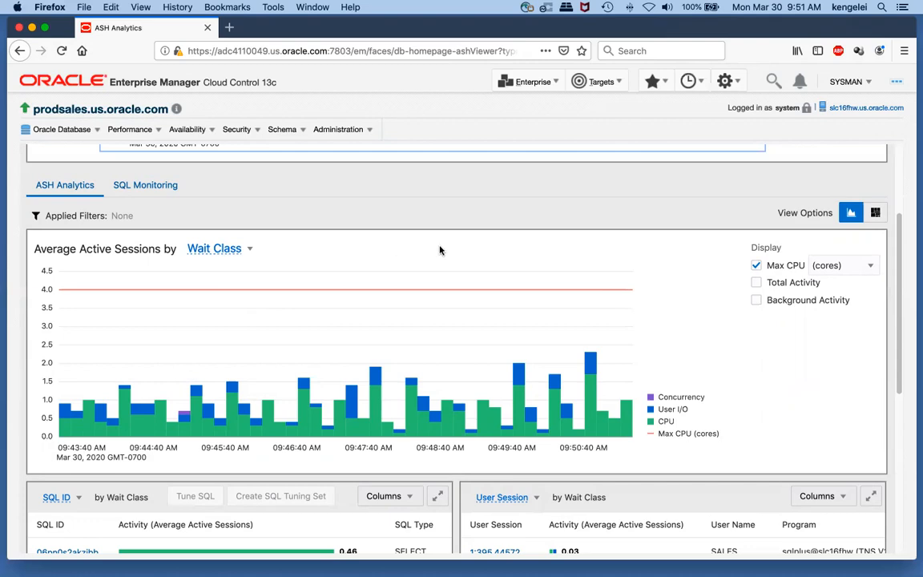
pyautogui.moveTo(276, 252)
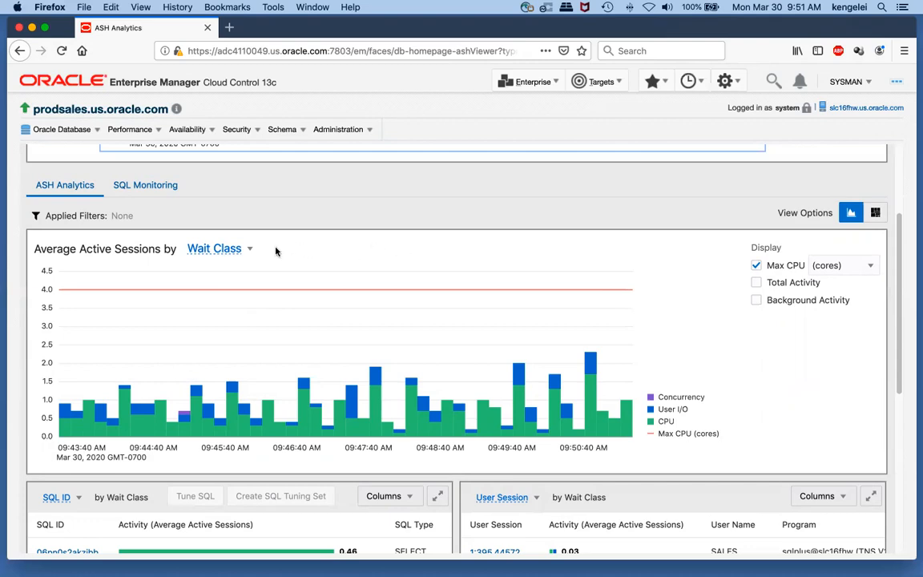
pyautogui.moveTo(702, 430)
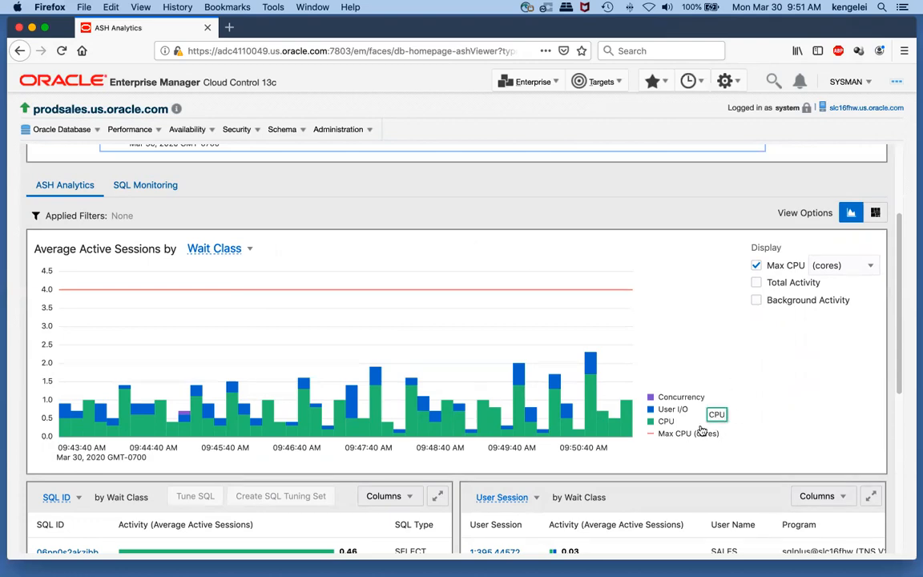
pyautogui.moveTo(729, 399)
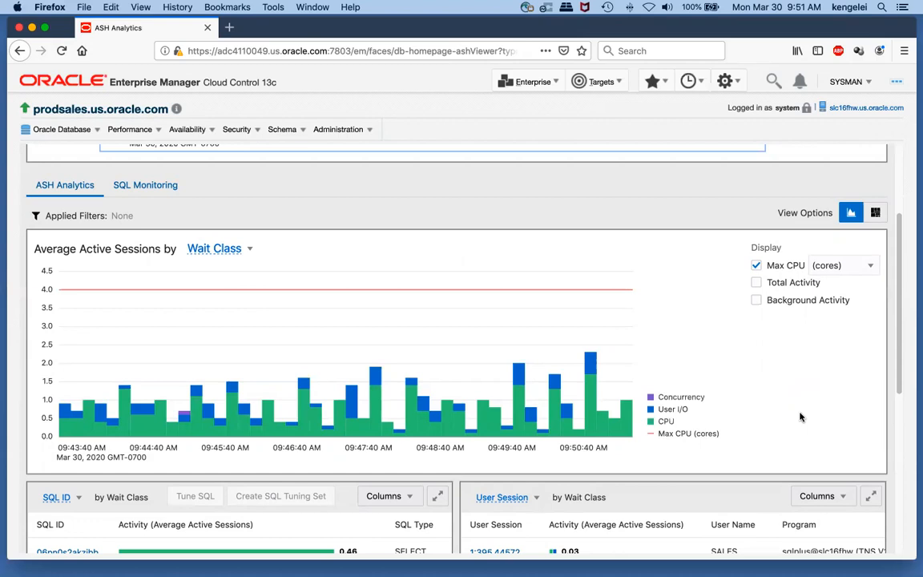
pyautogui.moveTo(711, 451)
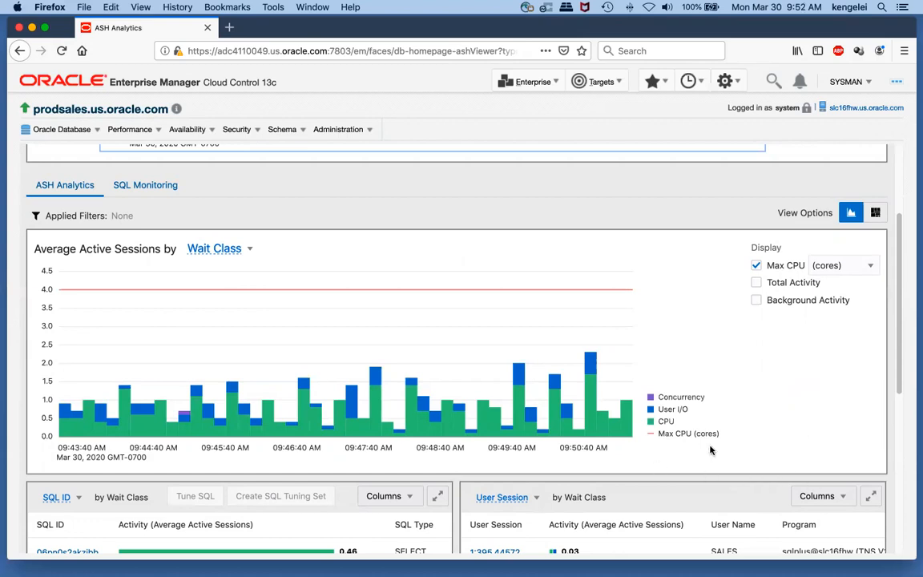
pyautogui.moveTo(775, 371)
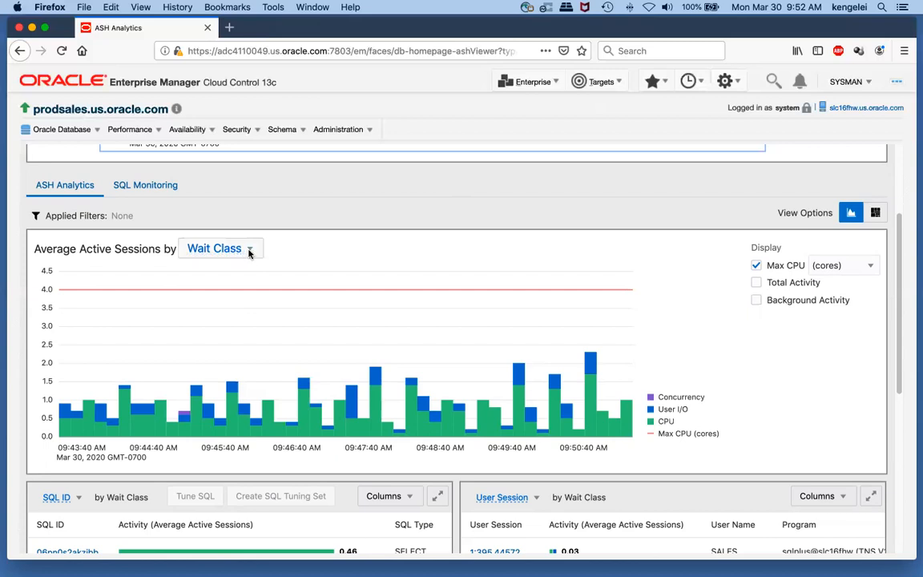
# Switch the Average Active Sessions breakdown from Wait Class to Wait Event.
pyautogui.click(221, 247)
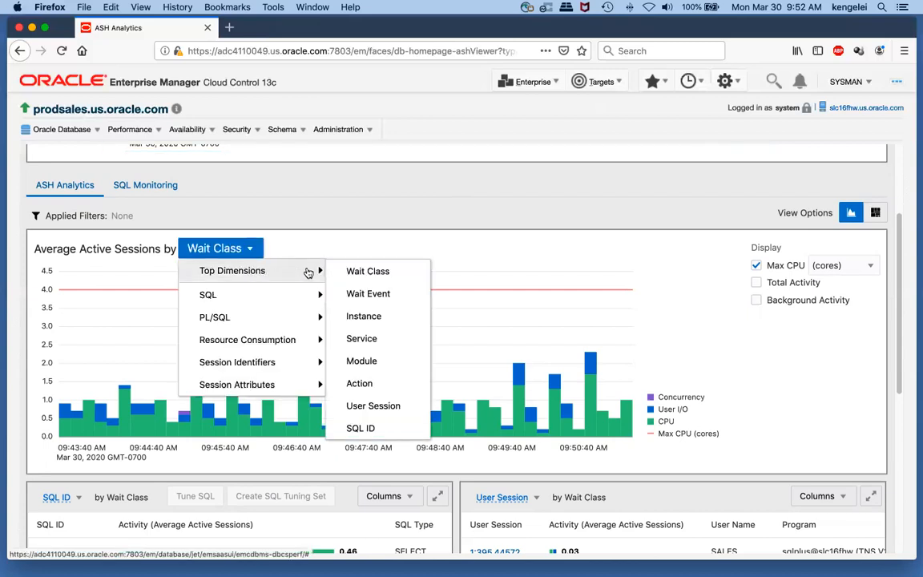
pyautogui.moveTo(368, 293)
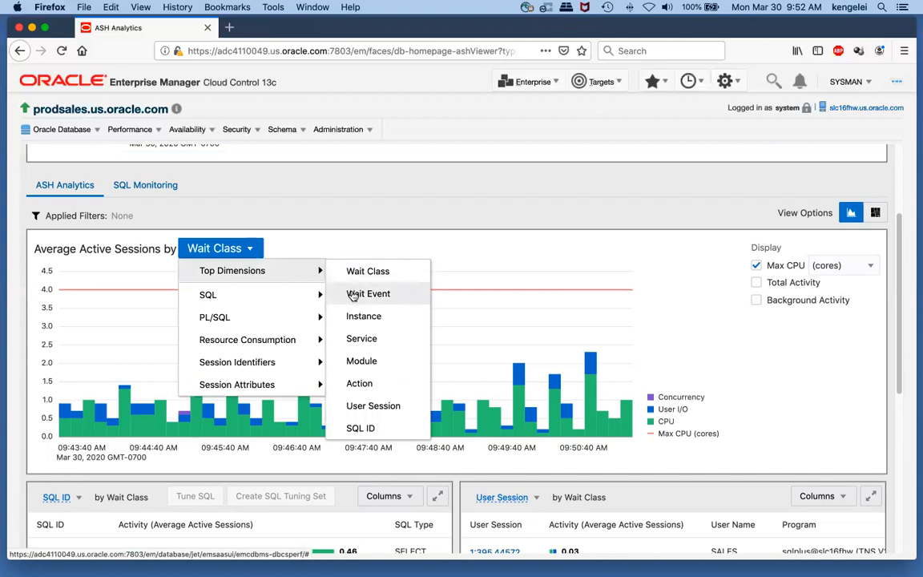
pyautogui.click(368, 293)
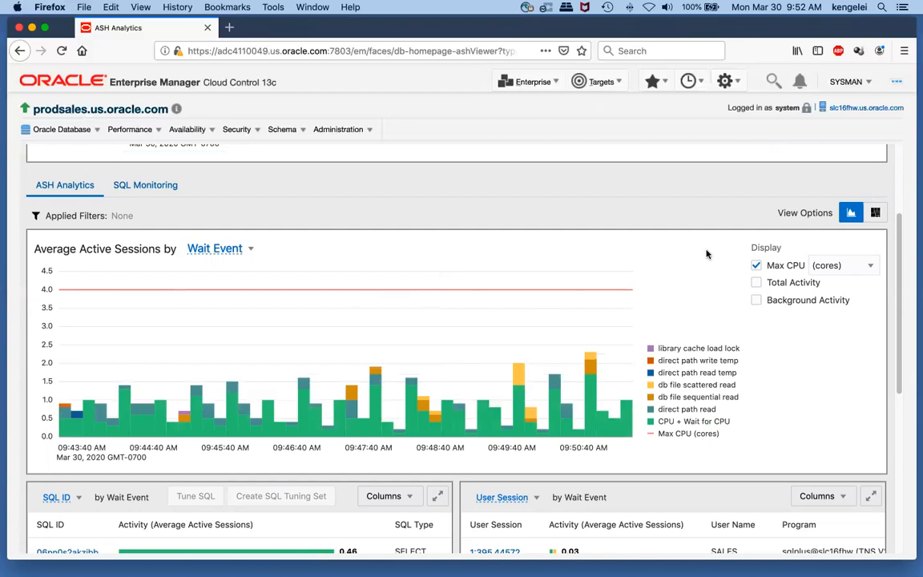
pyautogui.moveTo(745, 290)
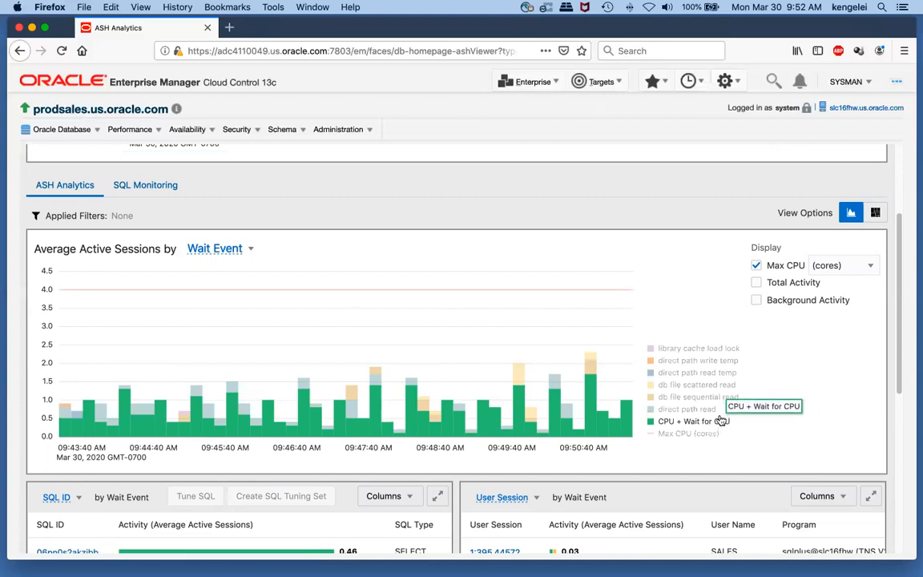
pyautogui.moveTo(725, 384)
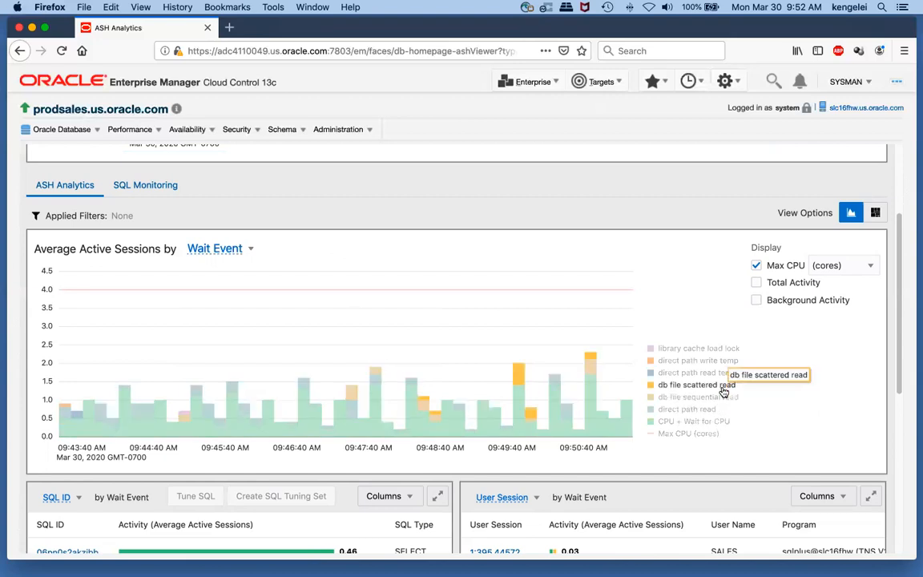
pyautogui.moveTo(773, 362)
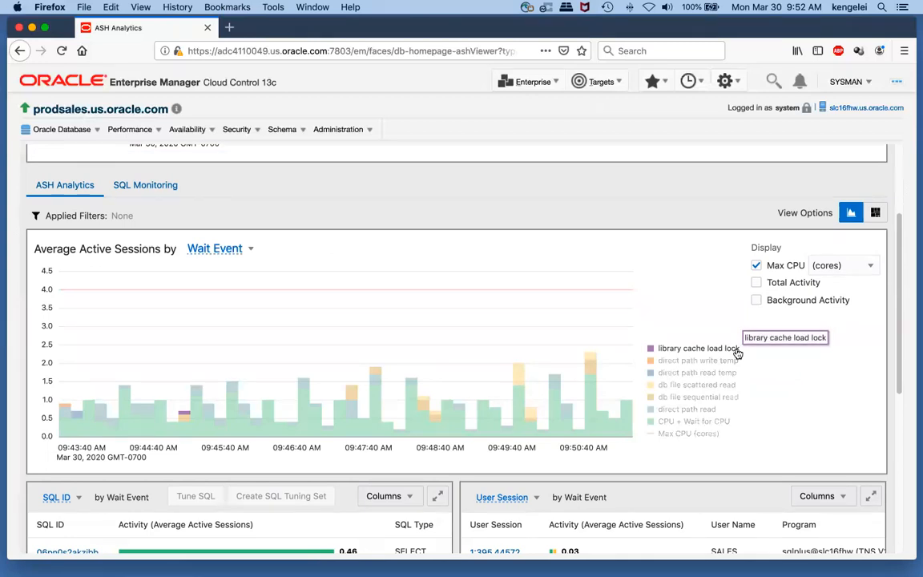
pyautogui.moveTo(475, 214)
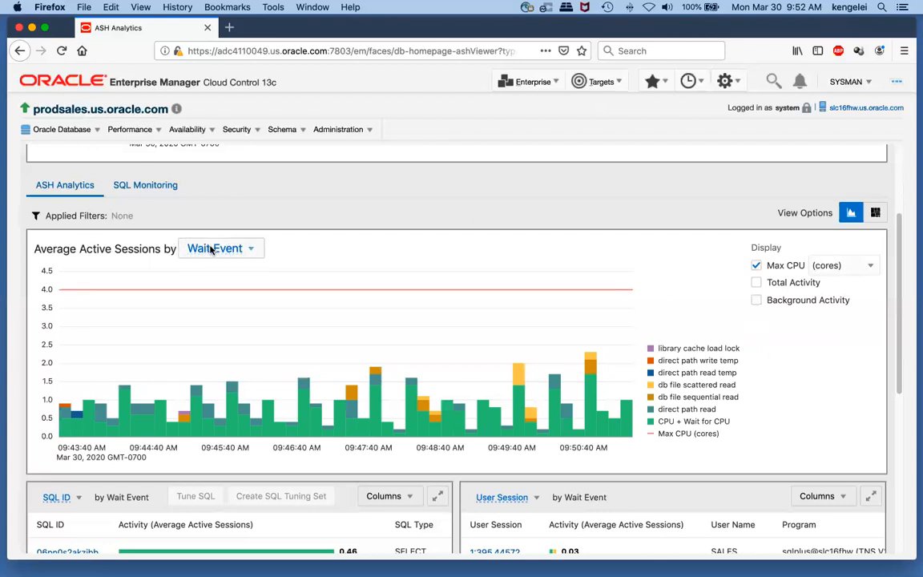
# Switch the Average Active Sessions breakdown to SQL ID.
pyautogui.click(221, 247)
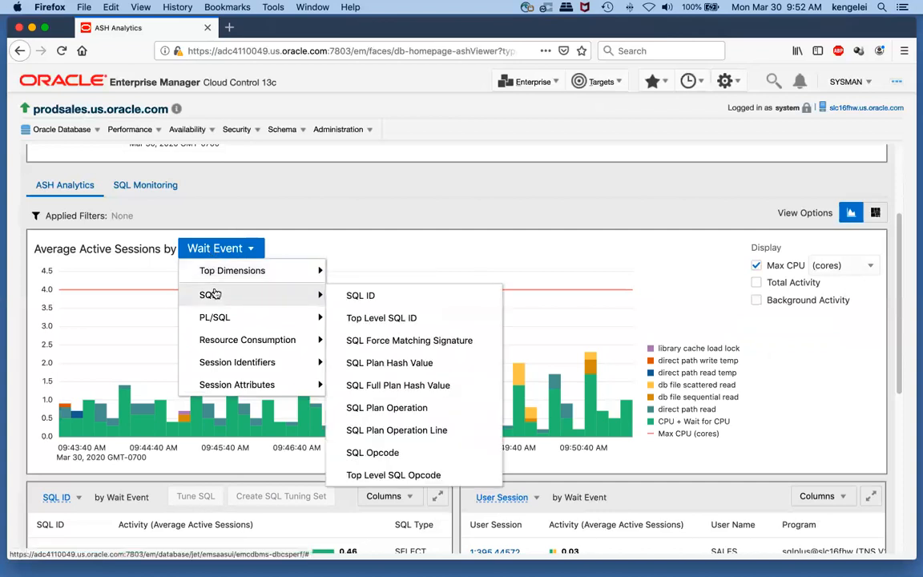
pyautogui.moveTo(359, 294)
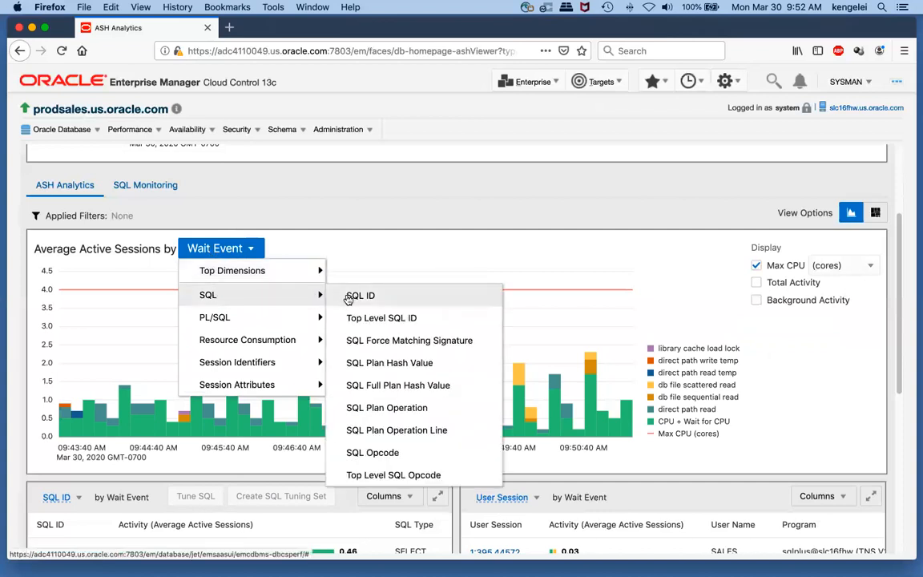
pyautogui.click(359, 295)
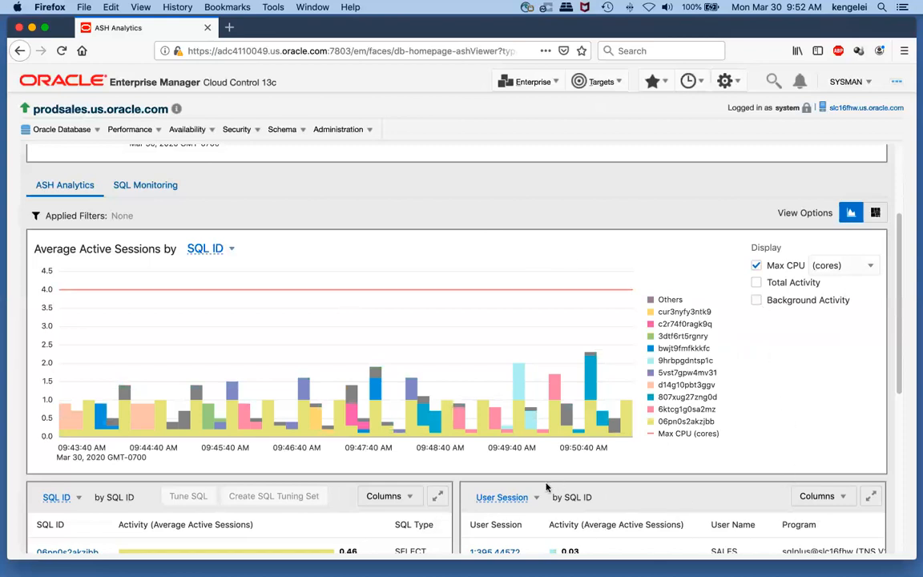
pyautogui.moveTo(275, 445)
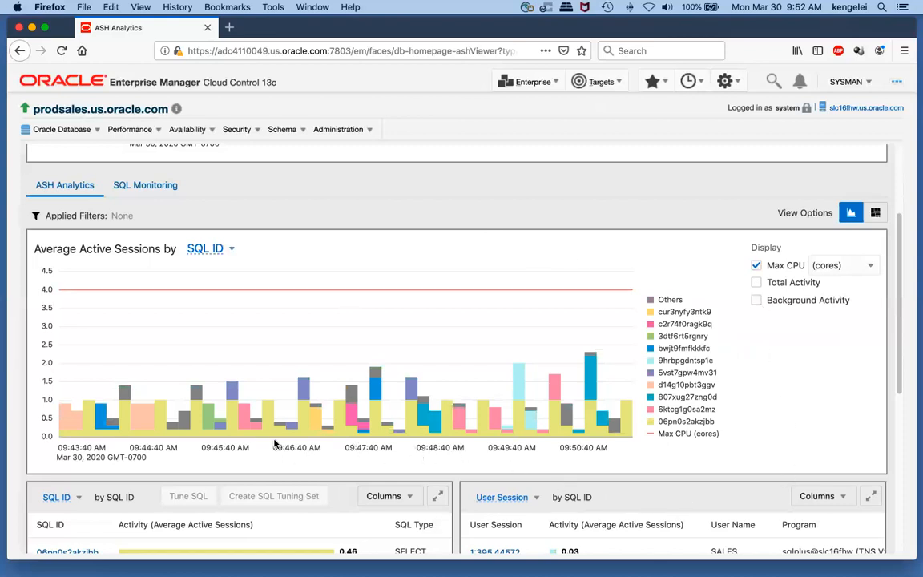
pyautogui.moveTo(302, 433)
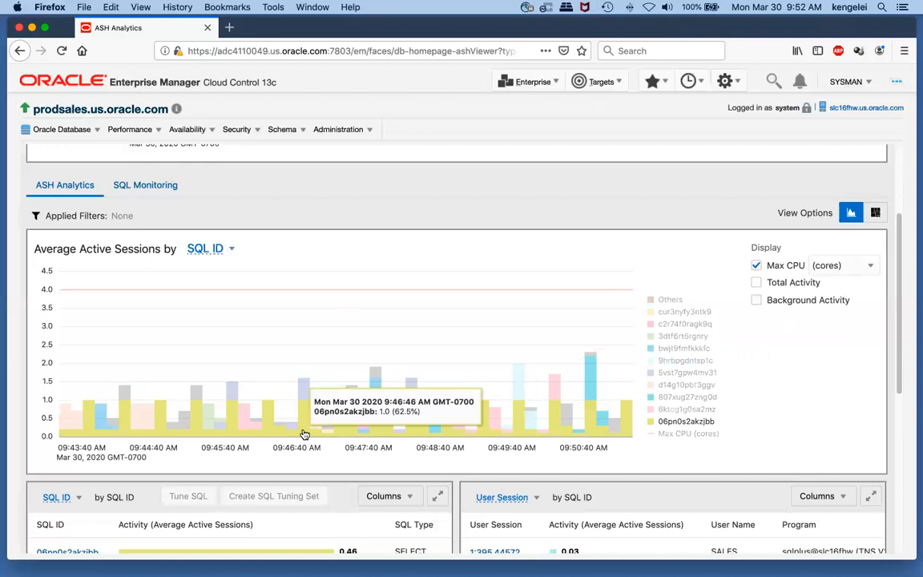
pyautogui.moveTo(305, 391)
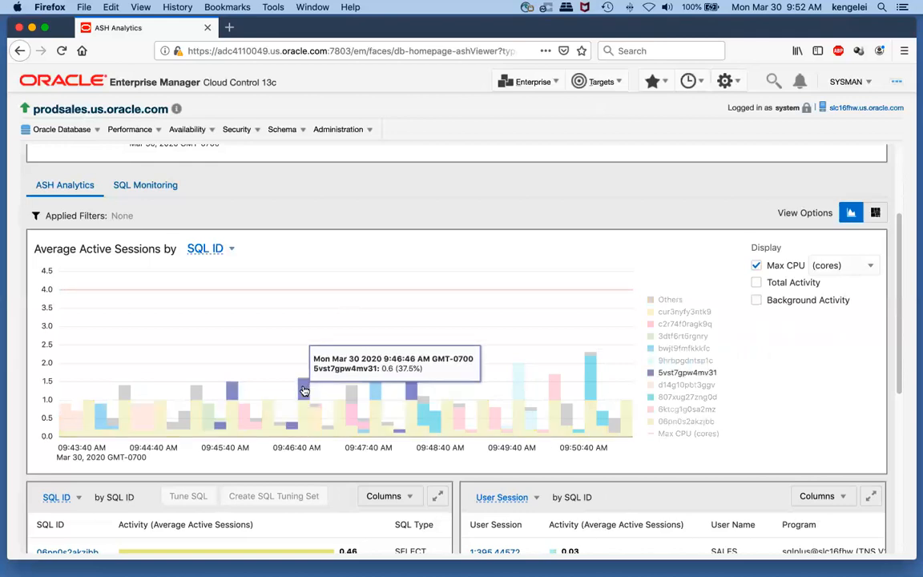
pyautogui.moveTo(372, 383)
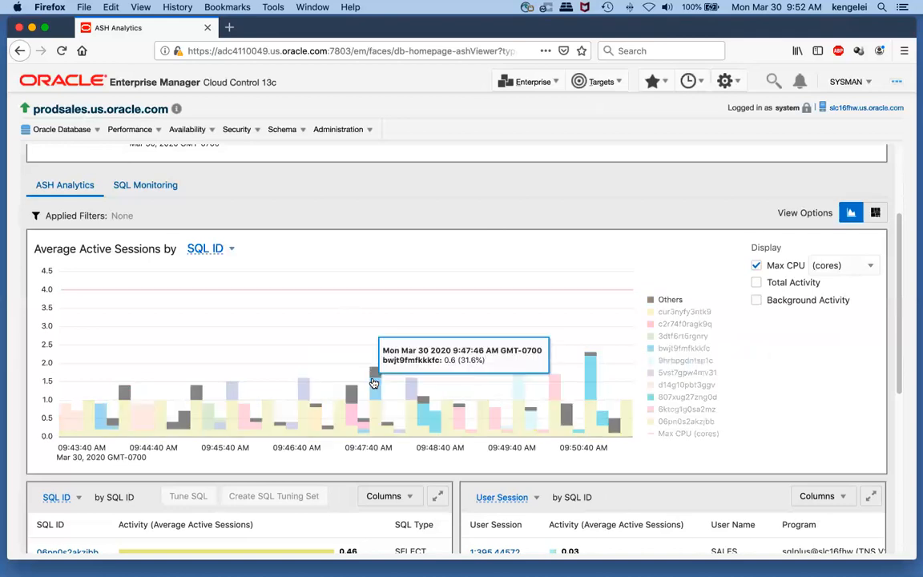
pyautogui.moveTo(497, 311)
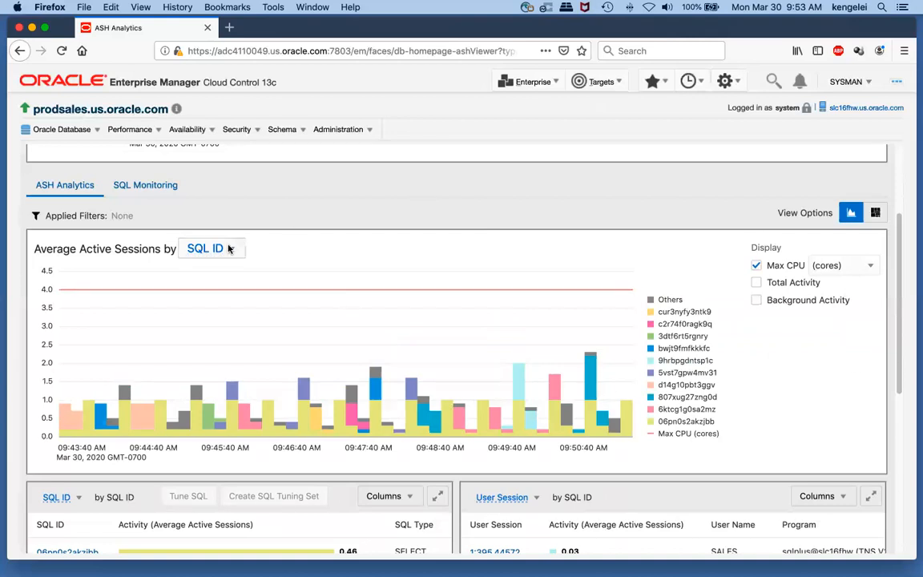
pyautogui.click(205, 246)
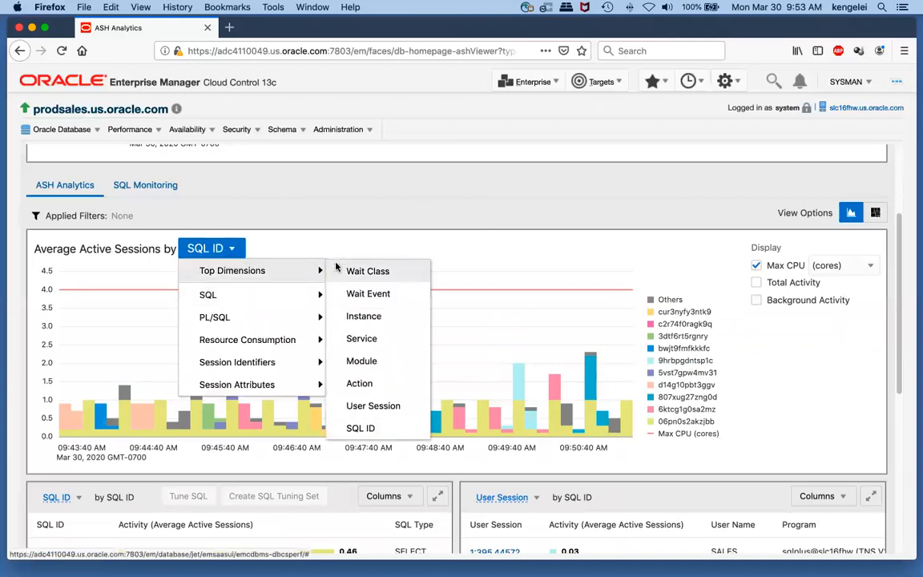
pyautogui.click(369, 270)
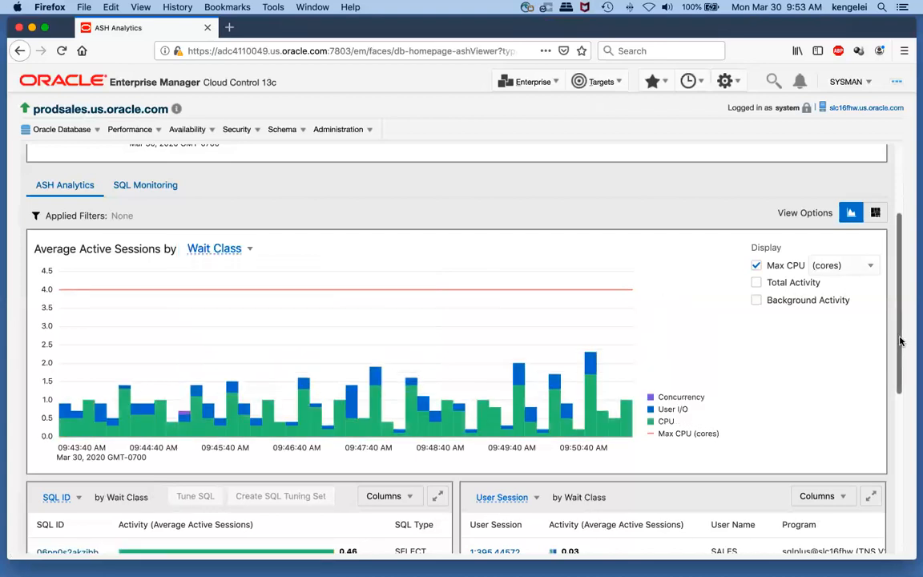
pyautogui.scroll(-3)
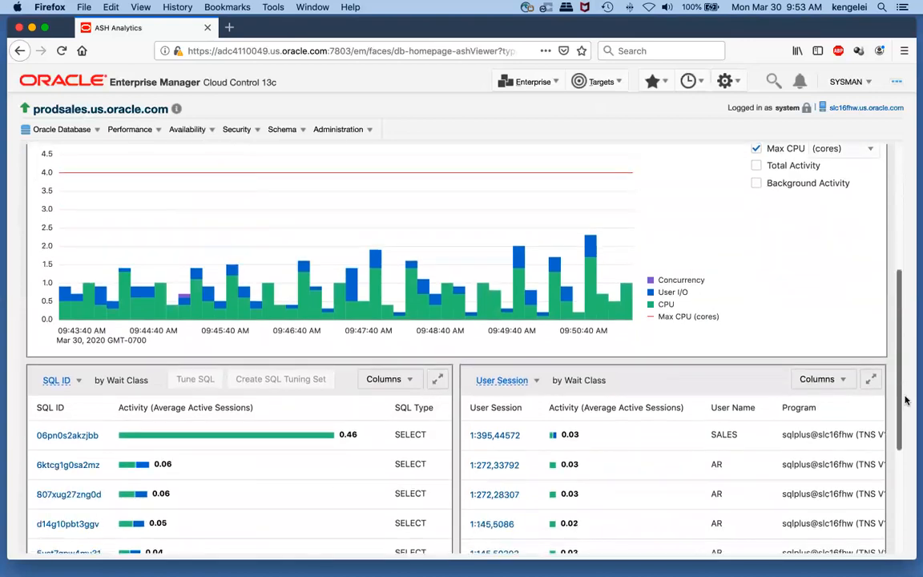
pyautogui.scroll(-3)
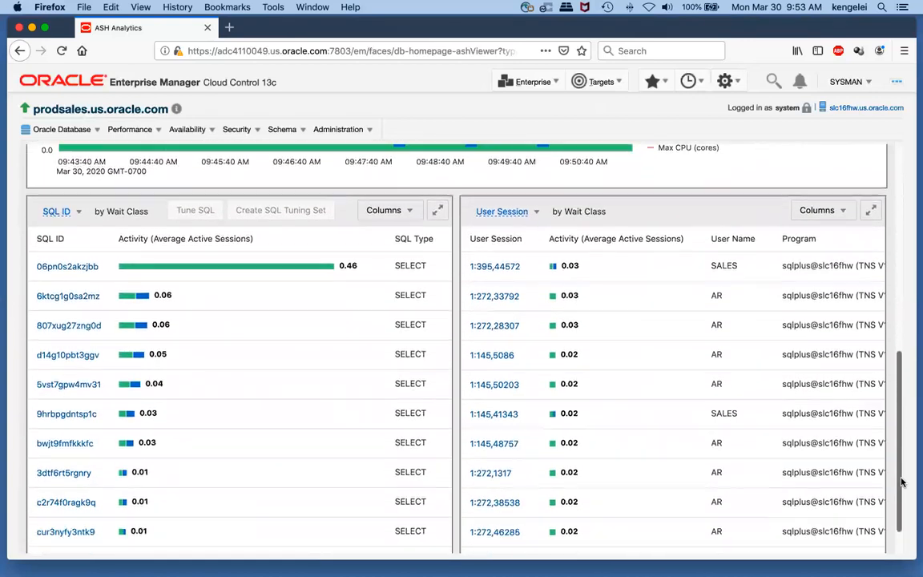
pyautogui.scroll(-3)
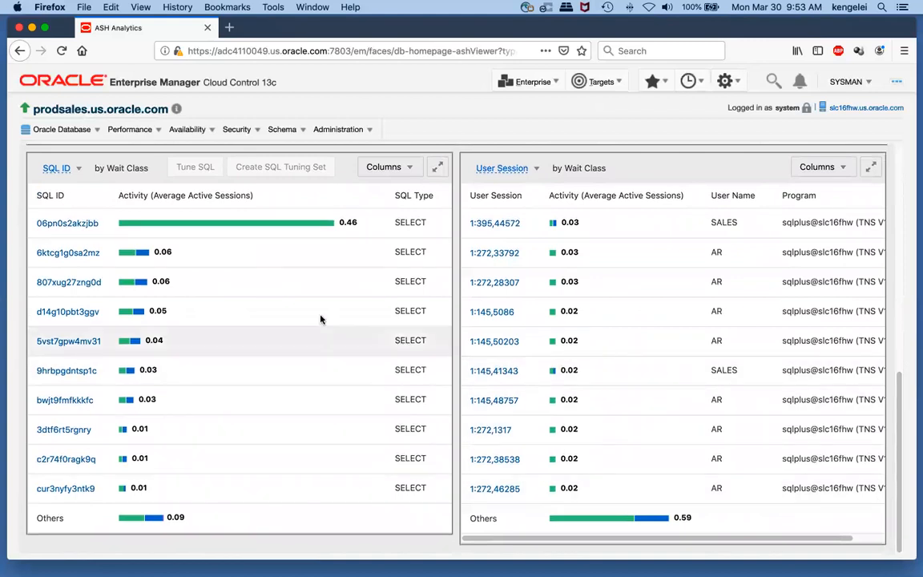
pyautogui.click(50, 195)
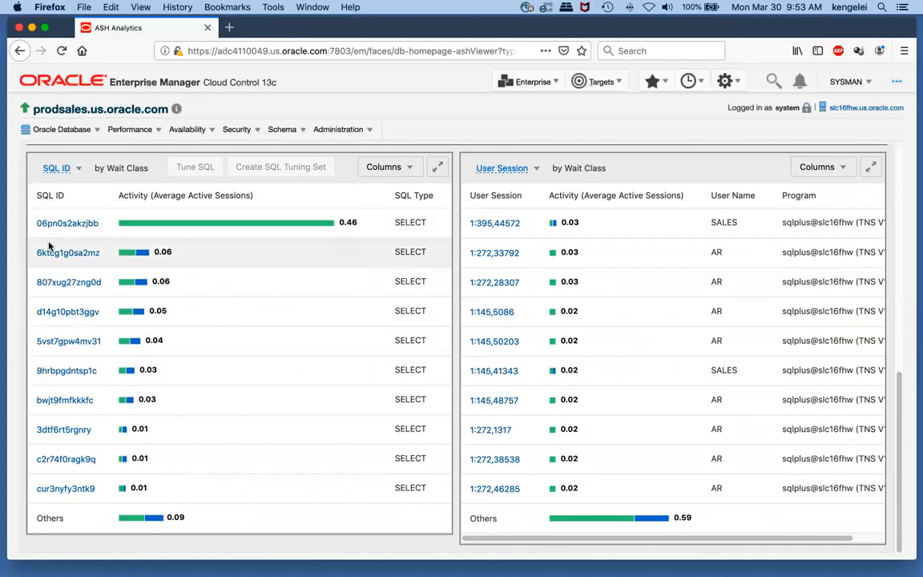
pyautogui.moveTo(51, 282)
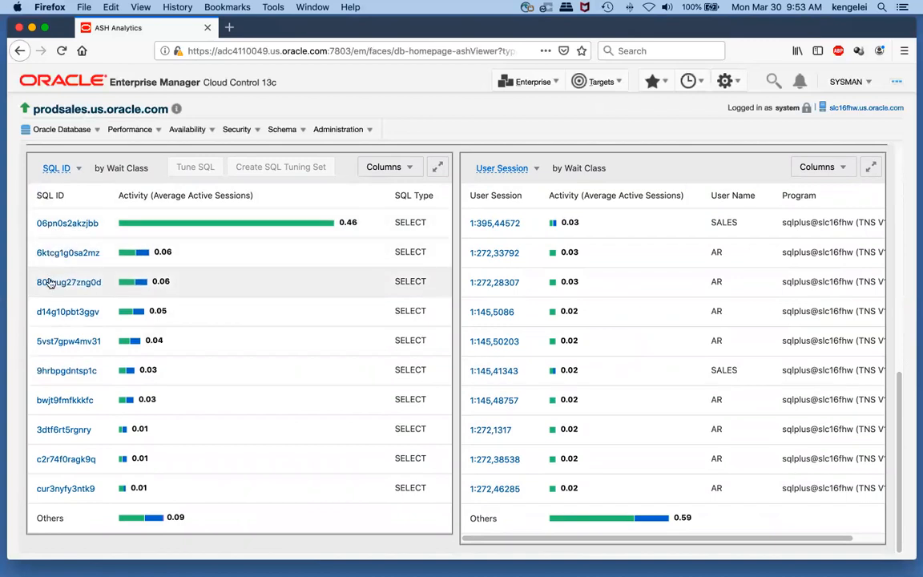
pyautogui.moveTo(69, 282)
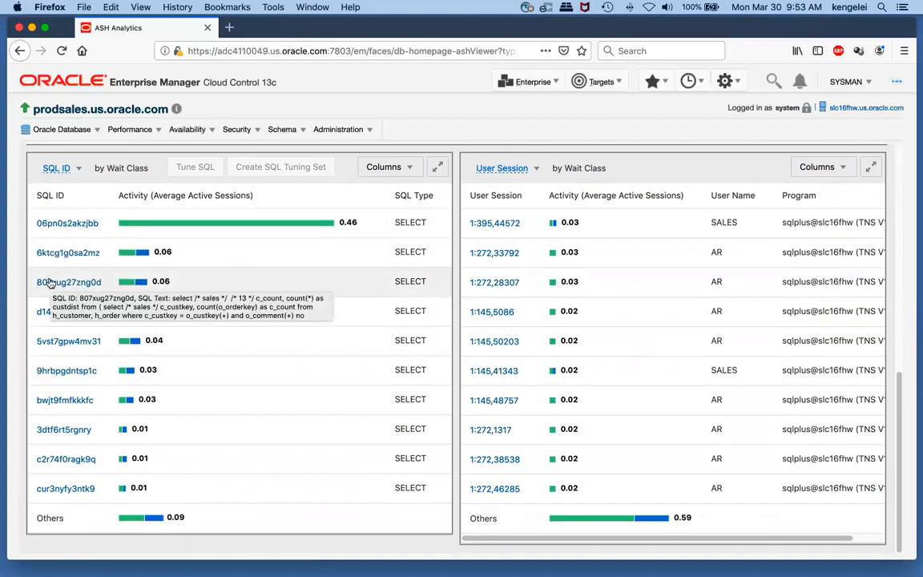
pyautogui.moveTo(176, 247)
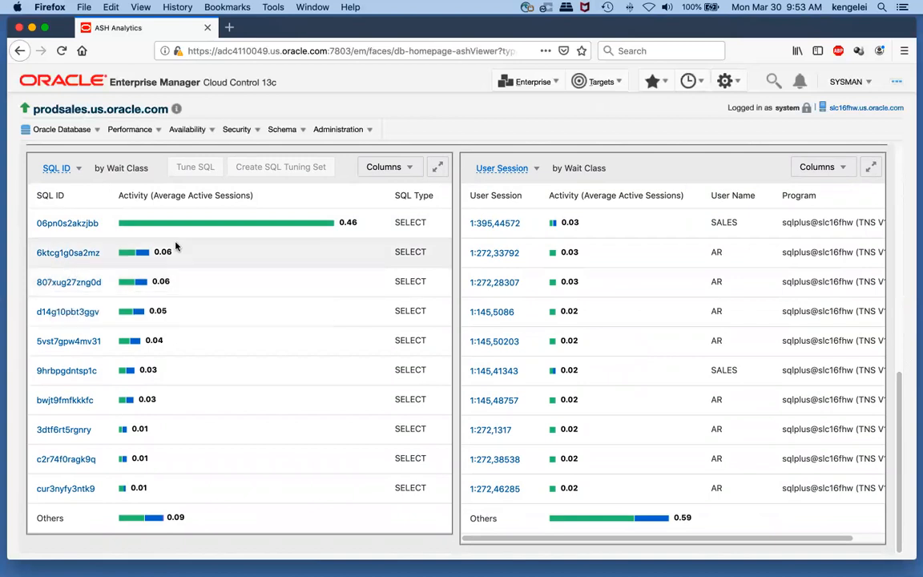
pyautogui.moveTo(371, 228)
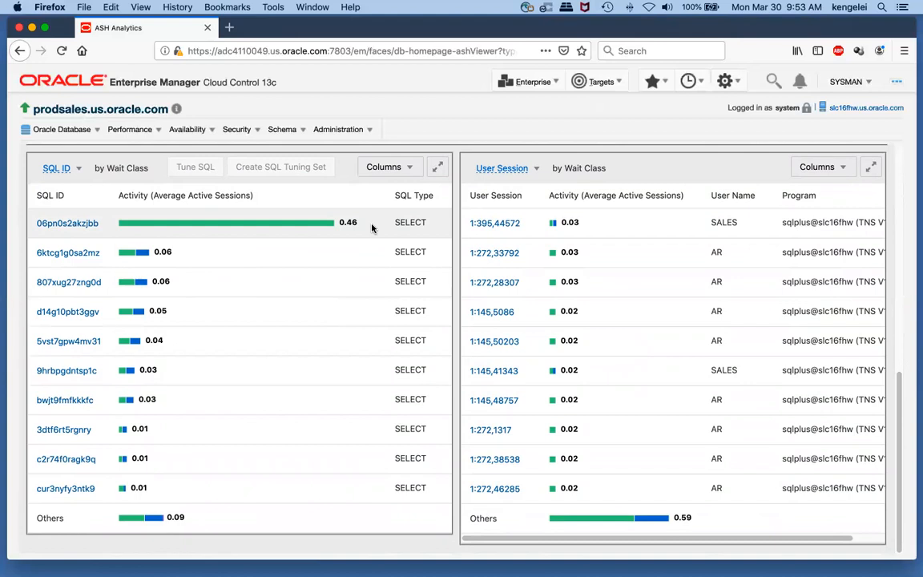
pyautogui.moveTo(458, 218)
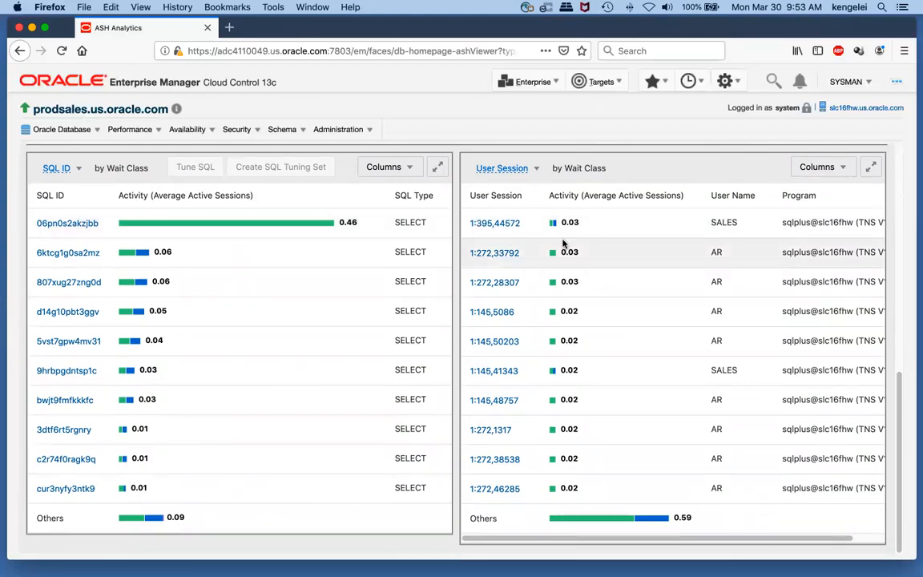
pyautogui.moveTo(541, 223)
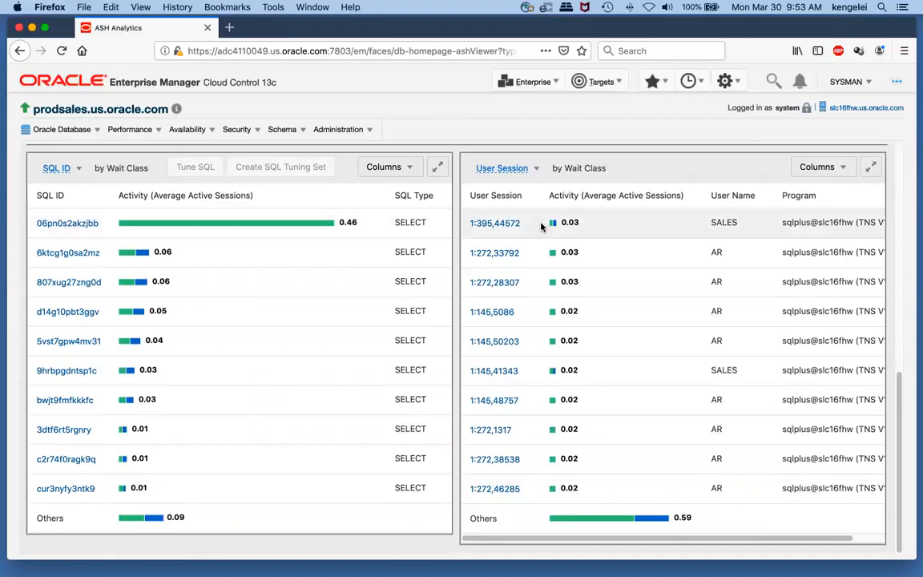
pyautogui.moveTo(641, 226)
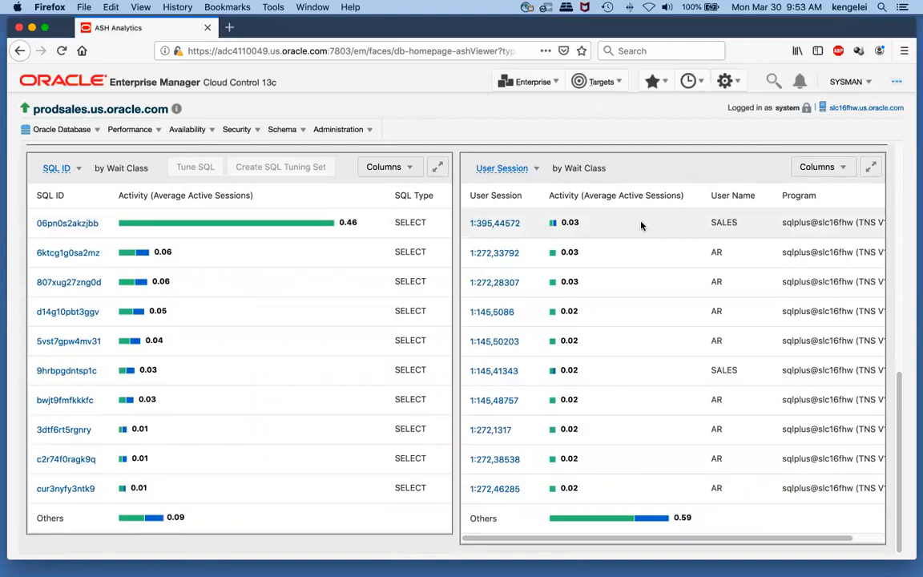
pyautogui.moveTo(612, 393)
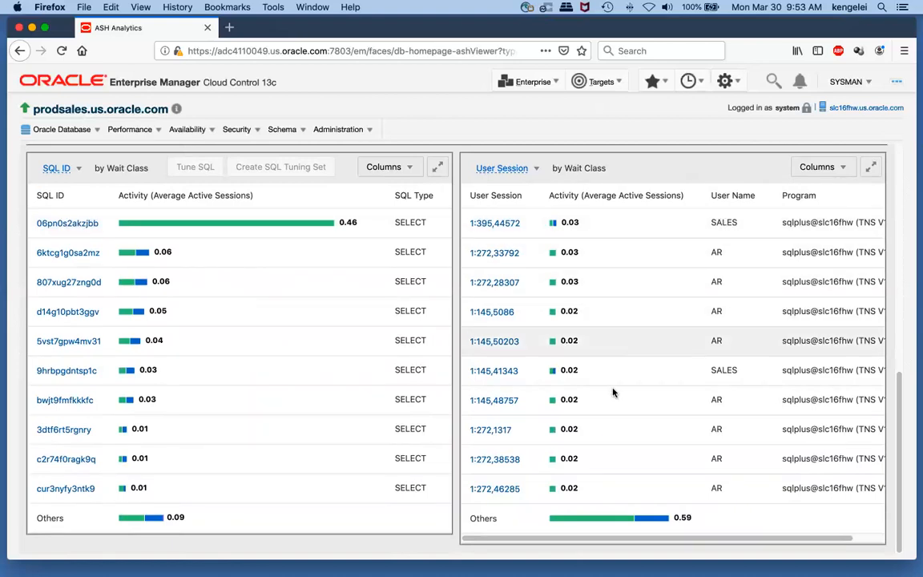
pyautogui.moveTo(650, 234)
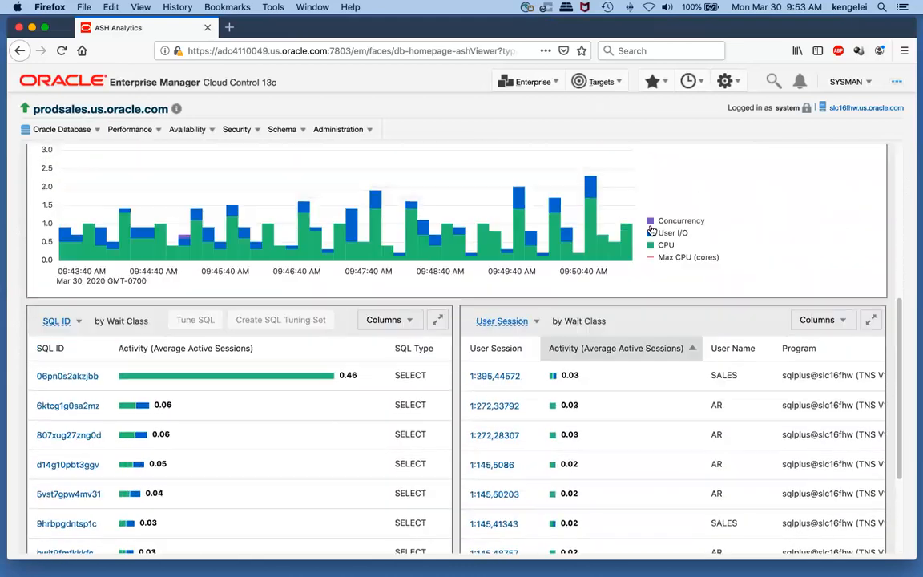
# Switch to the SQL Monitoring tab and view the Top 100 by Last Active Time executions.
pyautogui.scroll(3)
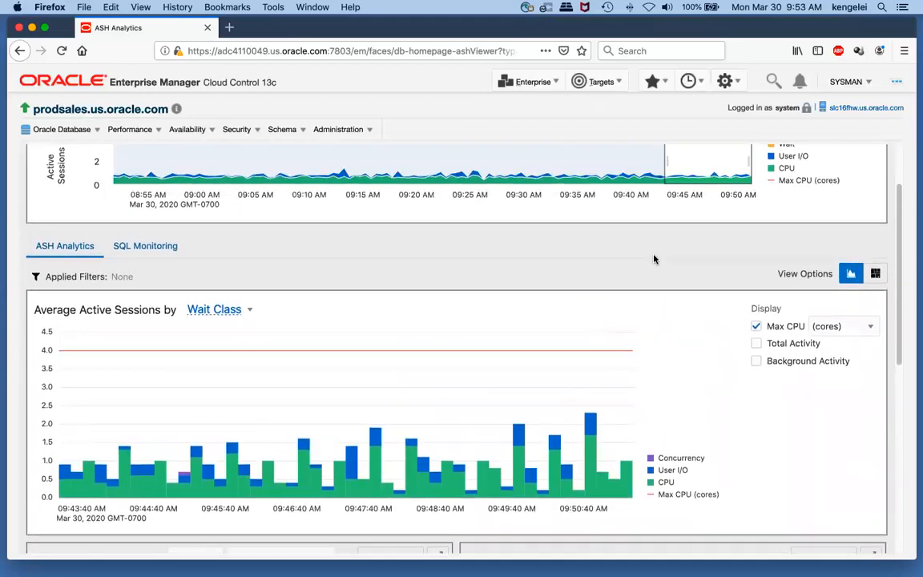
pyautogui.scroll(3)
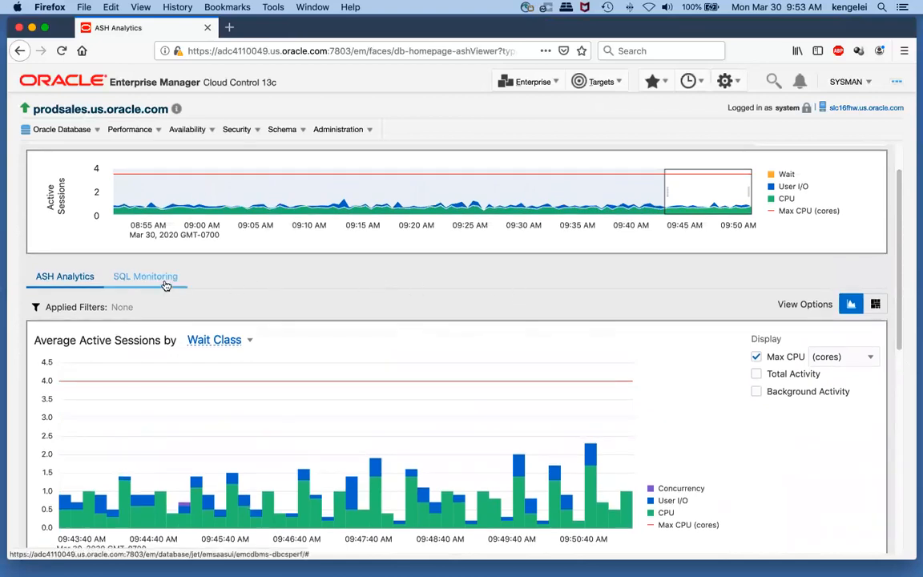
pyautogui.click(145, 276)
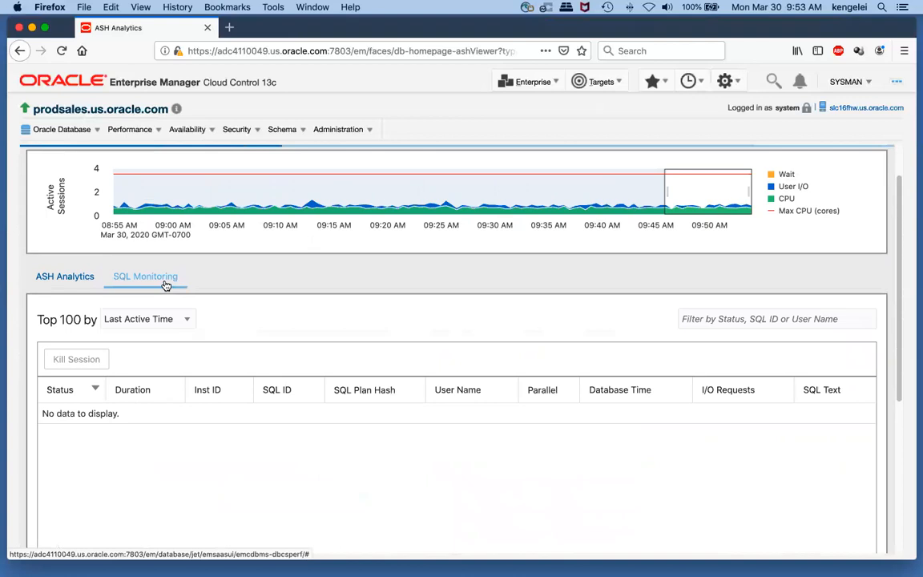
pyautogui.click(144, 275)
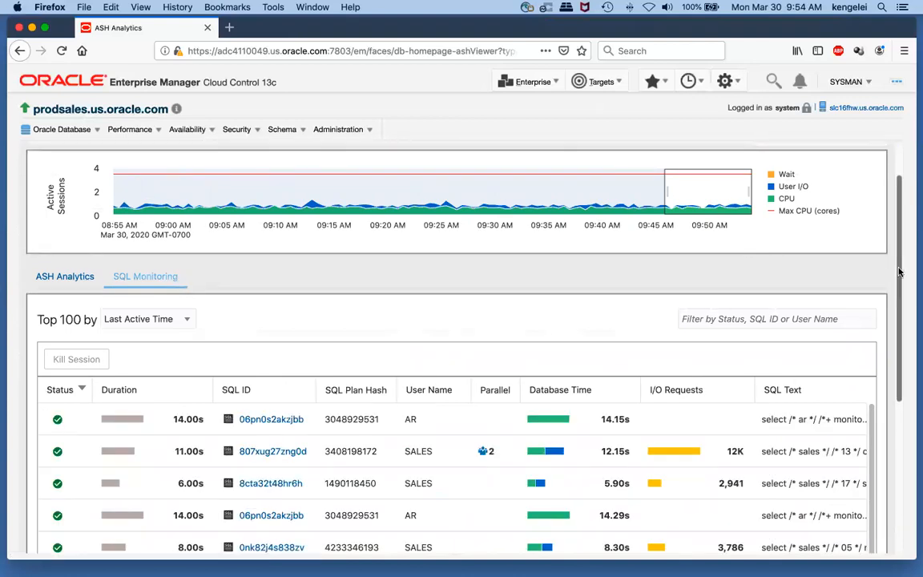
pyautogui.scroll(-3)
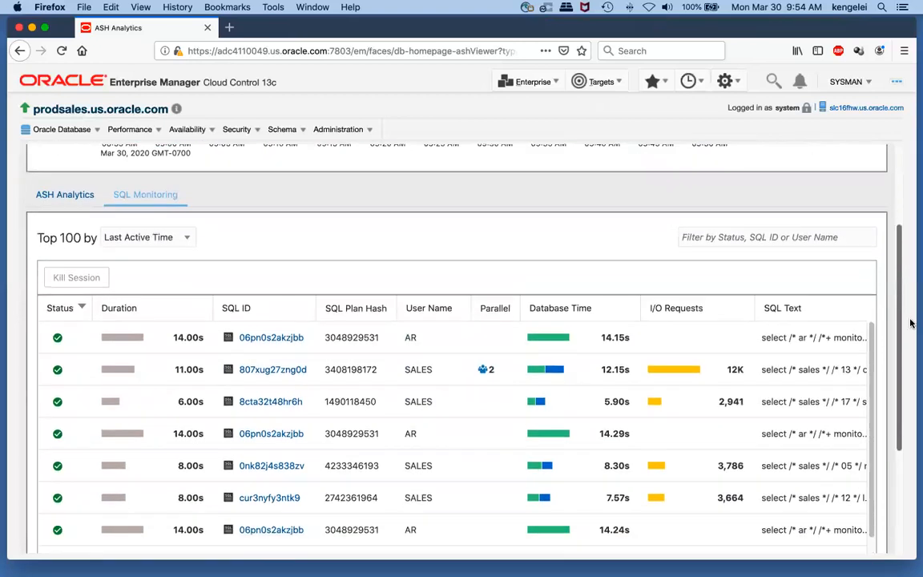
pyautogui.scroll(3)
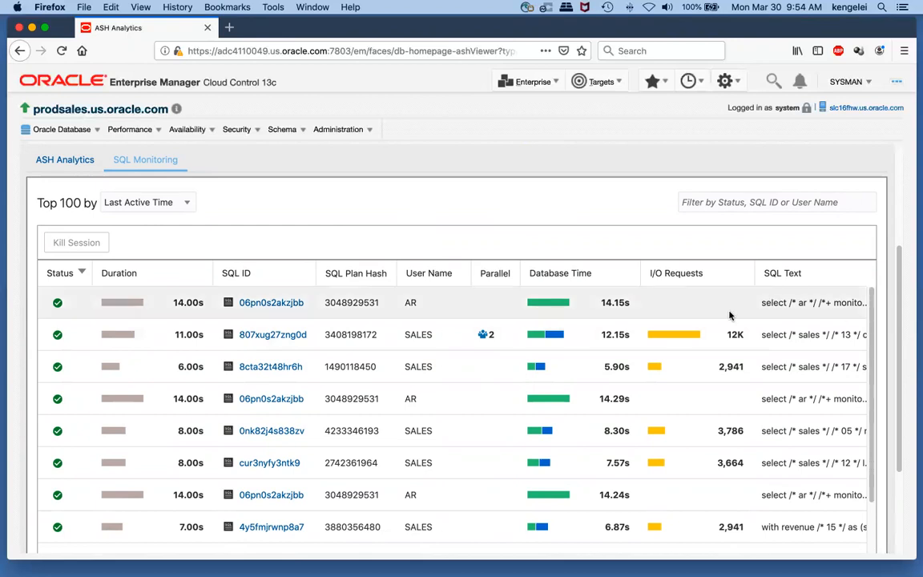
pyautogui.moveTo(596, 292)
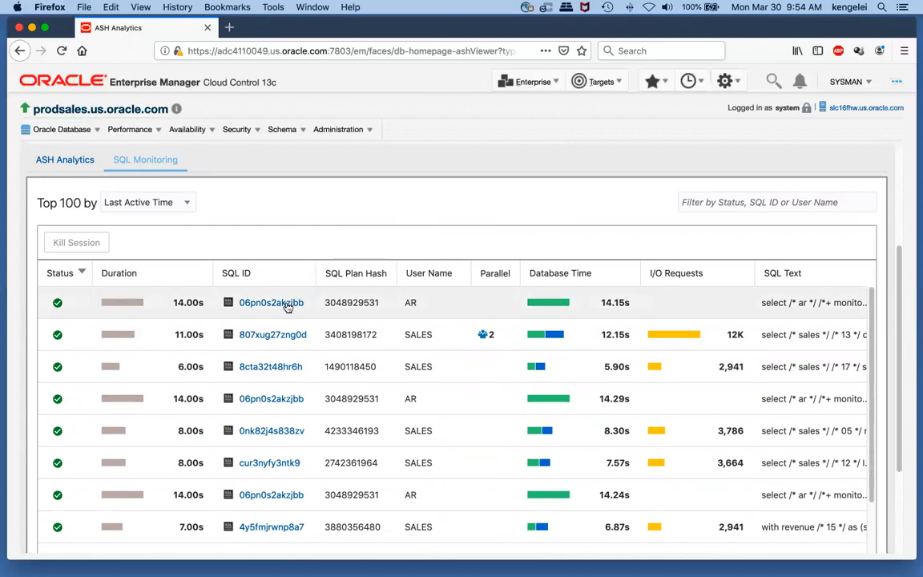
# Bring up the real-time monitoring details for SQL 06pn0s2akzjbb from the first row.
pyautogui.click(270, 301)
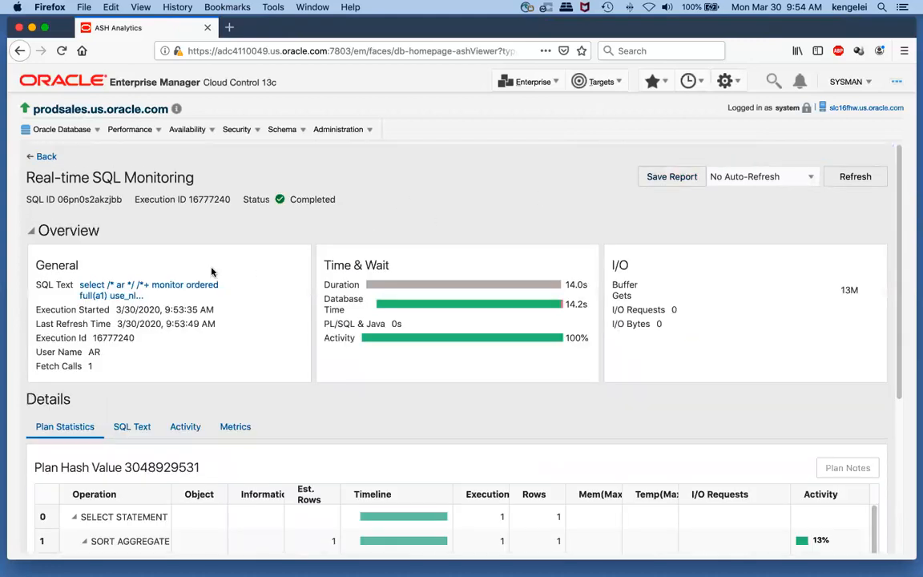
pyautogui.moveTo(238, 289)
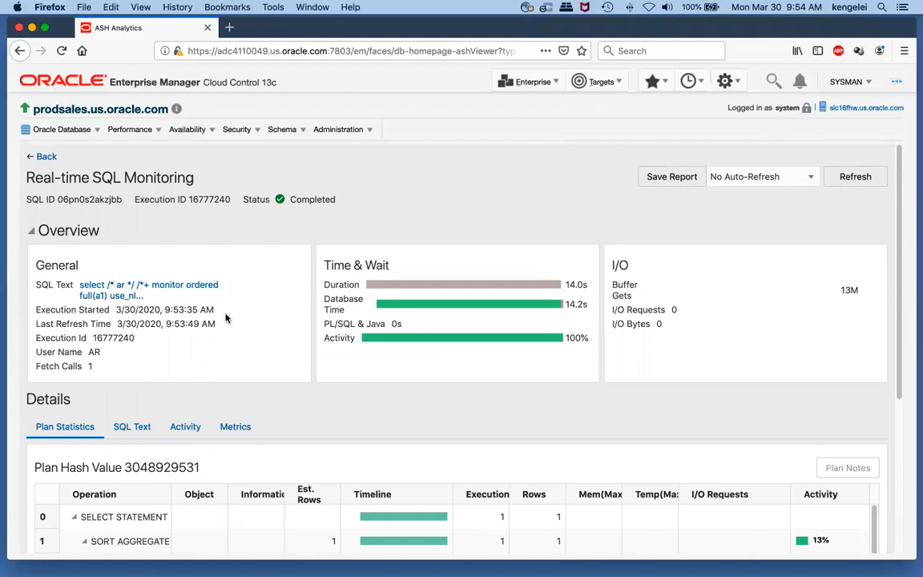
pyautogui.moveTo(333, 289)
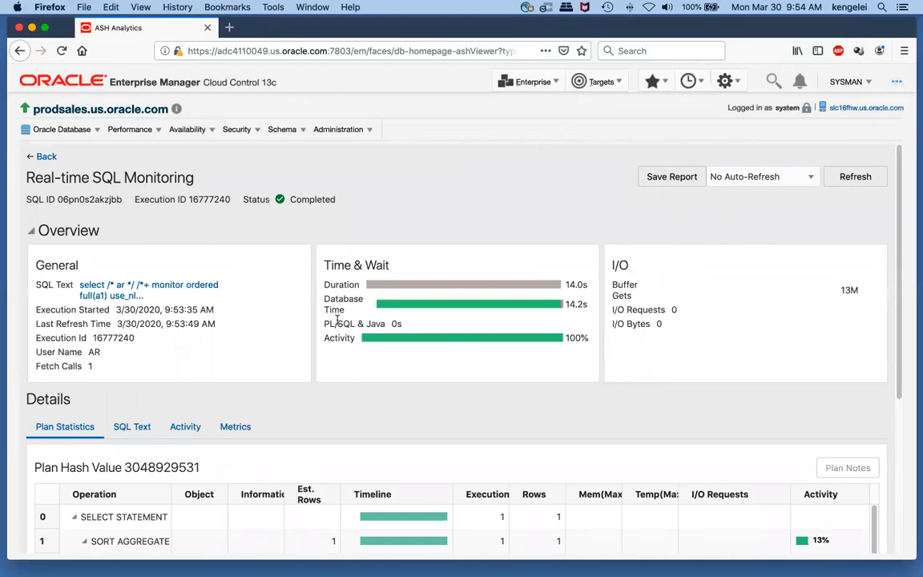
pyautogui.moveTo(888, 402)
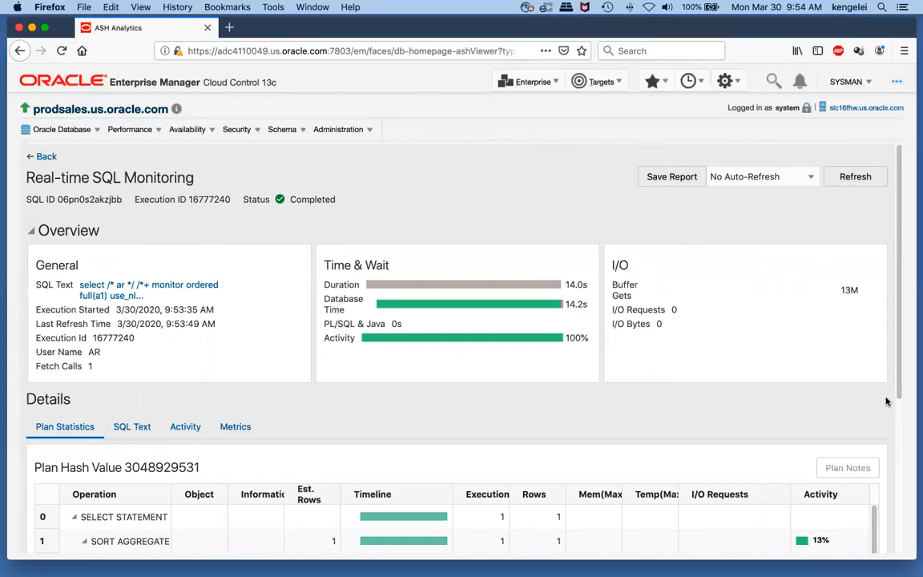
# Widen the Plan Statistics Operation column and scroll across to inspect the Activity column.
pyautogui.scroll(-3)
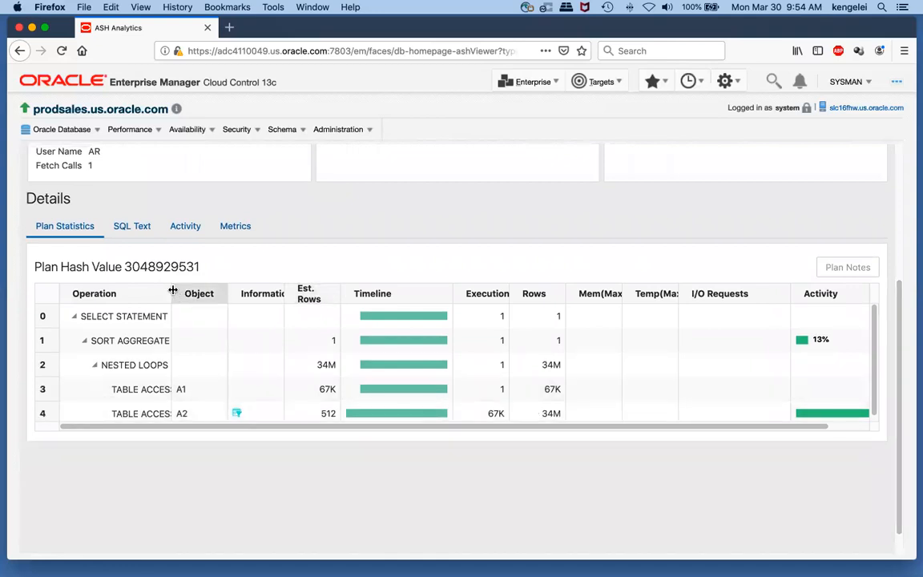
pyautogui.moveTo(173, 293); pyautogui.dragTo(215, 293)
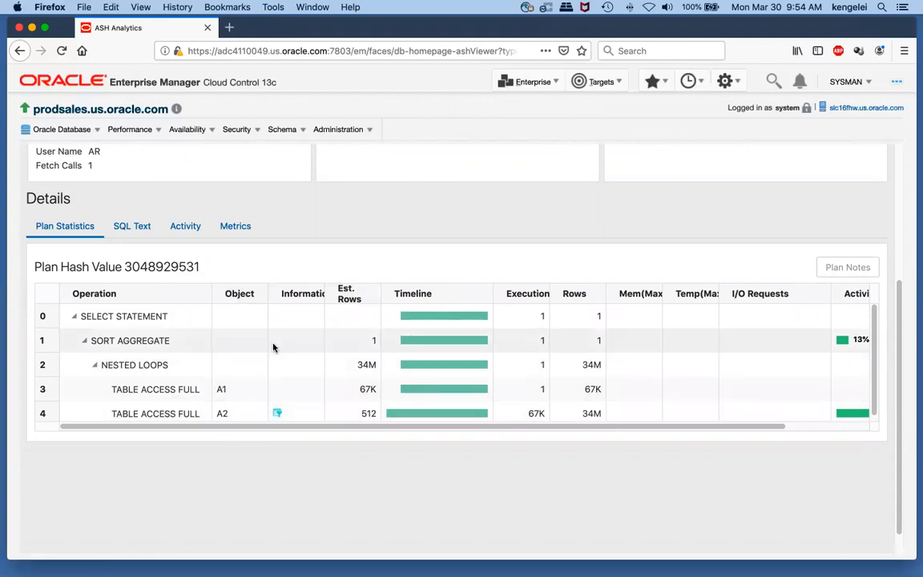
pyautogui.moveTo(303, 426)
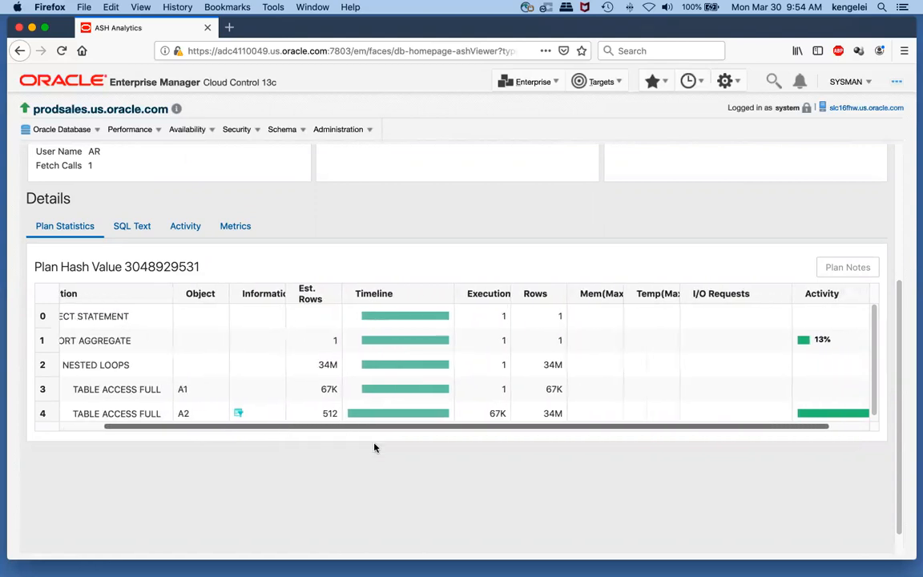
pyautogui.hscroll(3)
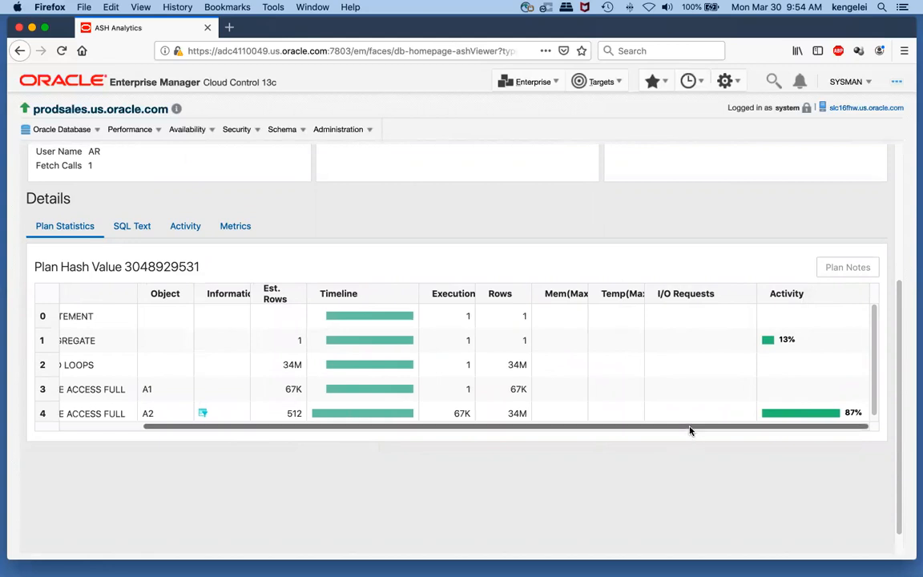
pyautogui.moveTo(690, 445)
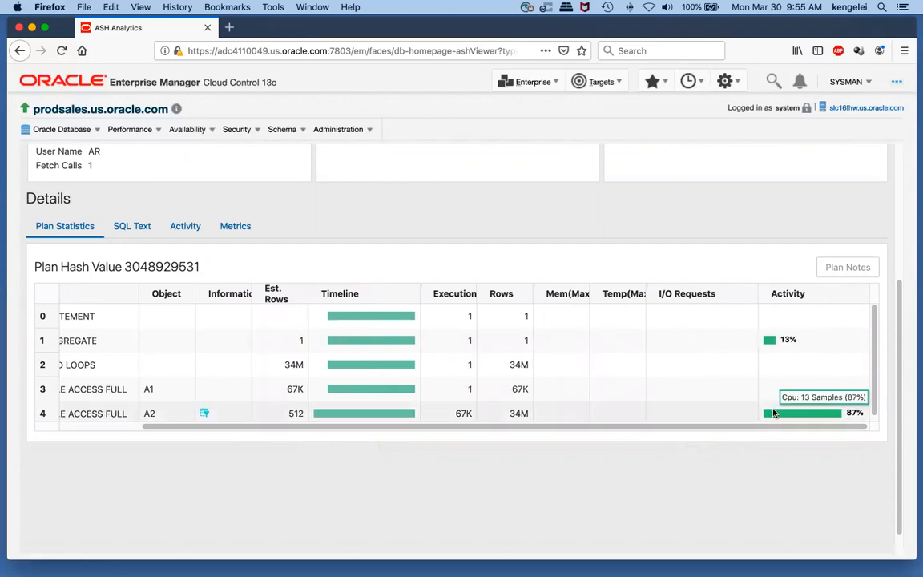
pyautogui.moveTo(741, 430)
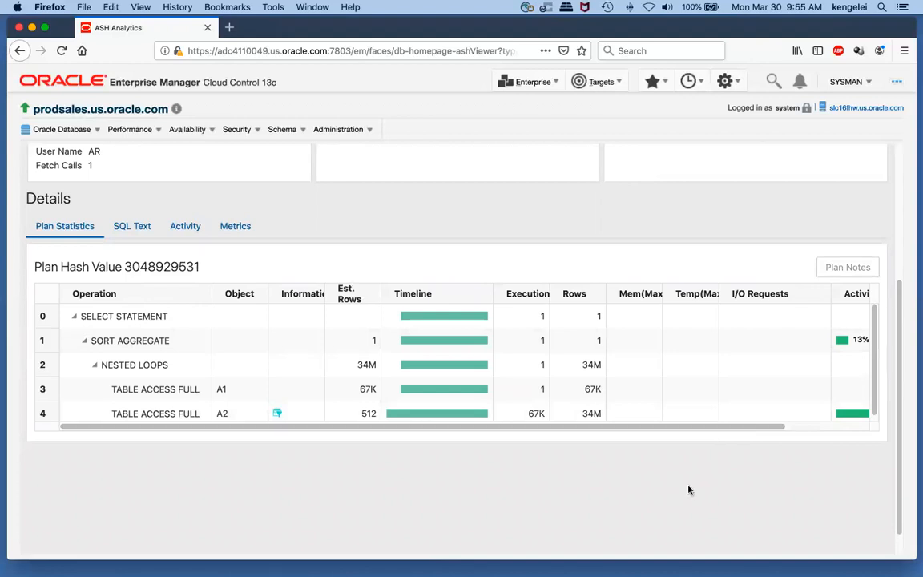
pyautogui.moveTo(682, 496)
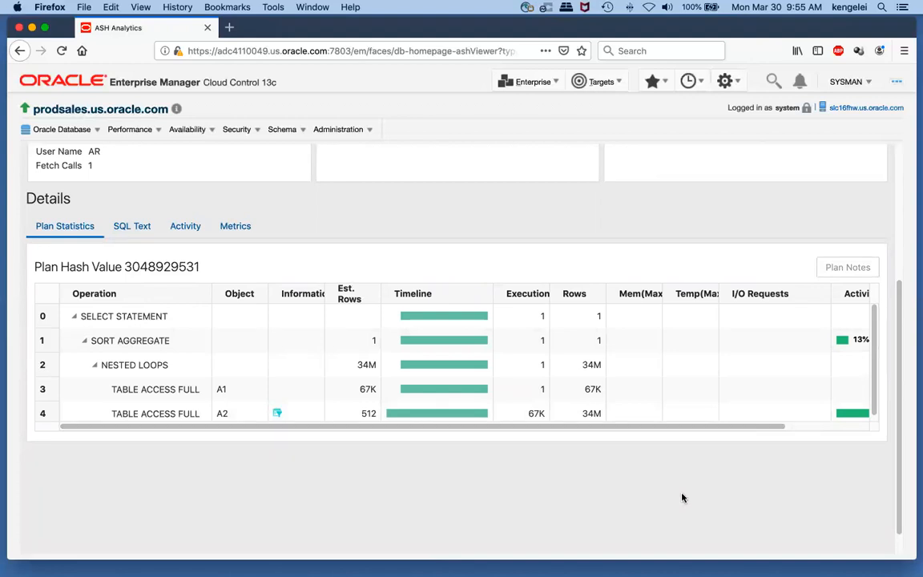
pyautogui.moveTo(699, 442)
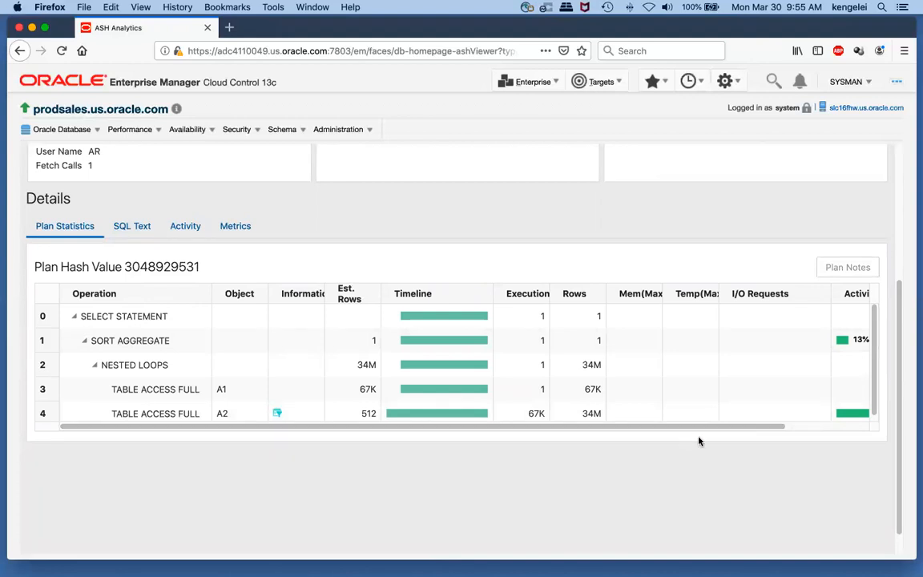
pyautogui.moveTo(714, 413)
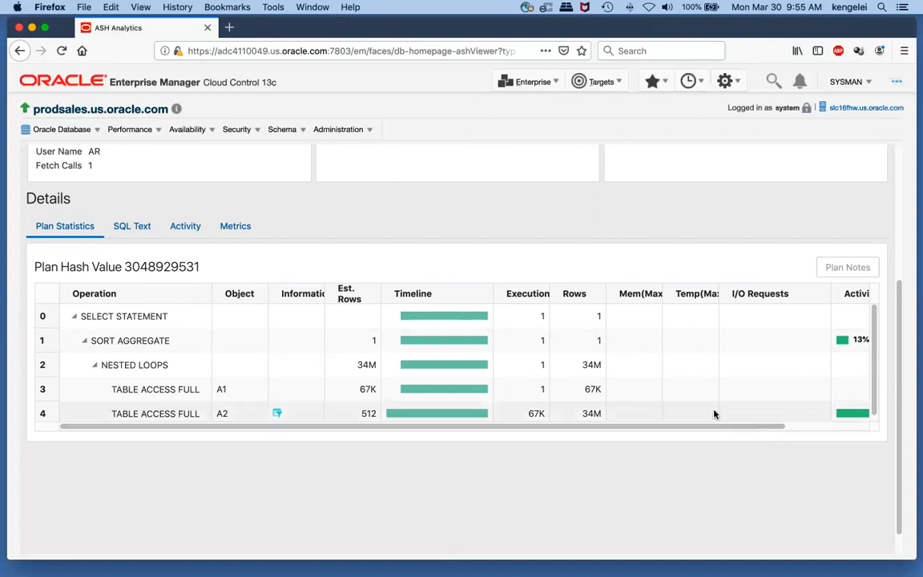
pyautogui.moveTo(718, 415)
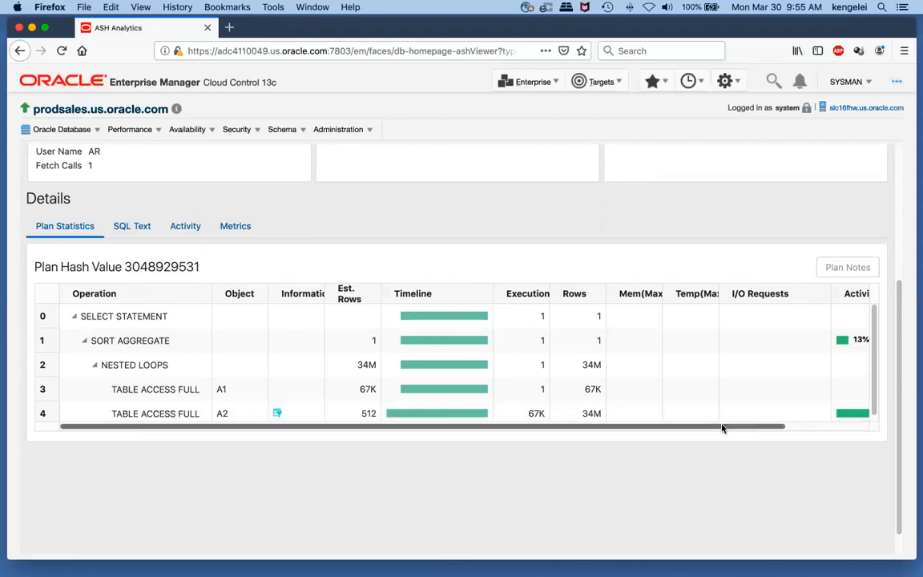
pyautogui.moveTo(713, 429)
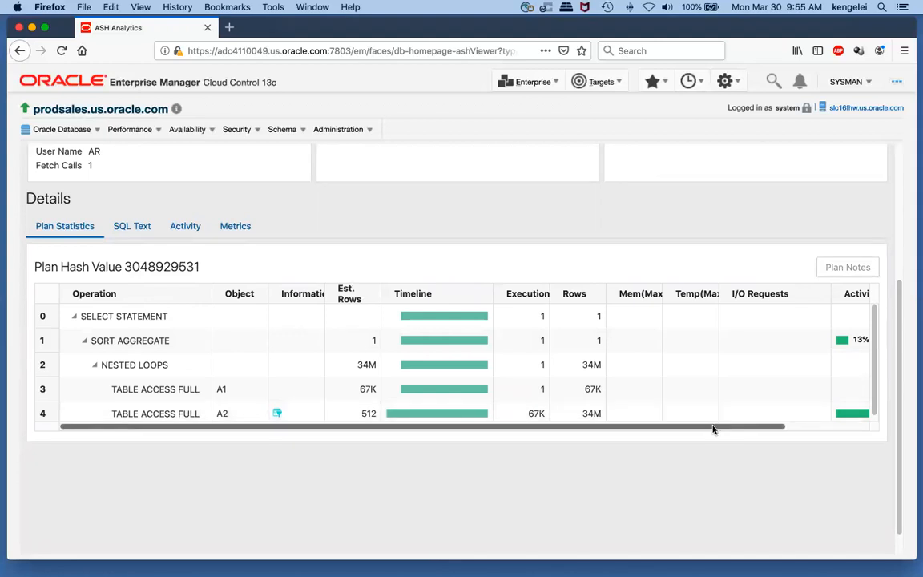
pyautogui.scroll(3)
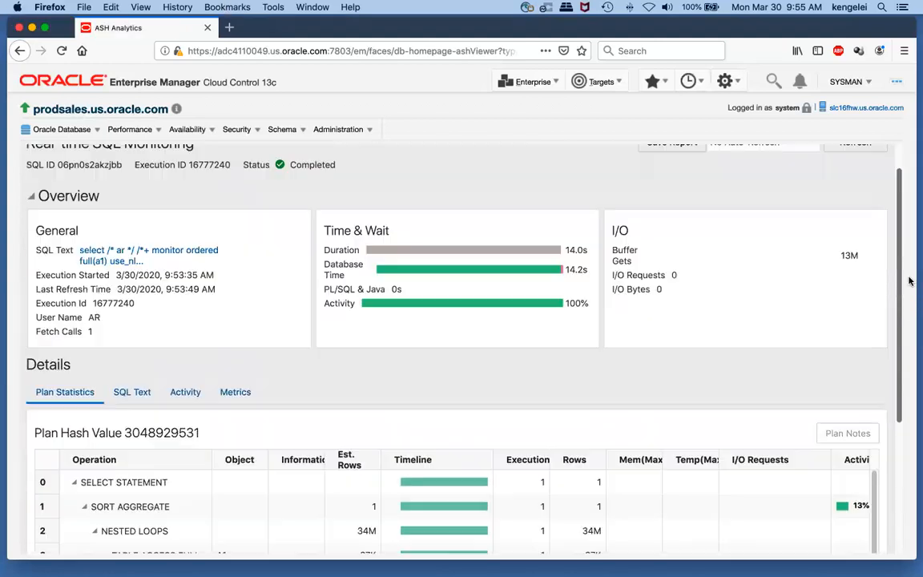
# Return to ASH Analytics and select SQL 06pn0s2akzjbb in the top SQL IDs table.
pyautogui.scroll(3)
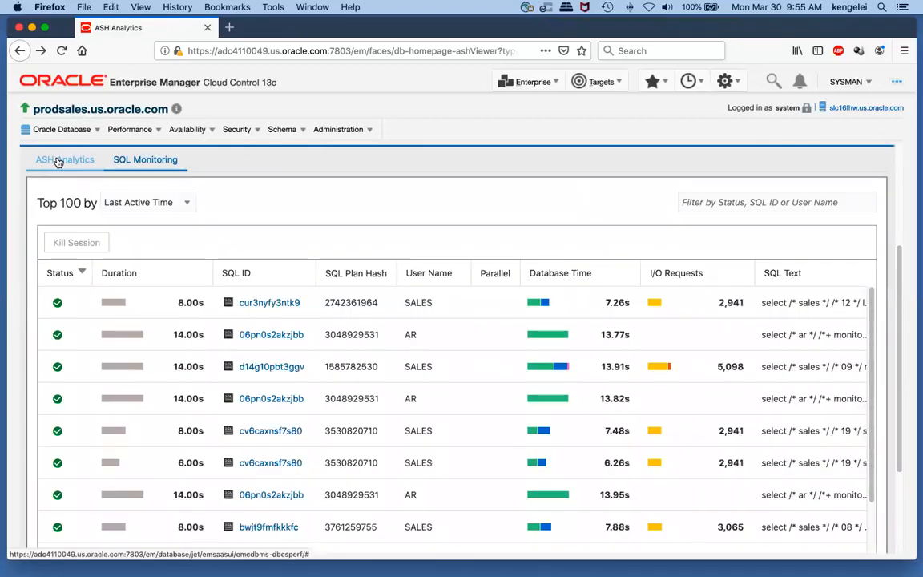
pyautogui.click(64, 161)
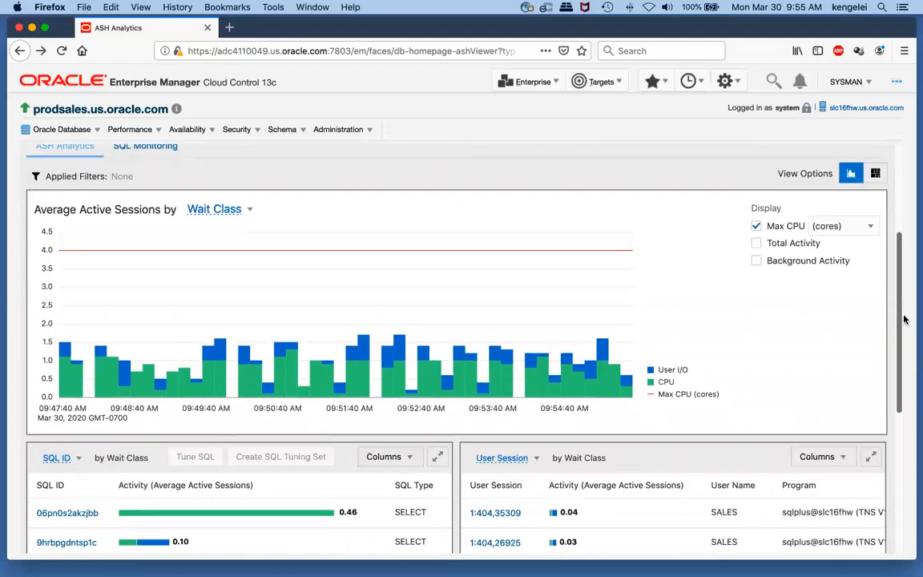
pyautogui.scroll(-3)
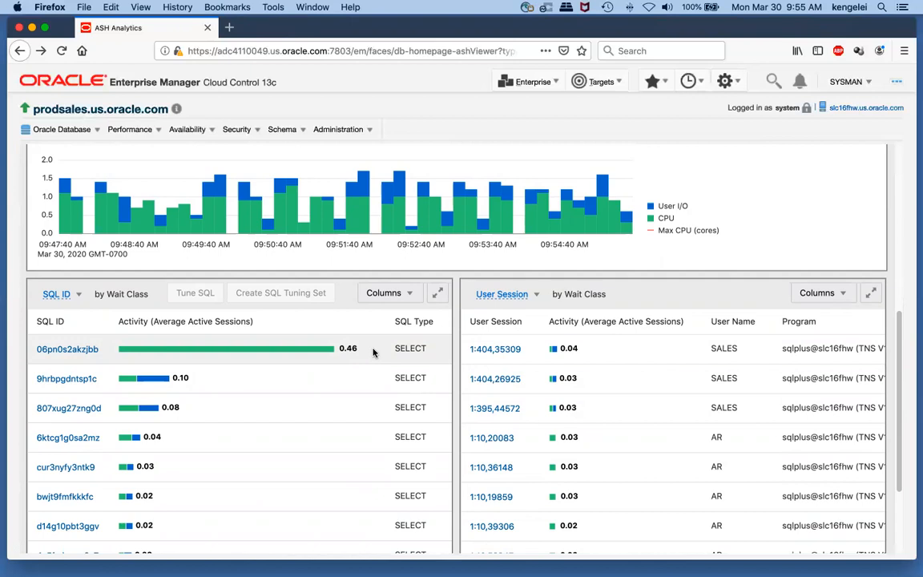
pyautogui.click(68, 350)
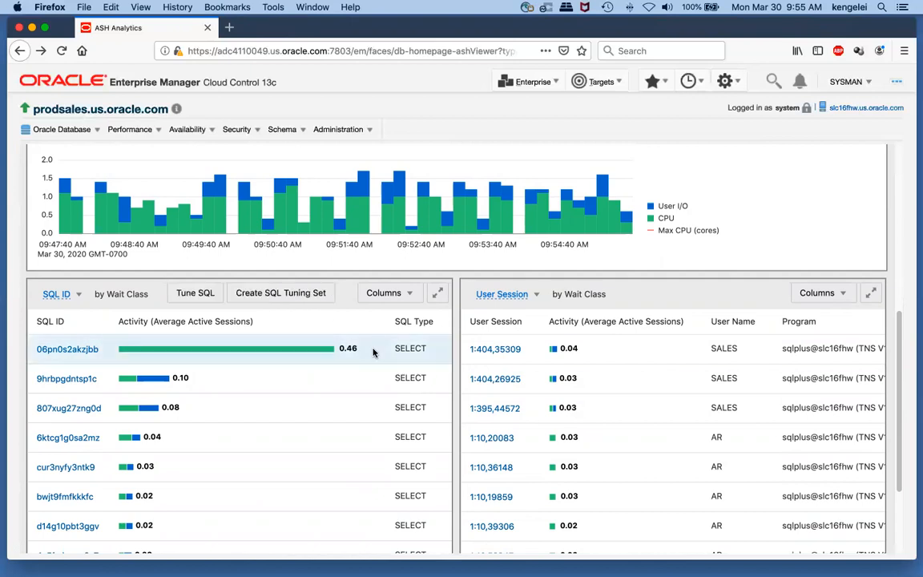
pyautogui.moveTo(369, 362)
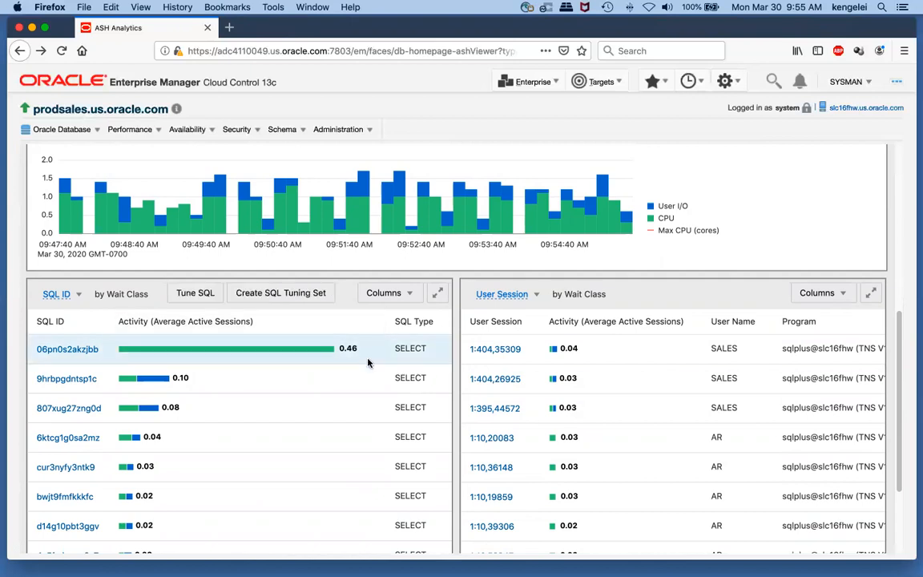
pyautogui.moveTo(378, 346)
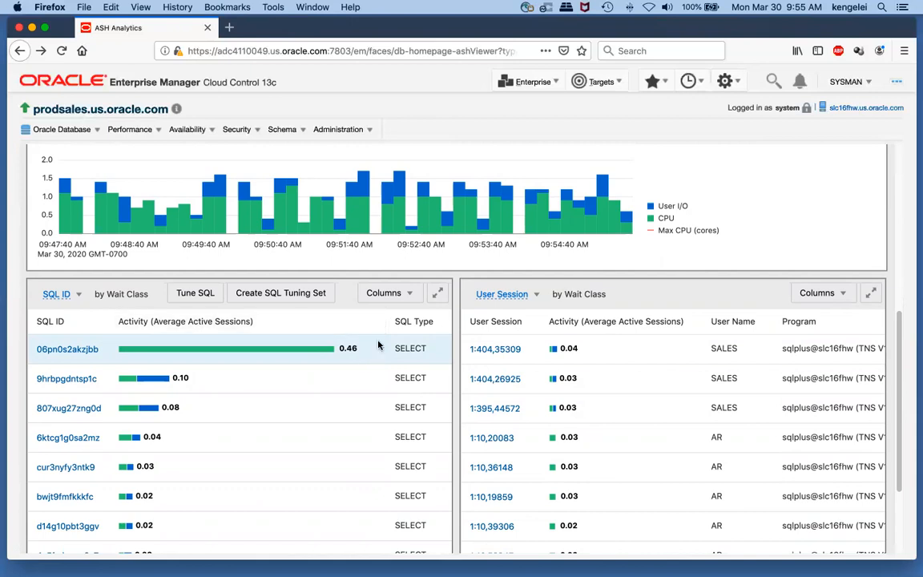
pyautogui.moveTo(195, 291)
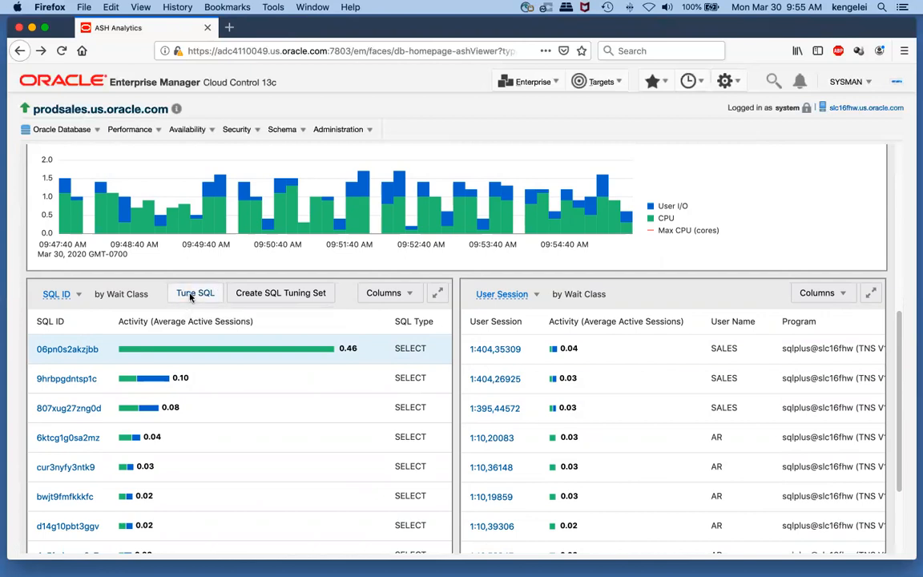
# Start Tune SQL for the selected statement, bringing up the Schedule SQL Tuning Advisor form.
pyautogui.click(195, 291)
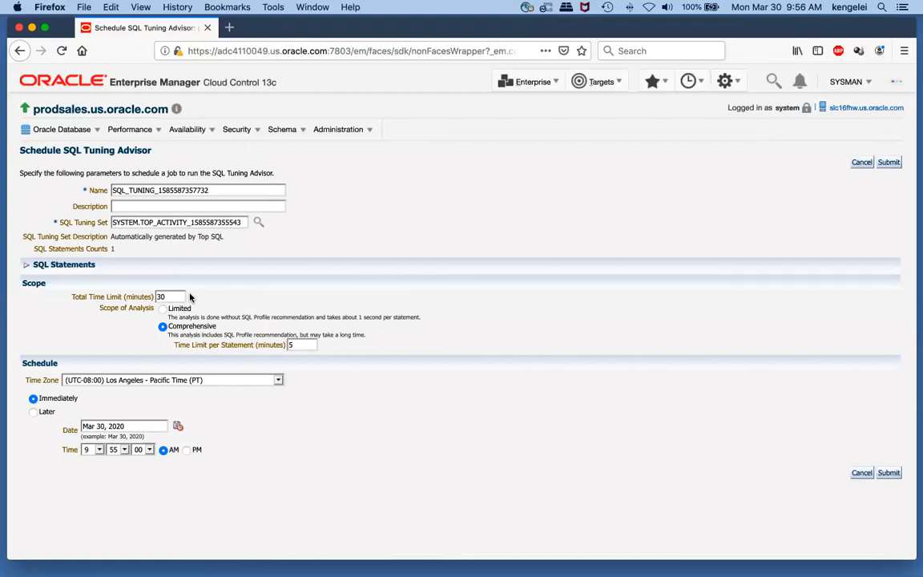
pyautogui.moveTo(529, 334)
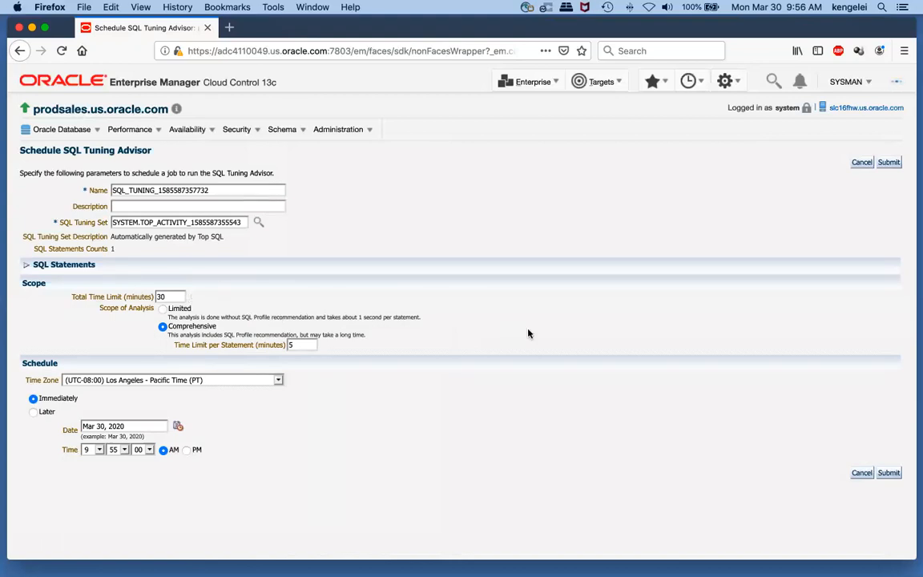
pyautogui.moveTo(761, 383)
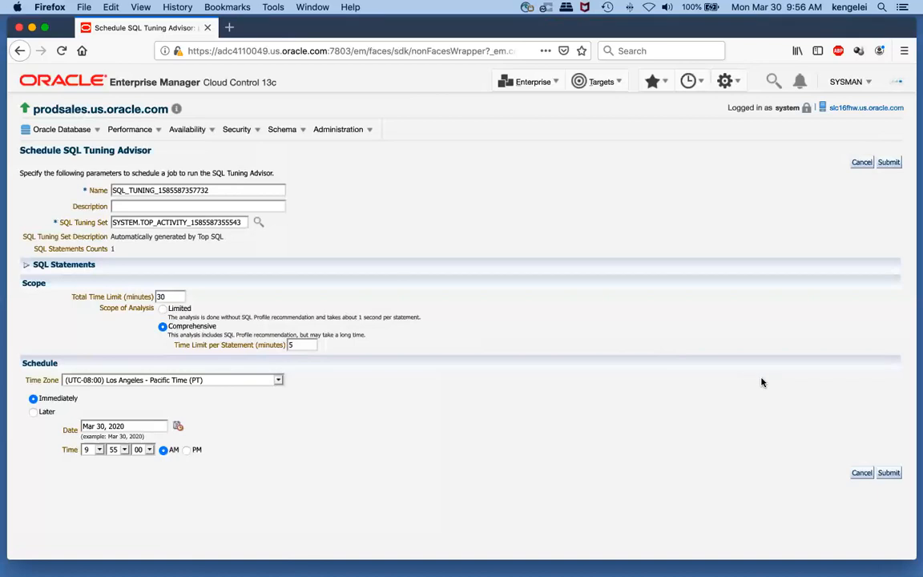
pyautogui.moveTo(887, 457)
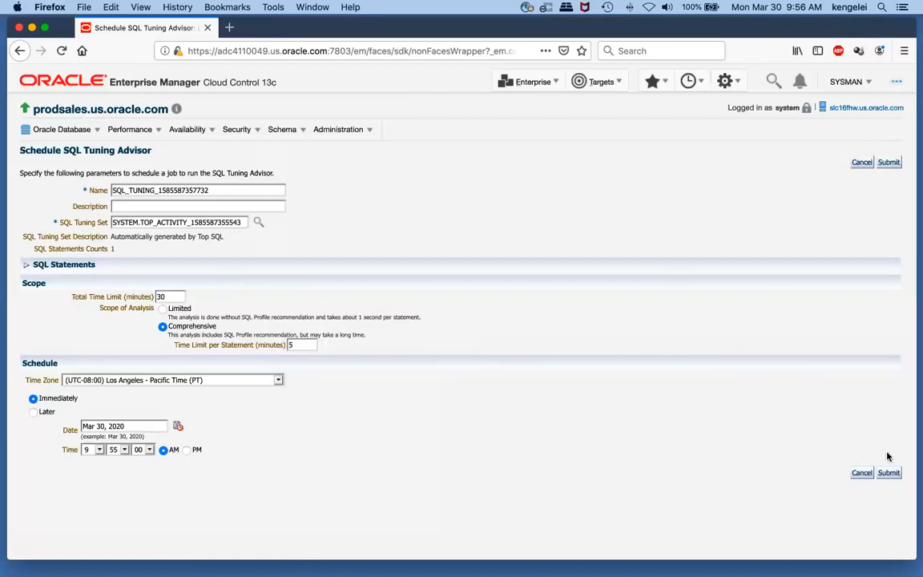
pyautogui.click(888, 471)
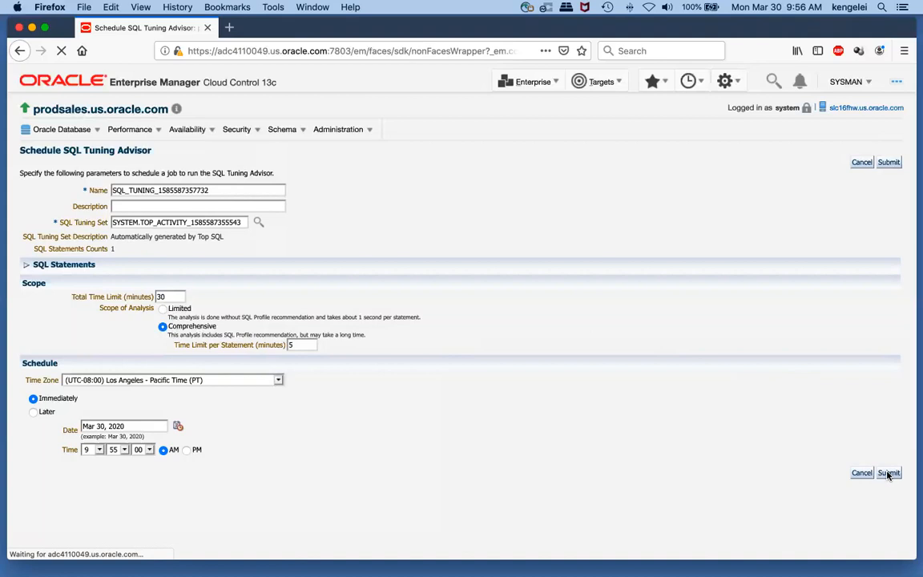
# Submit the comprehensive SQL Tuning Advisor task to run immediately and let it process.
pyautogui.click(887, 471)
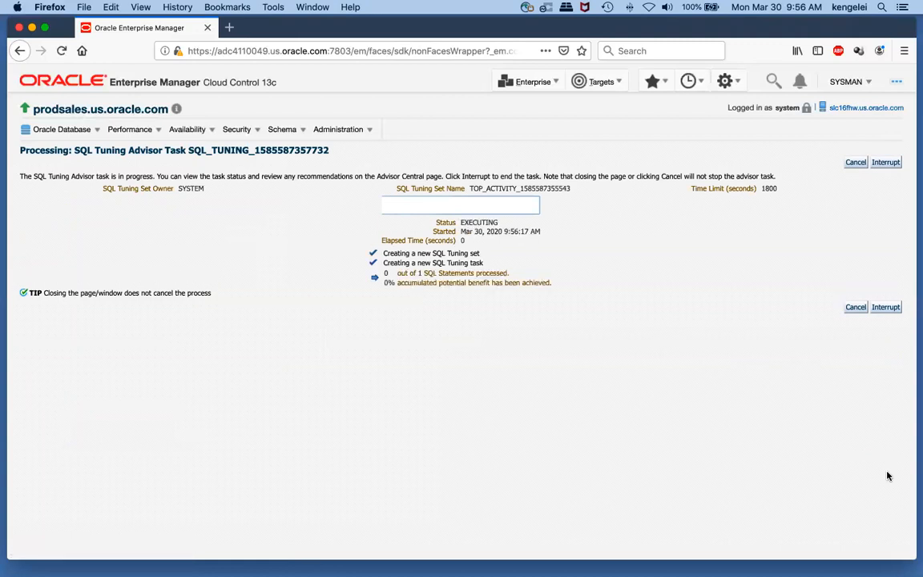
pyautogui.click(61, 50)
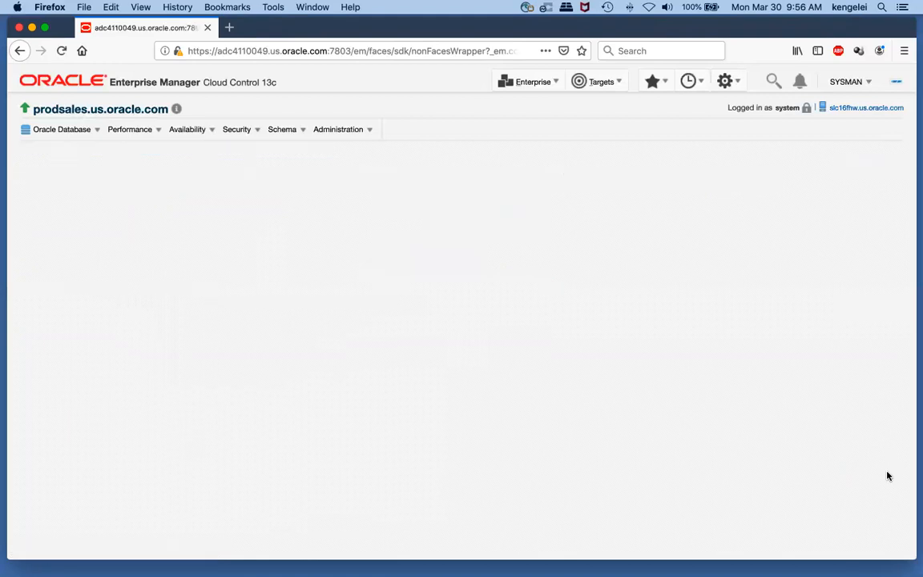
# Show the tuning recommendations for SQL 06pn0s2akzjbb: a SQL profile and an index.
pyautogui.click(61, 49)
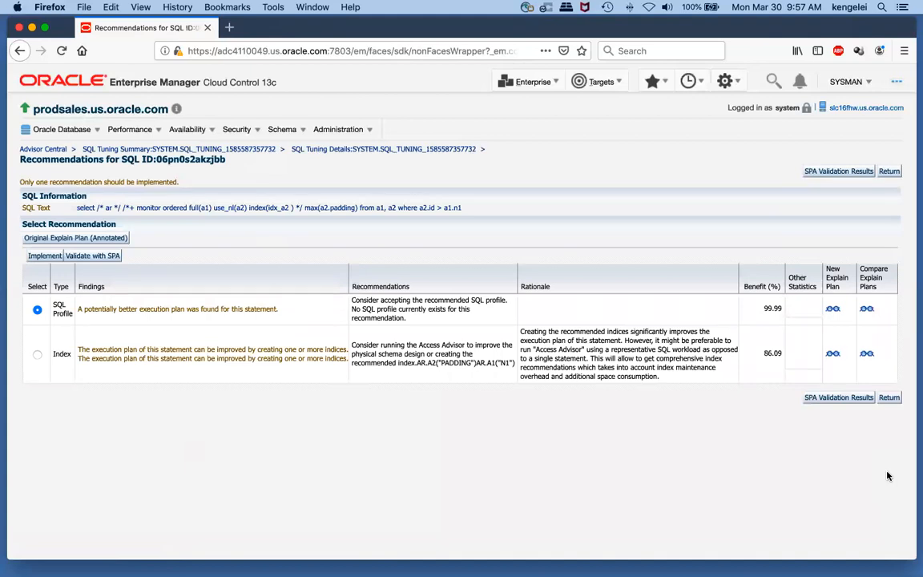
pyautogui.moveTo(644, 253)
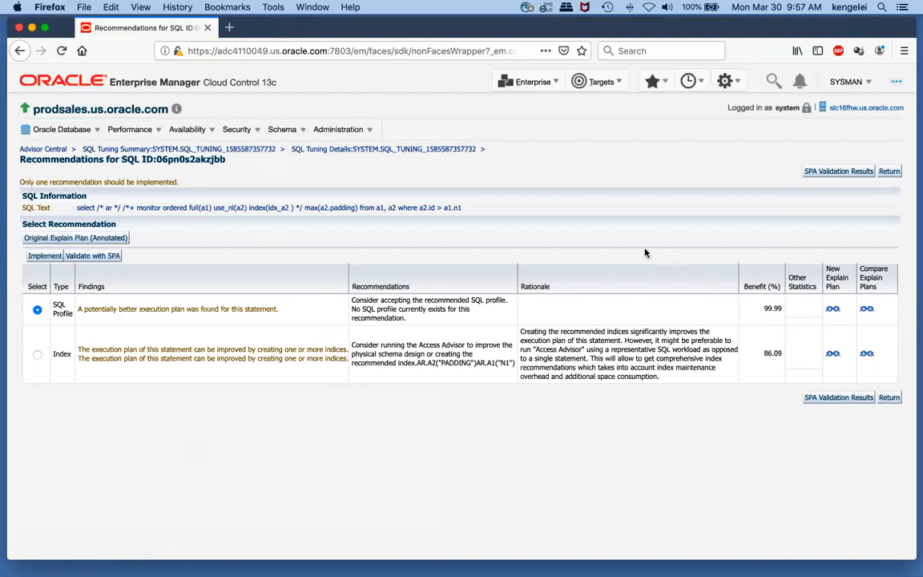
pyautogui.moveTo(322, 312)
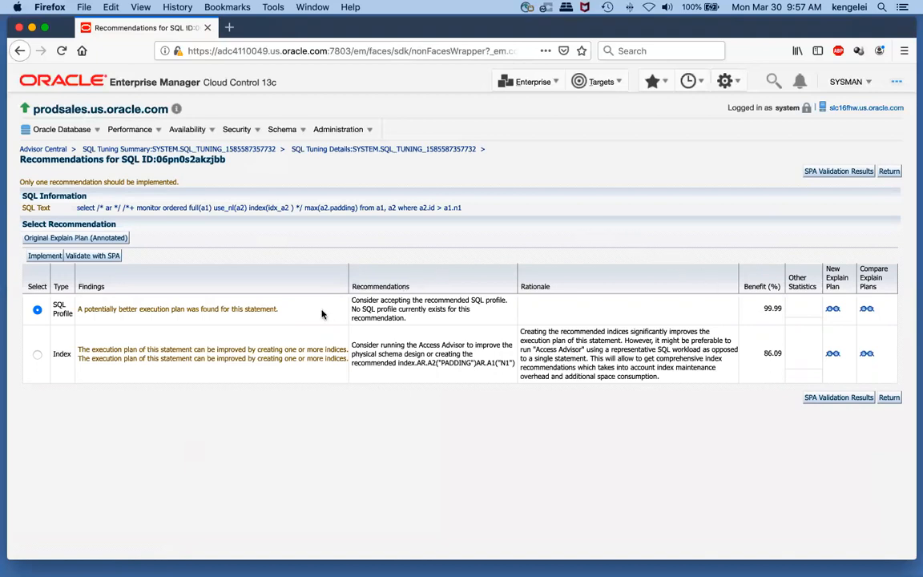
pyautogui.moveTo(74, 326)
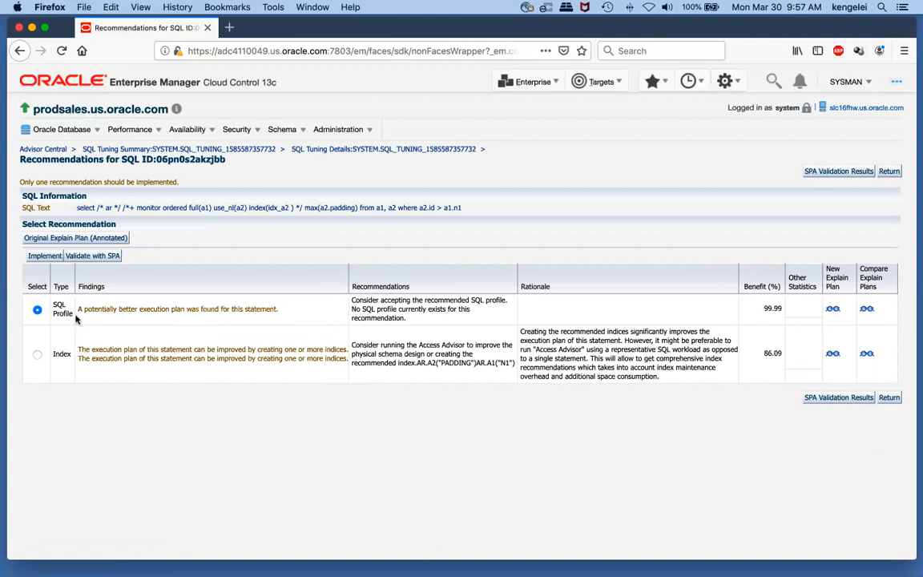
pyautogui.moveTo(752, 310)
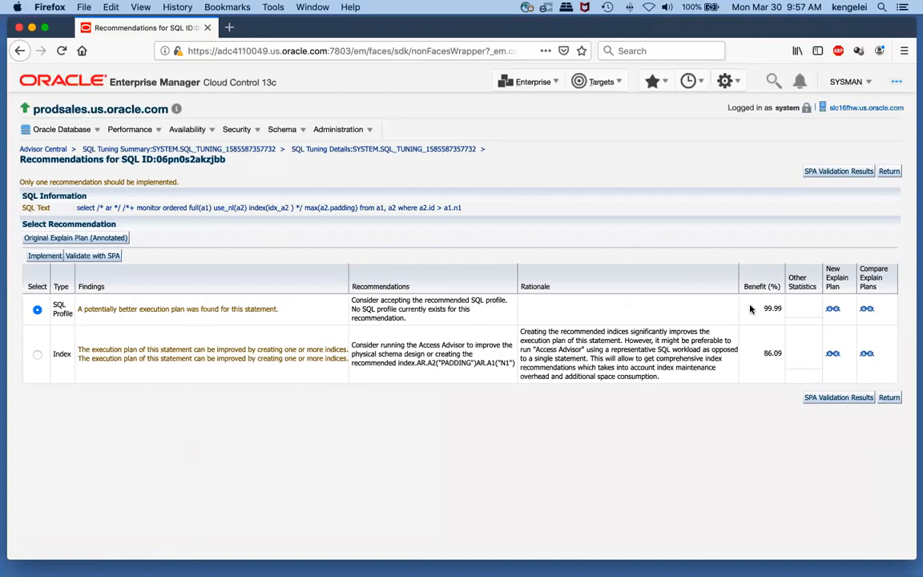
pyautogui.moveTo(773, 317)
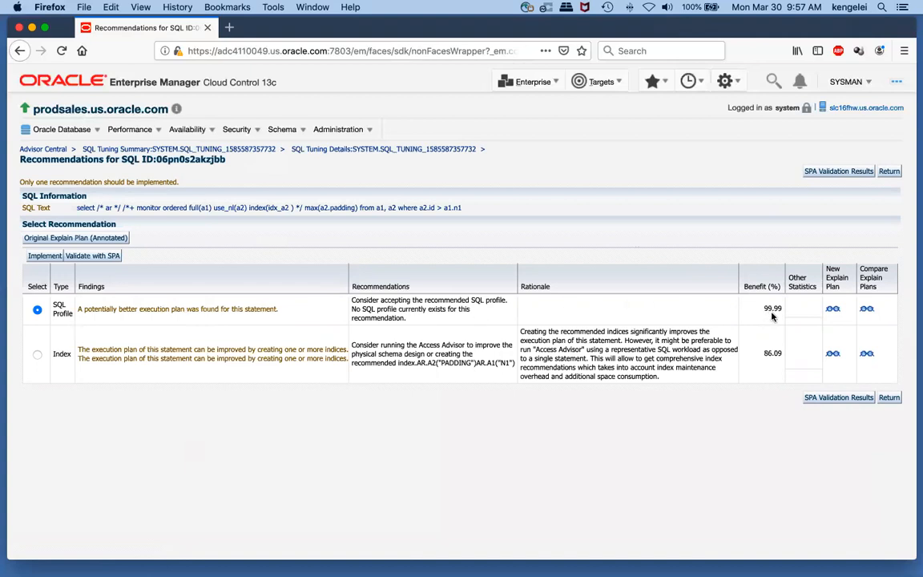
pyautogui.moveTo(724, 311)
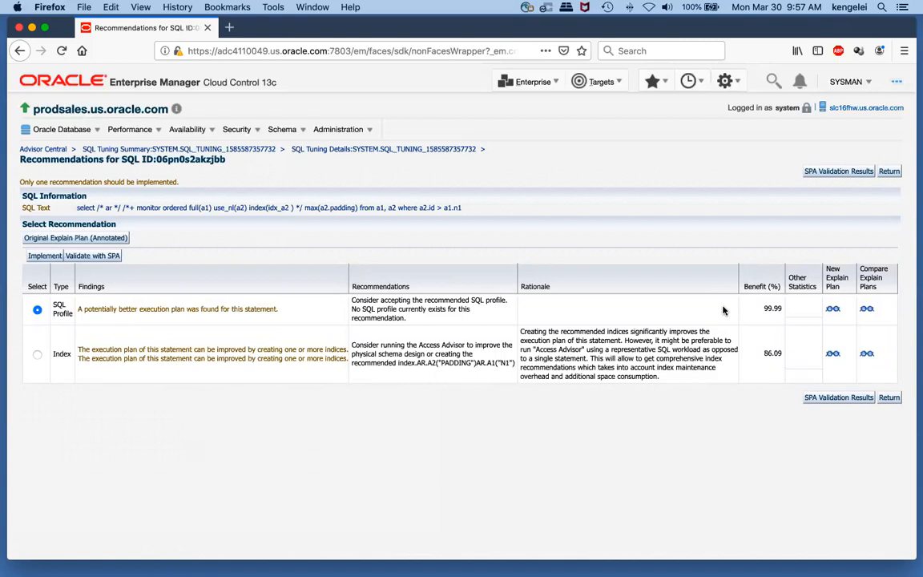
pyautogui.moveTo(476, 295)
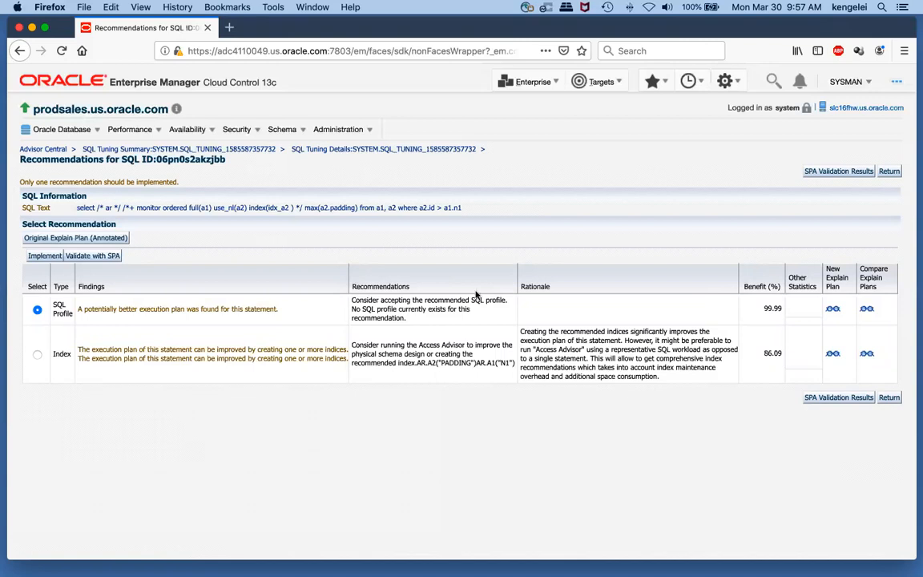
pyautogui.moveTo(734, 313)
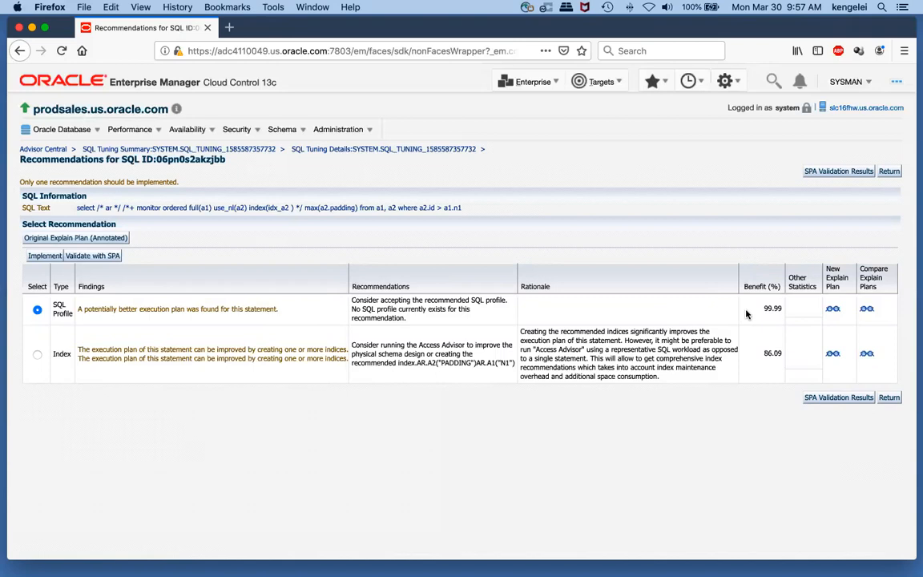
pyautogui.moveTo(660, 330)
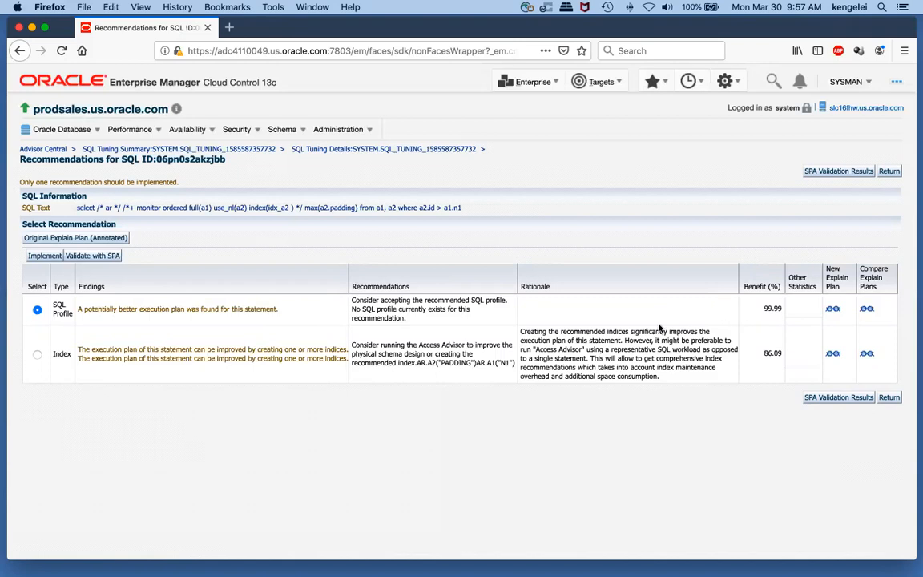
pyautogui.moveTo(185, 383)
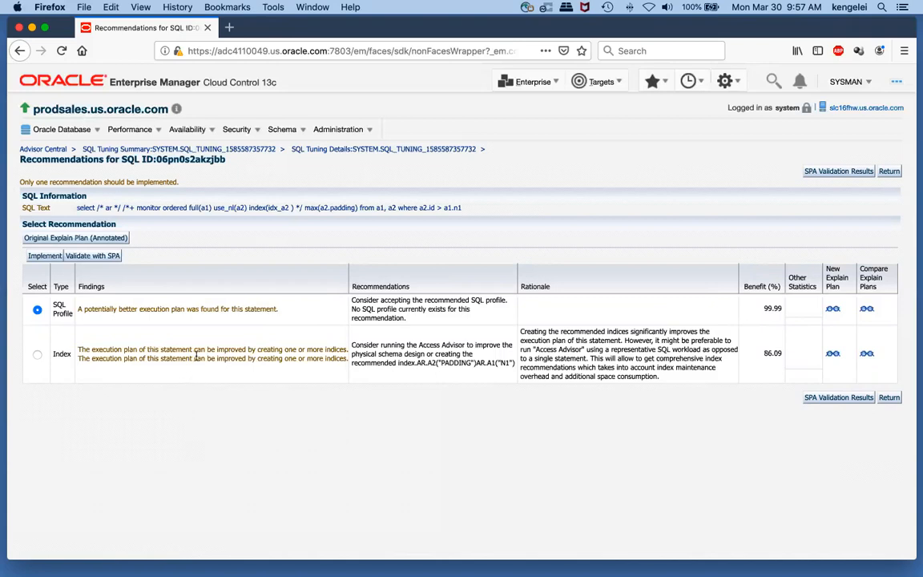
pyautogui.moveTo(567, 362)
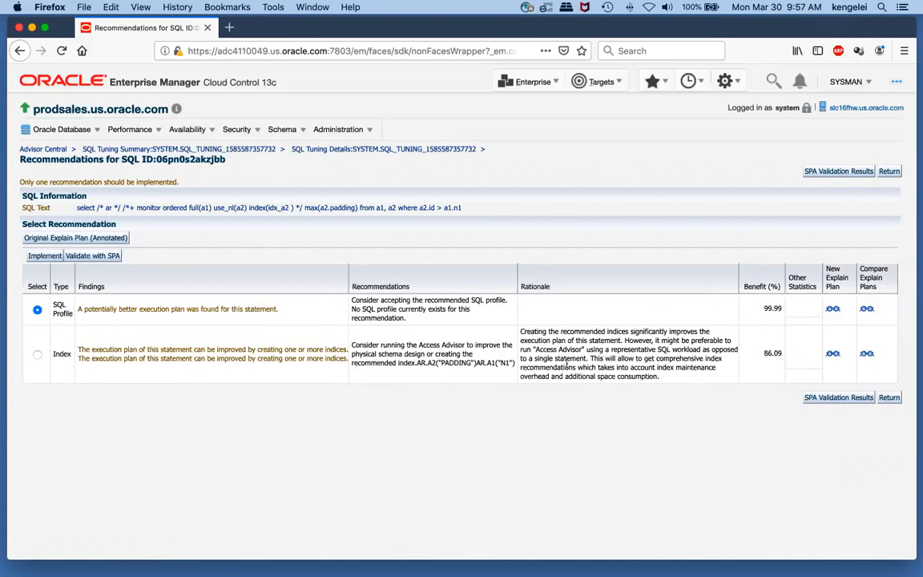
pyautogui.moveTo(759, 363)
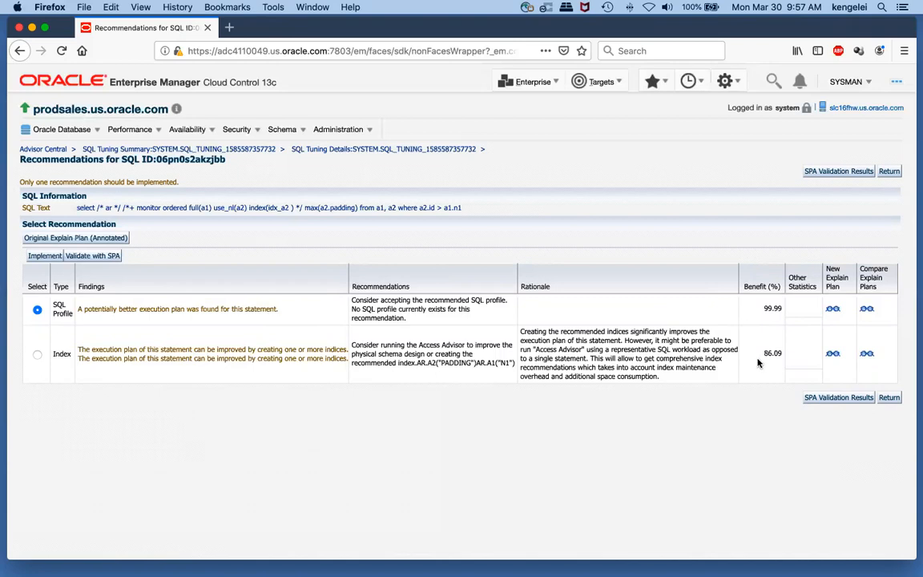
pyautogui.moveTo(262, 375)
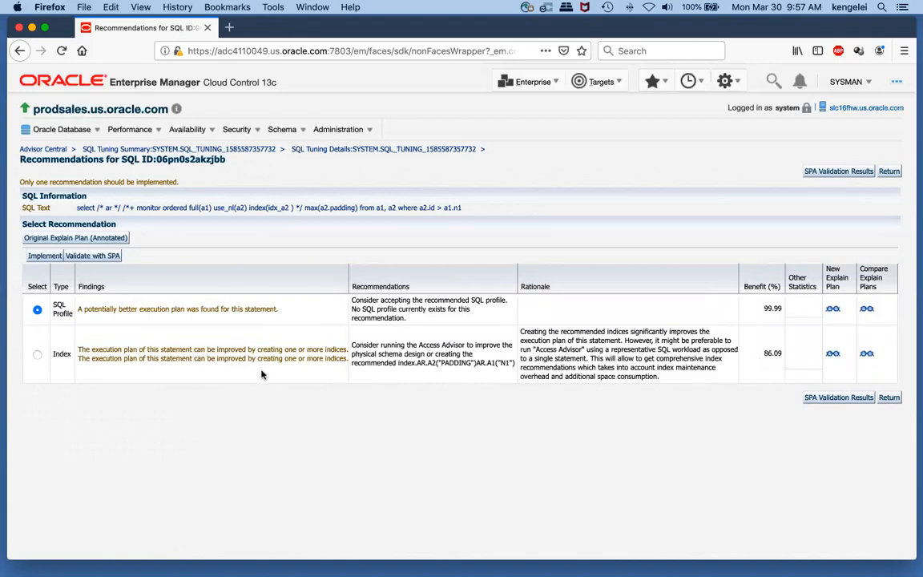
pyautogui.moveTo(253, 344)
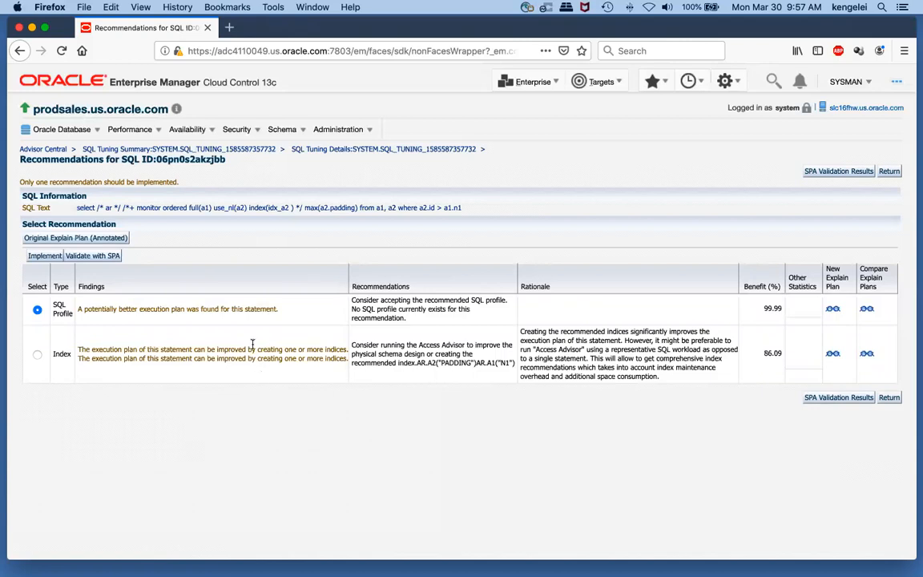
pyautogui.moveTo(294, 320)
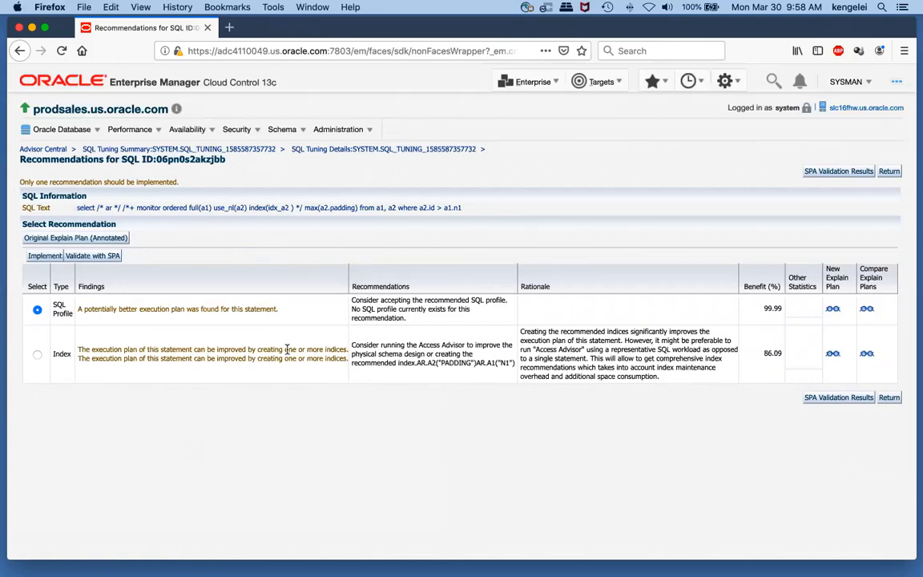
pyautogui.moveTo(253, 311)
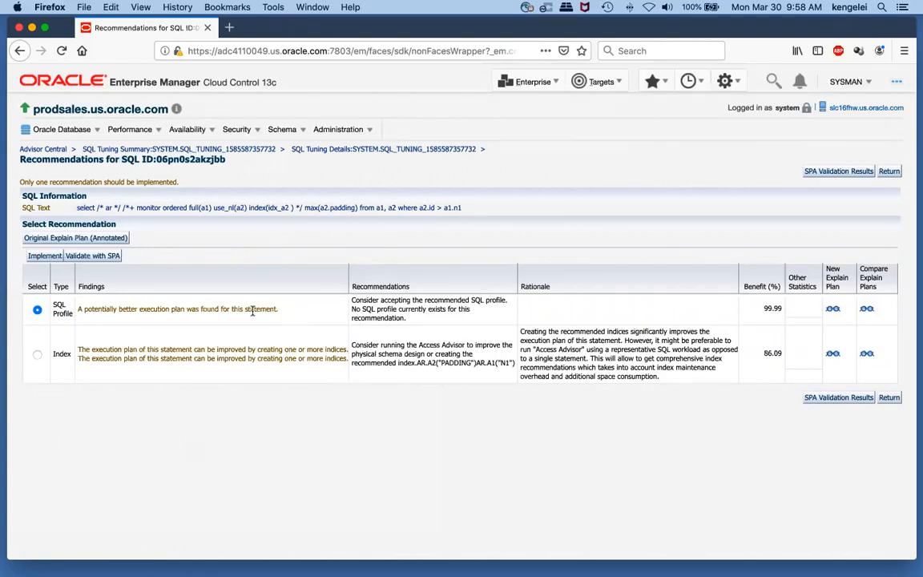
pyautogui.moveTo(312, 309)
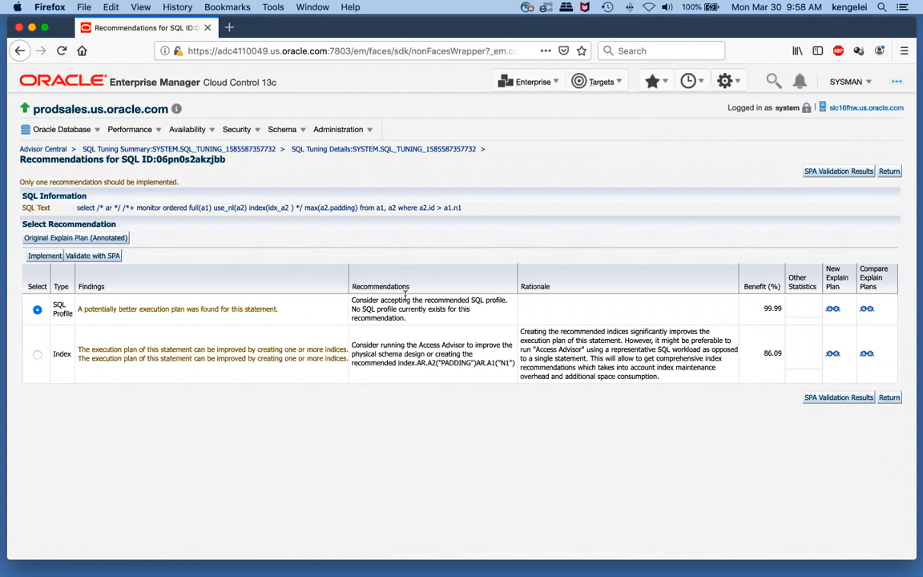
pyautogui.moveTo(365, 272)
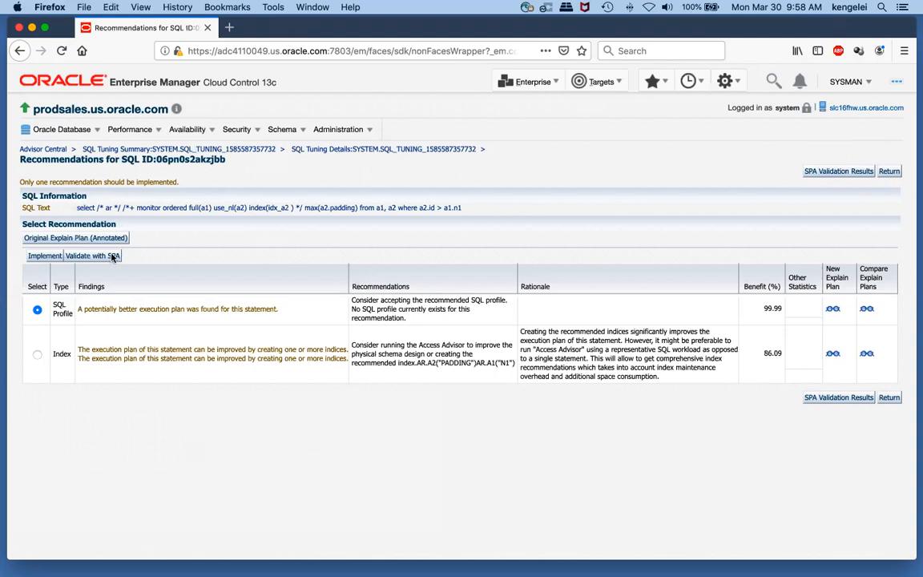
# Submit a Validate with SPA job for the recommended SQL profile.
pyautogui.click(45, 254)
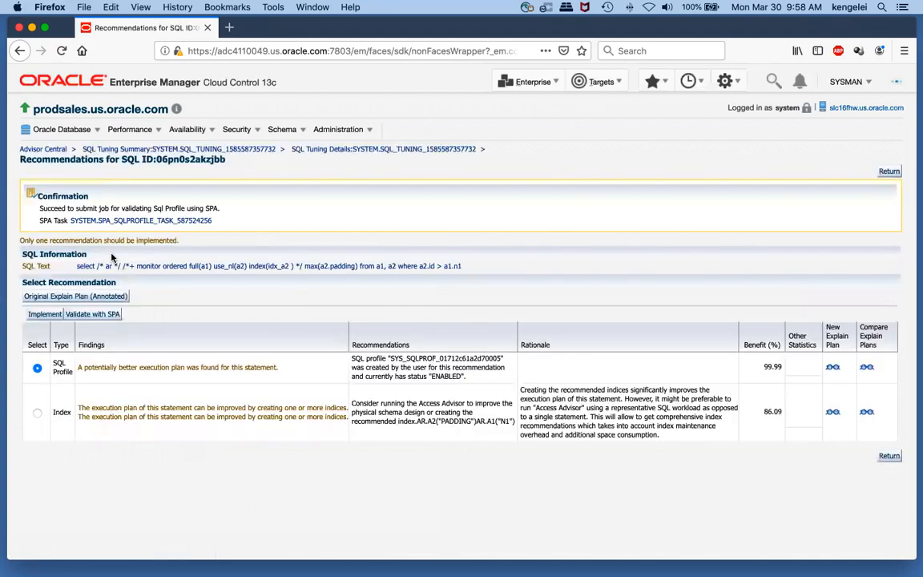
pyautogui.moveTo(132, 228)
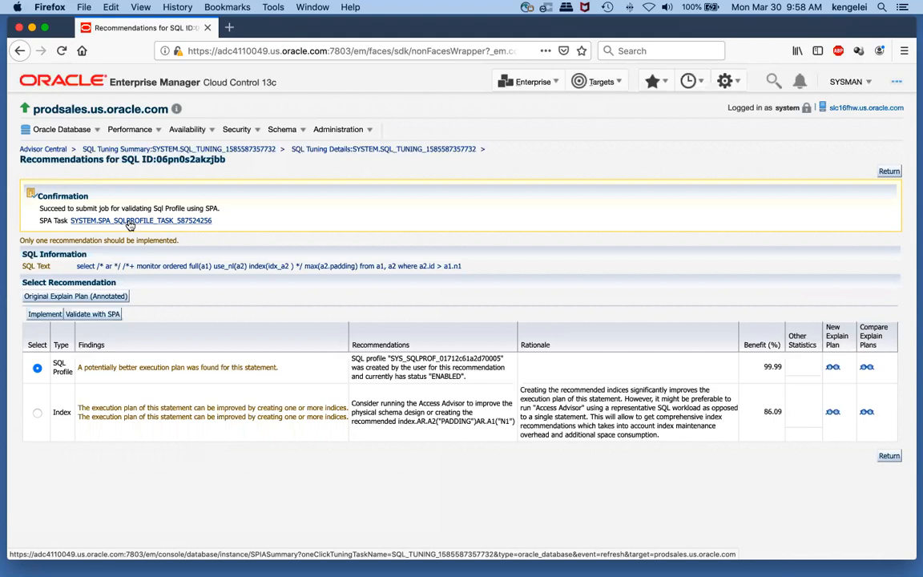
# Follow the SYSTEM.SPA_SQLPROFILE_TASK_S87524256 link to the SQL Performance Analyzer home.
pyautogui.click(141, 221)
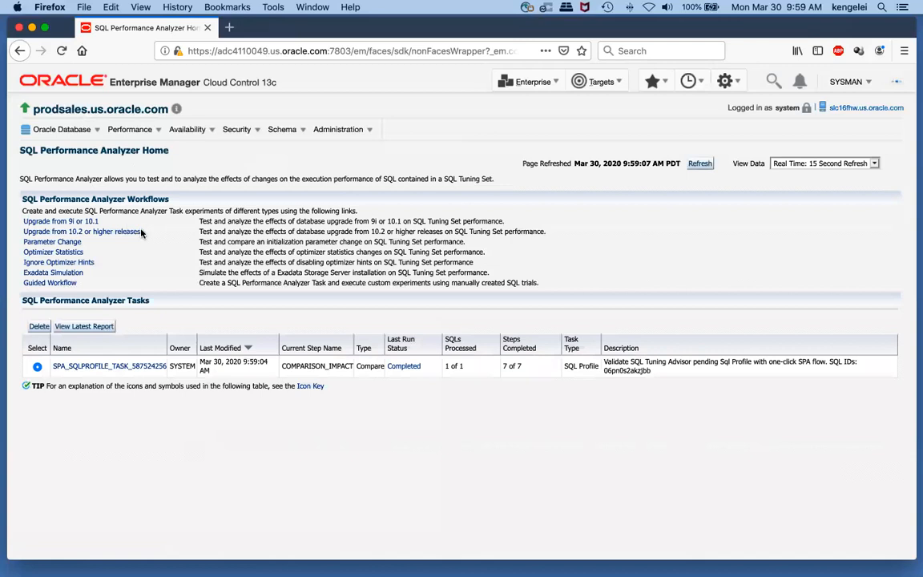
pyautogui.moveTo(237, 401)
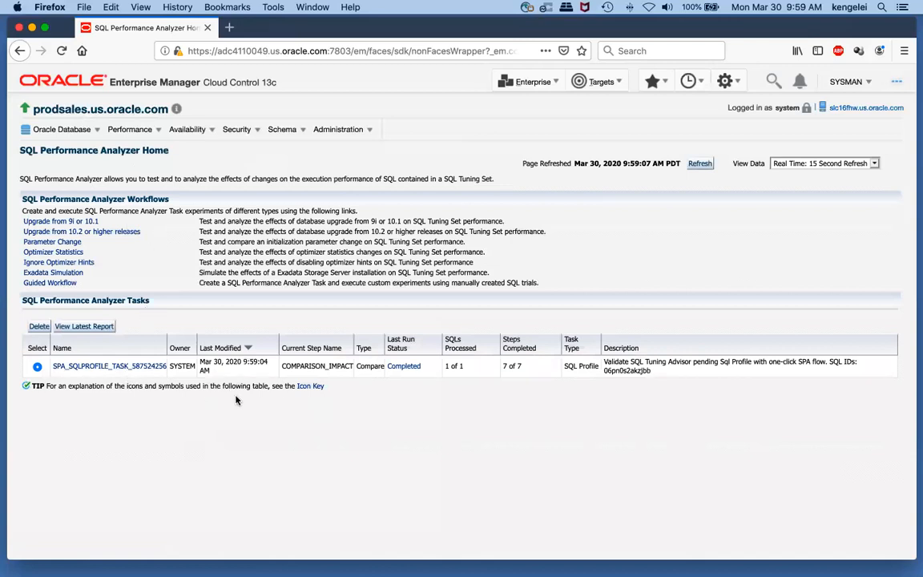
pyautogui.moveTo(411, 383)
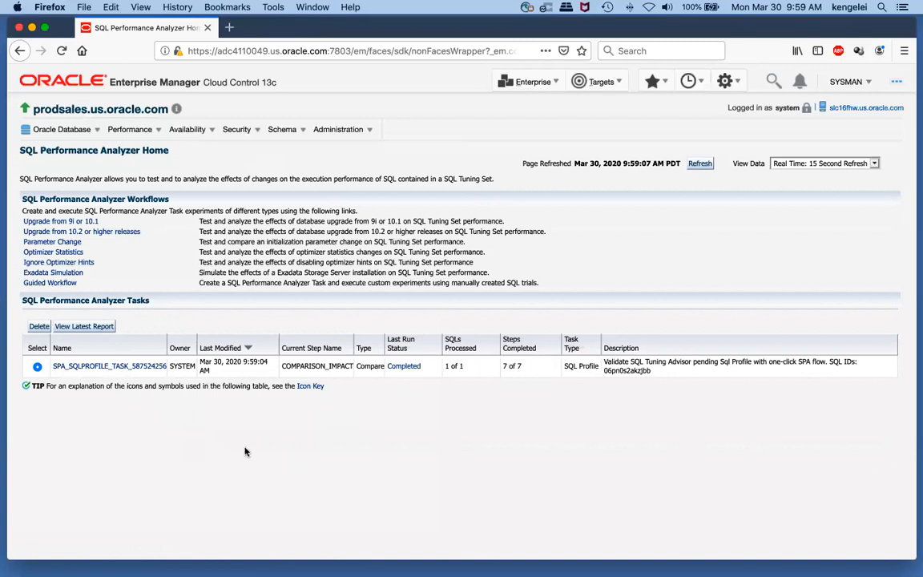
pyautogui.moveTo(112, 329)
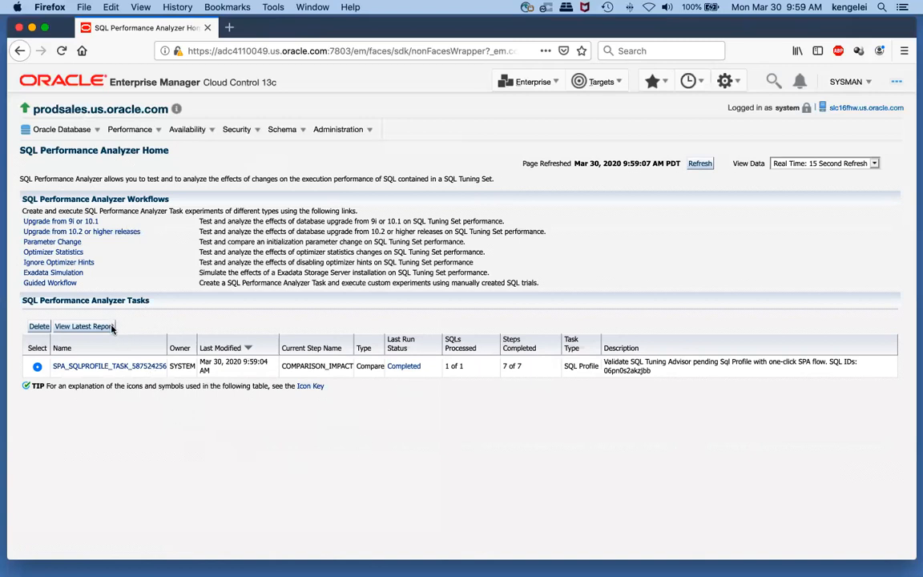
# View the SPA_SQLPROFILE task's latest report, elapsed time 14.715 s down to 0.013 s.
pyautogui.click(83, 327)
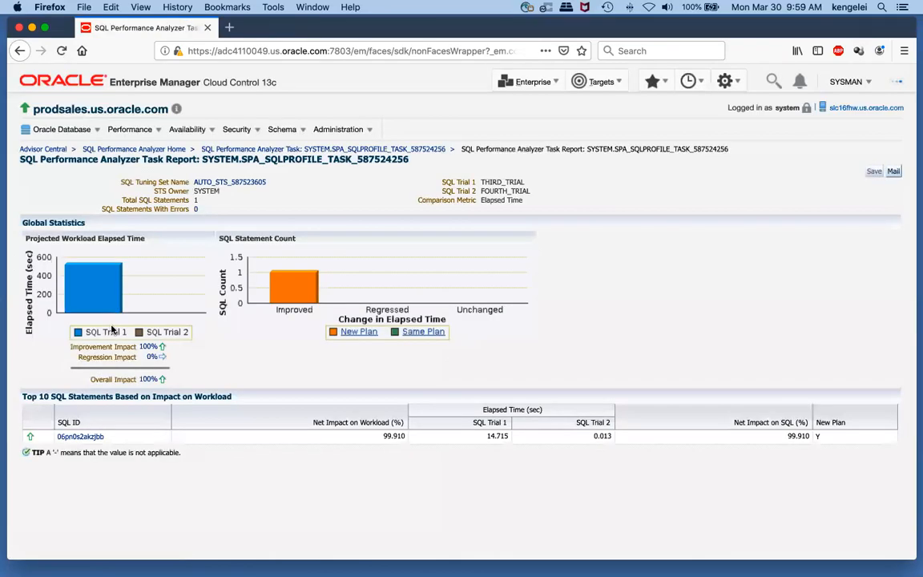
pyautogui.moveTo(180, 350)
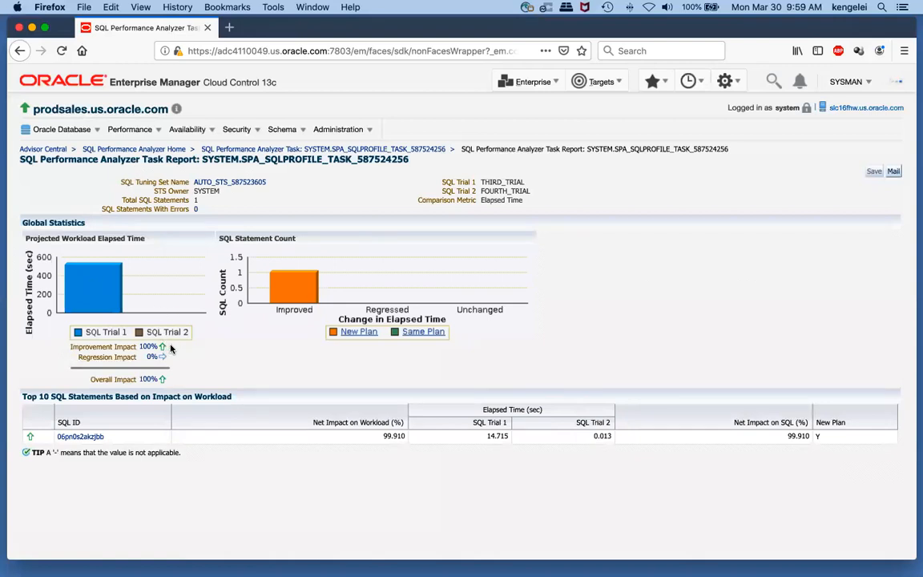
pyautogui.moveTo(186, 354)
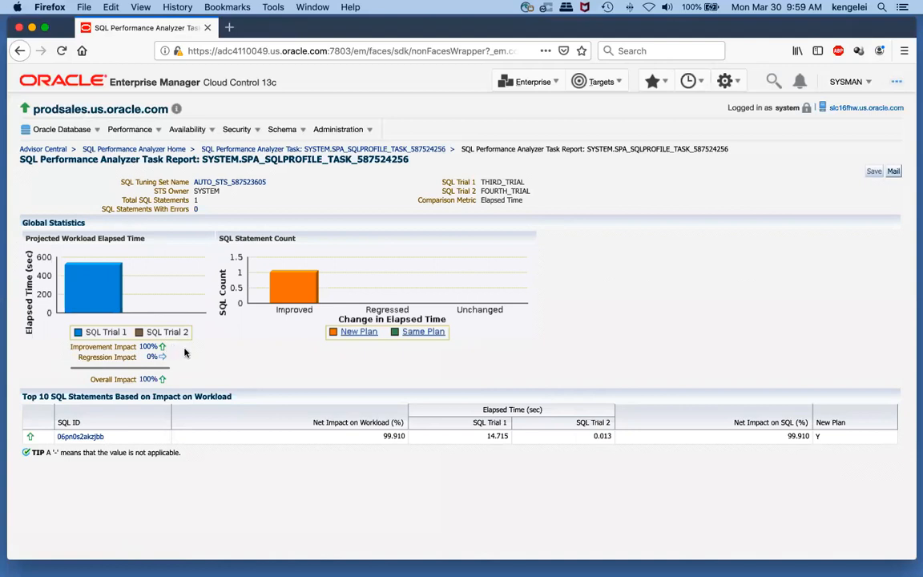
pyautogui.moveTo(250, 312)
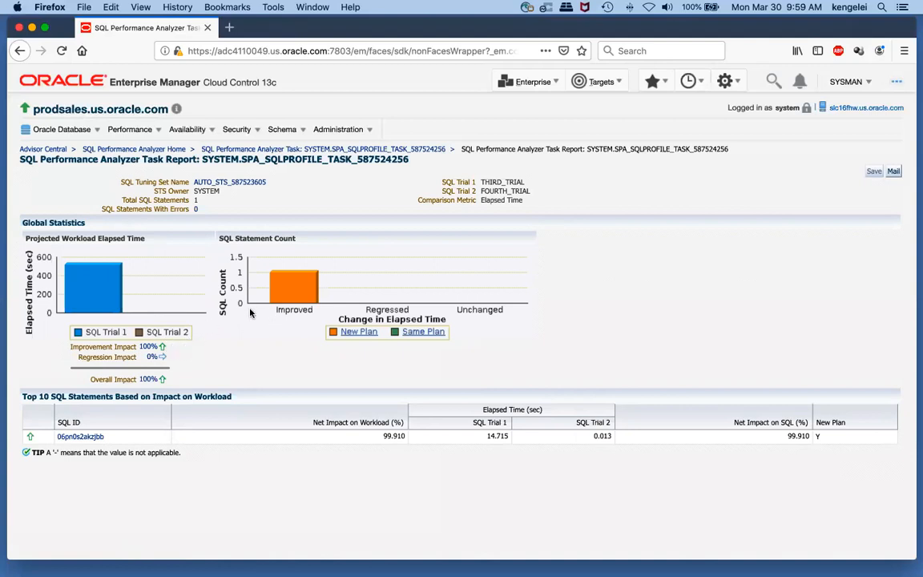
pyautogui.moveTo(357, 351)
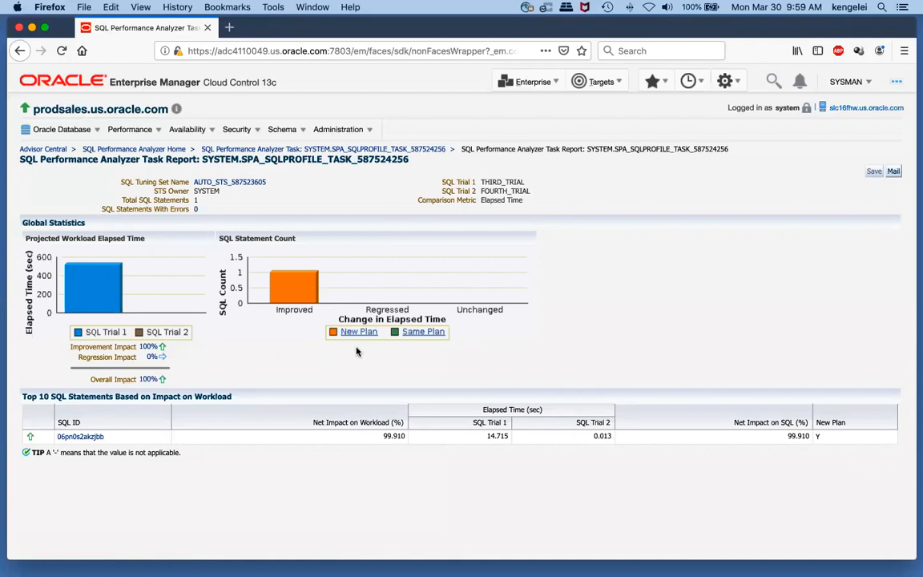
pyautogui.moveTo(329, 350)
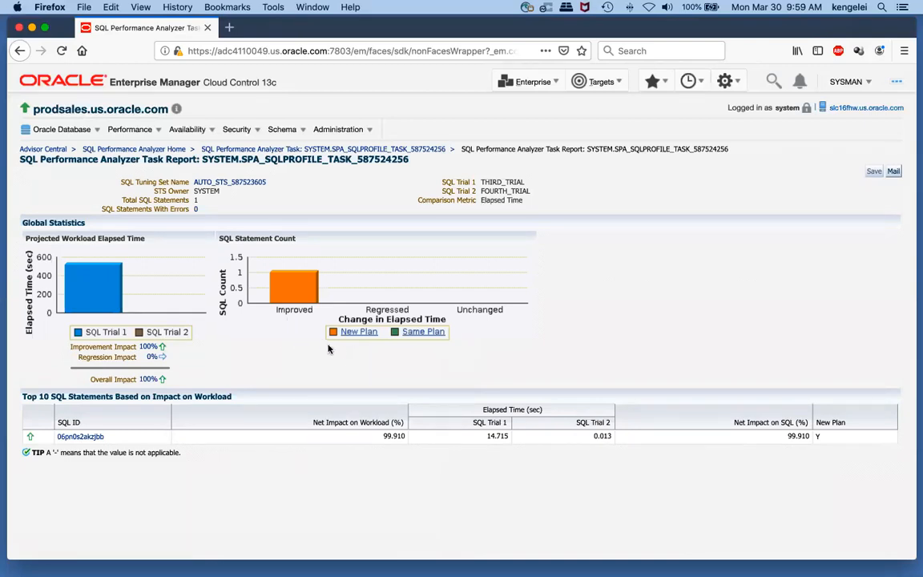
pyautogui.moveTo(503, 423)
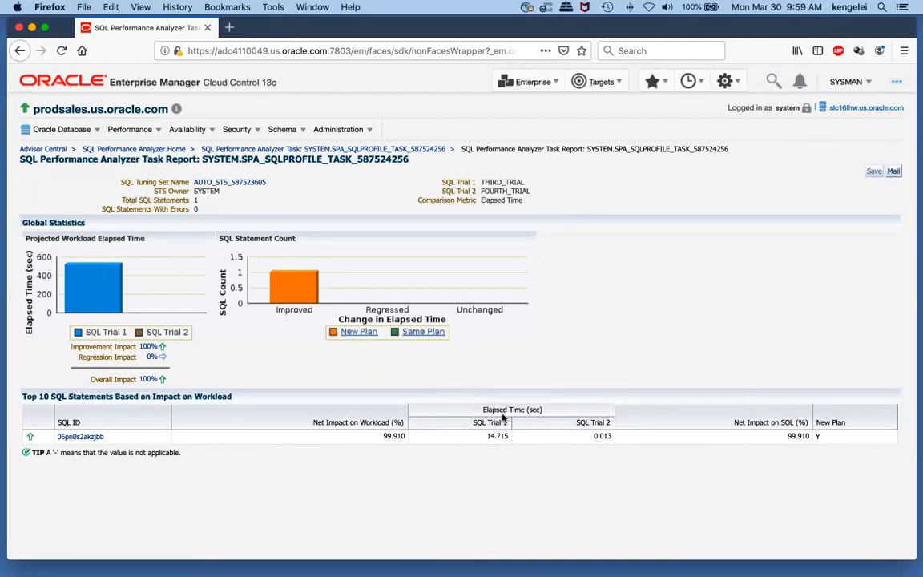
pyautogui.moveTo(492, 448)
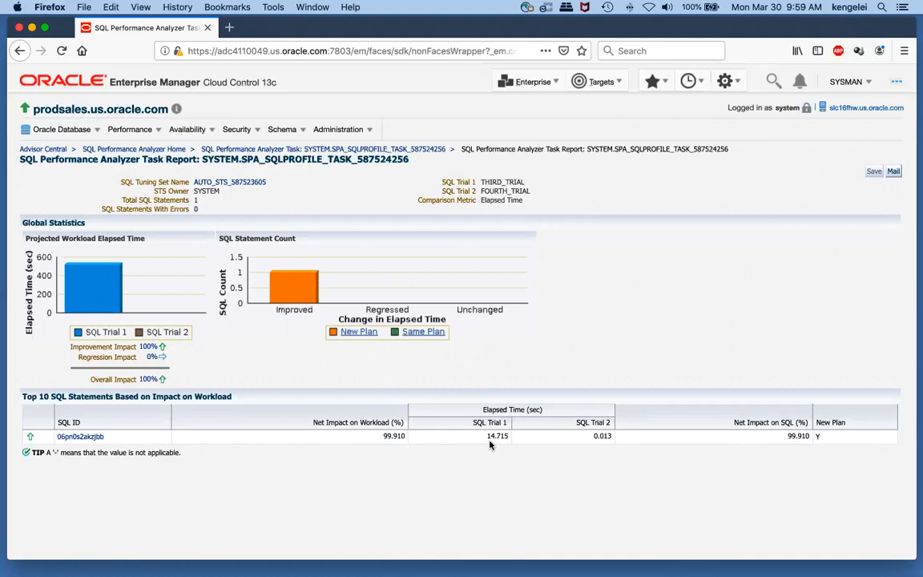
pyautogui.moveTo(500, 452)
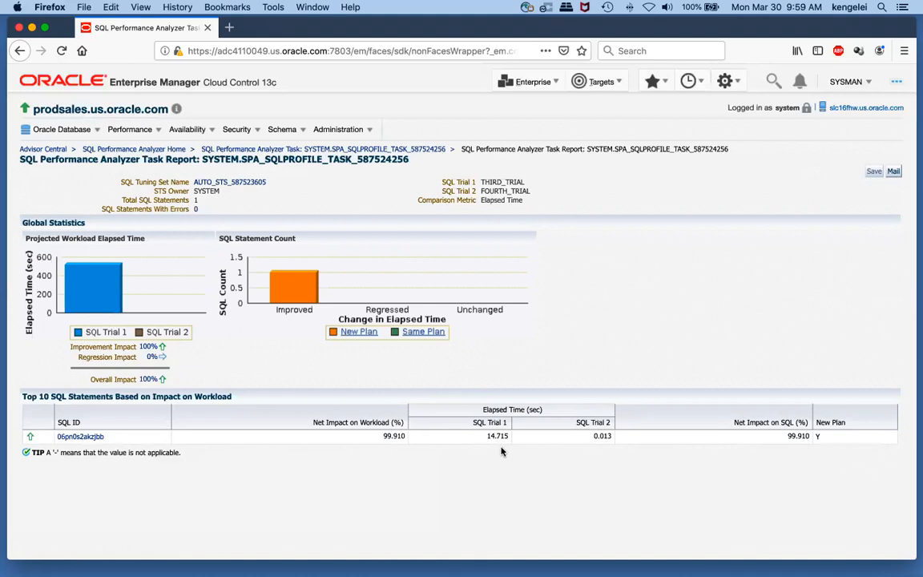
pyautogui.moveTo(592, 452)
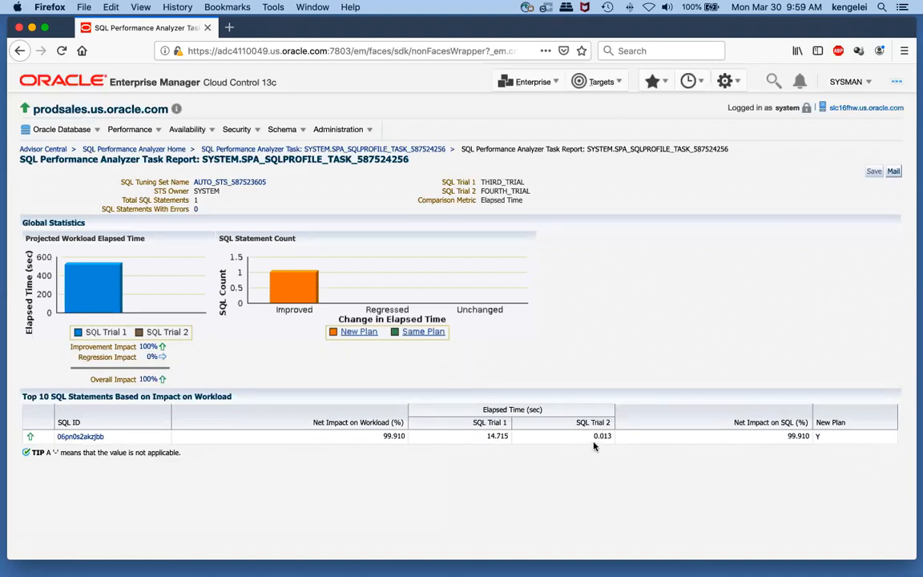
pyautogui.moveTo(497, 455)
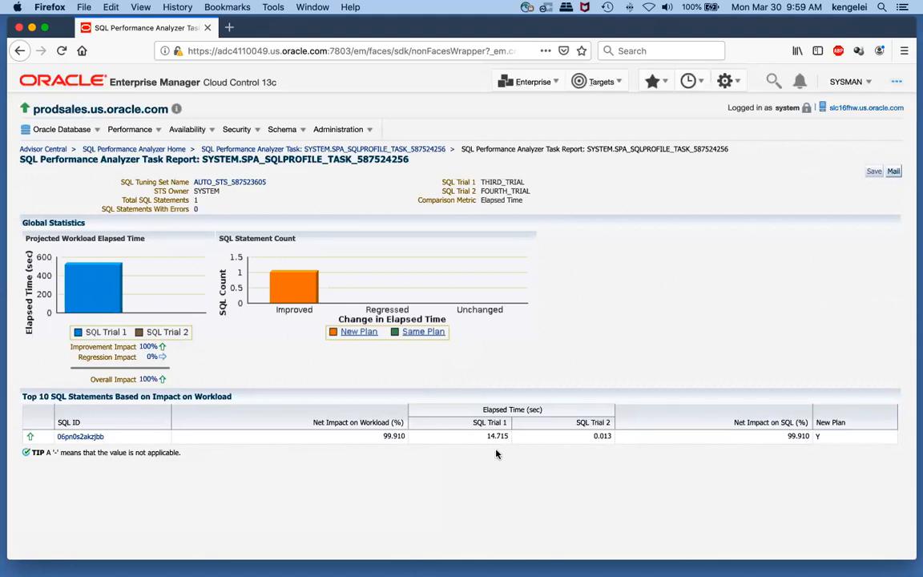
pyautogui.moveTo(603, 453)
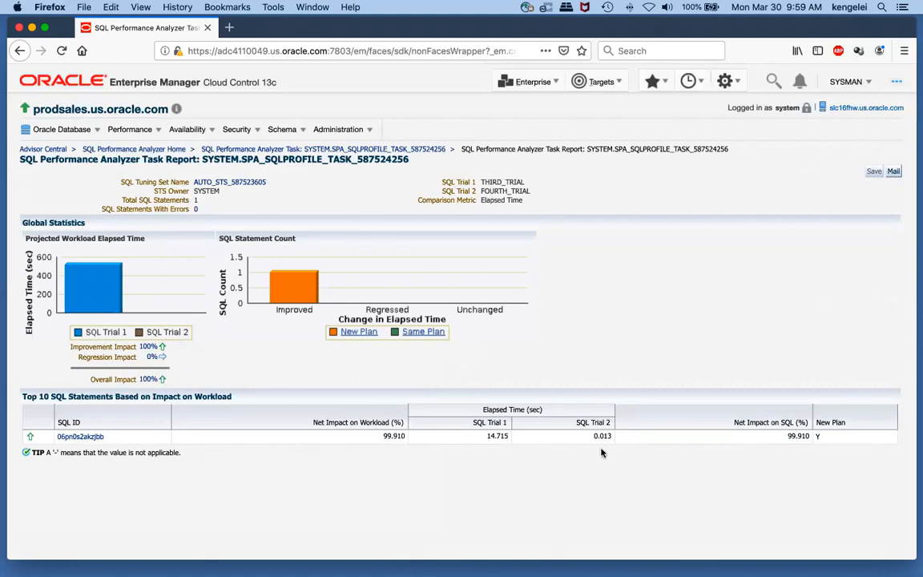
pyautogui.moveTo(798, 446)
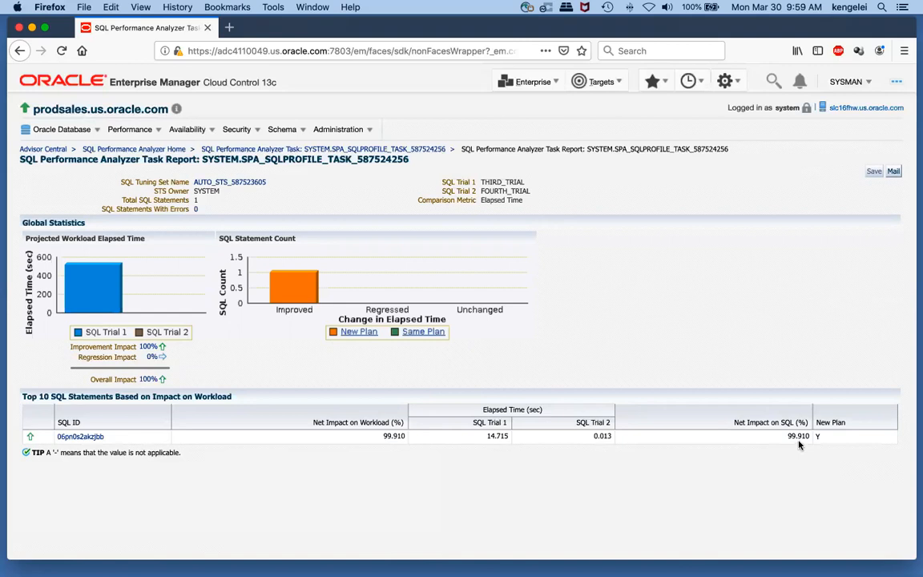
pyautogui.moveTo(582, 475)
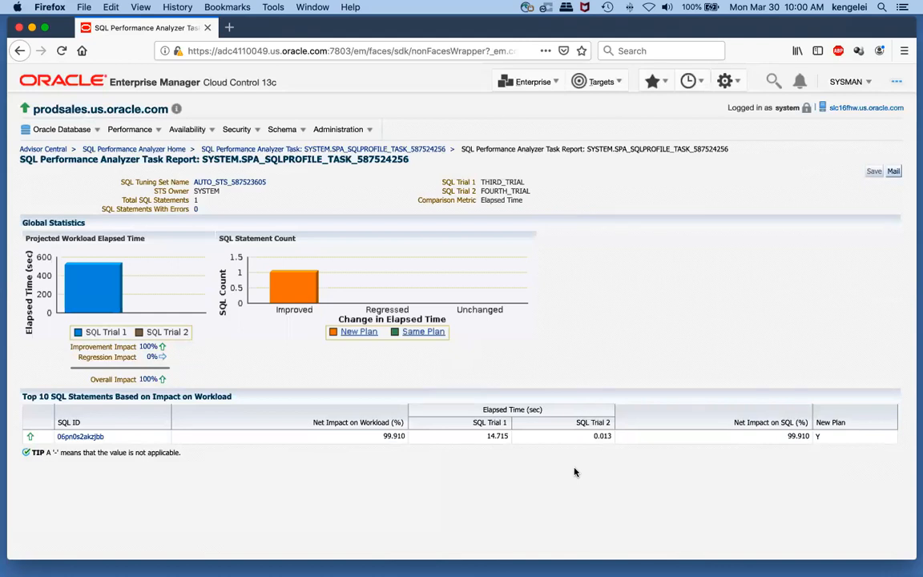
pyautogui.moveTo(593, 452)
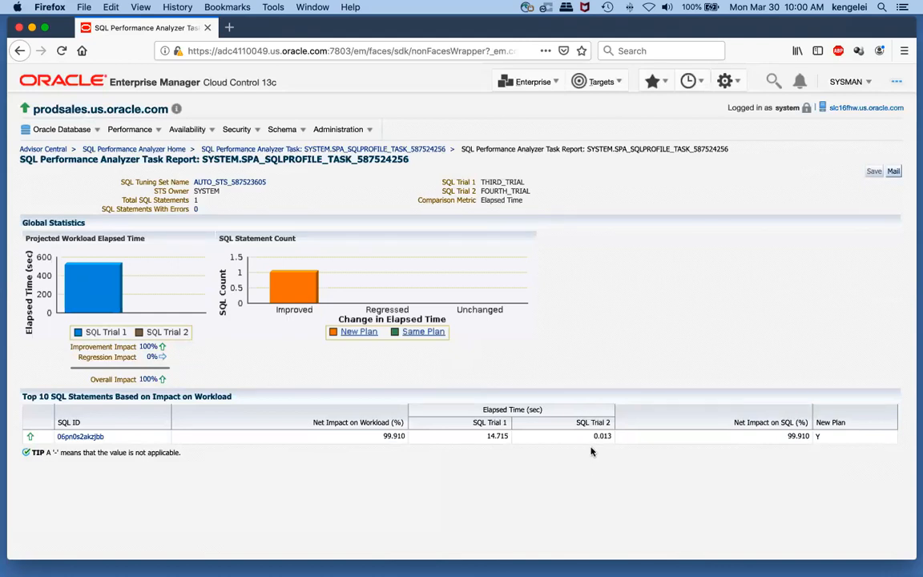
pyautogui.moveTo(591, 442)
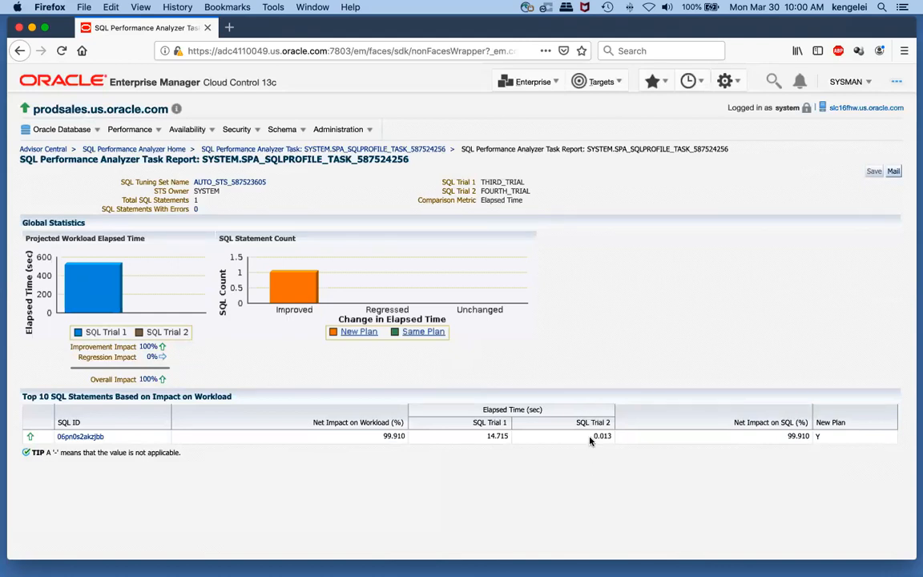
pyautogui.moveTo(774, 441)
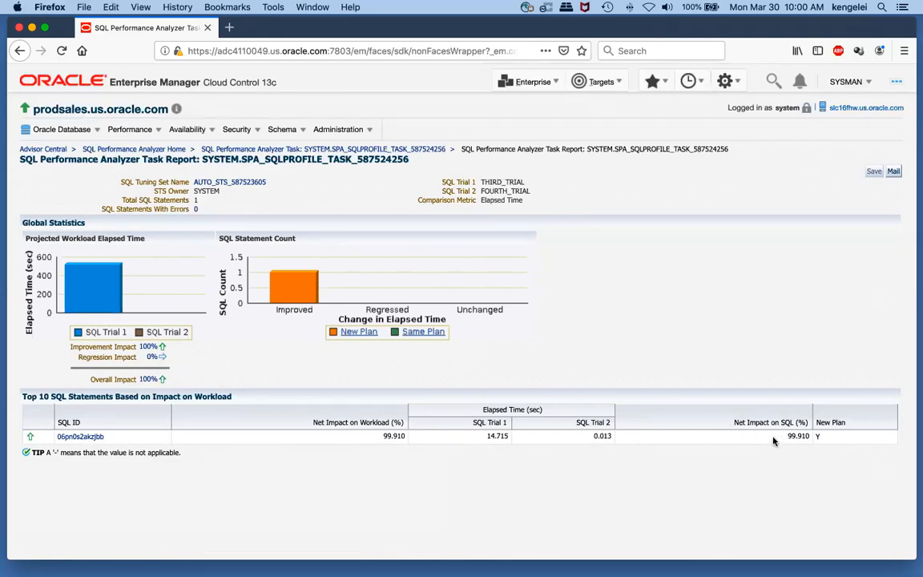
pyautogui.moveTo(178, 354)
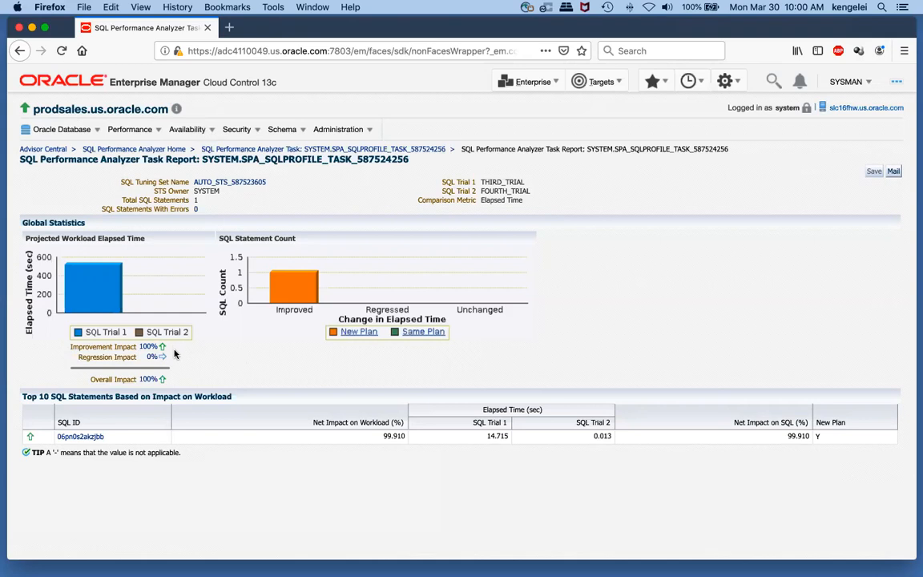
pyautogui.moveTo(548, 417)
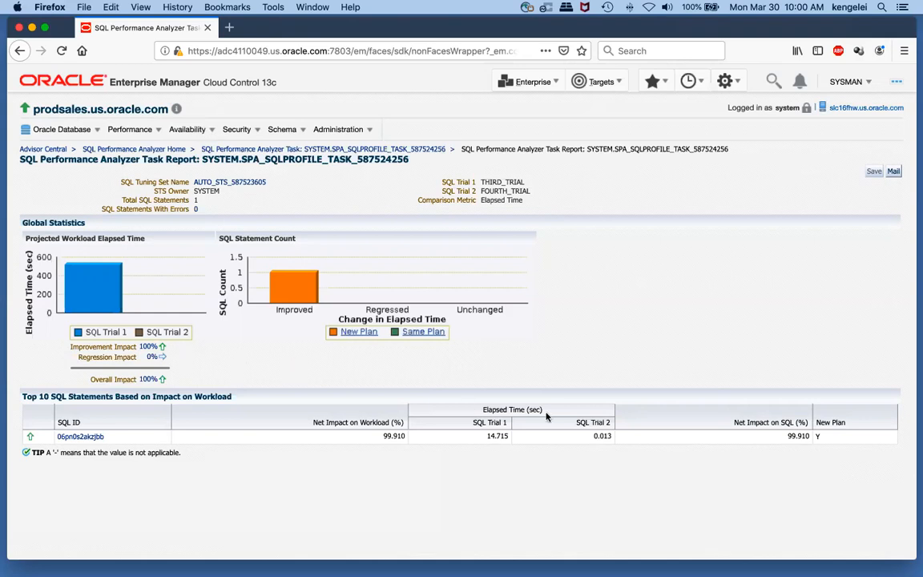
pyautogui.moveTo(787, 448)
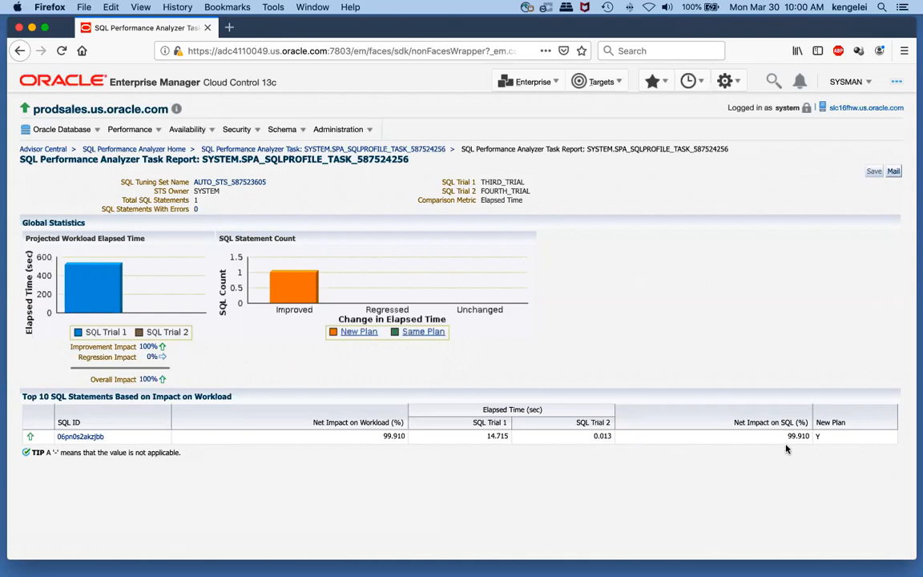